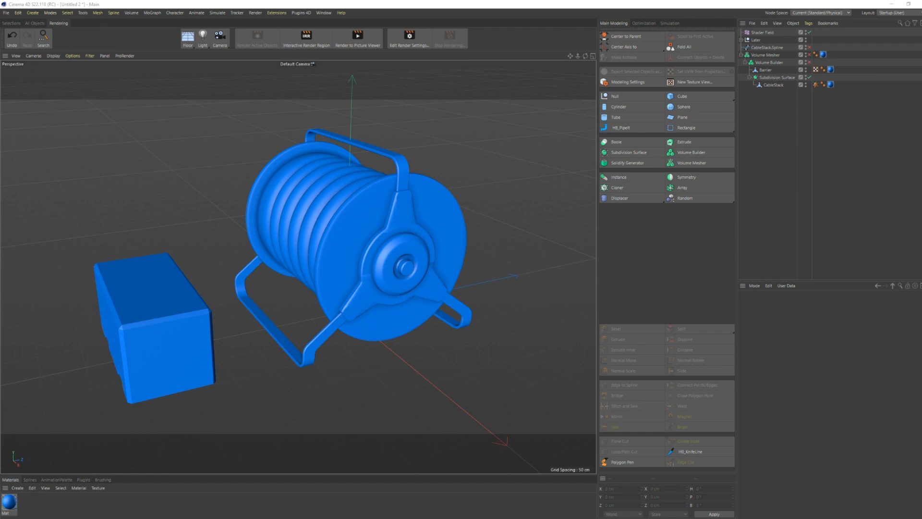
Compare the earlier concrete barrier render with the latest hose reel render in the viewer.
left_click(357, 36)
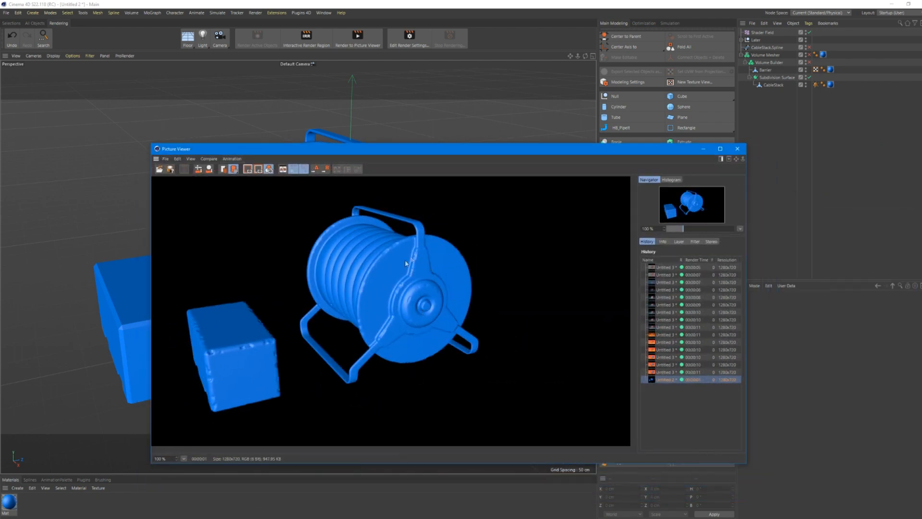
mouse_move(375, 310)
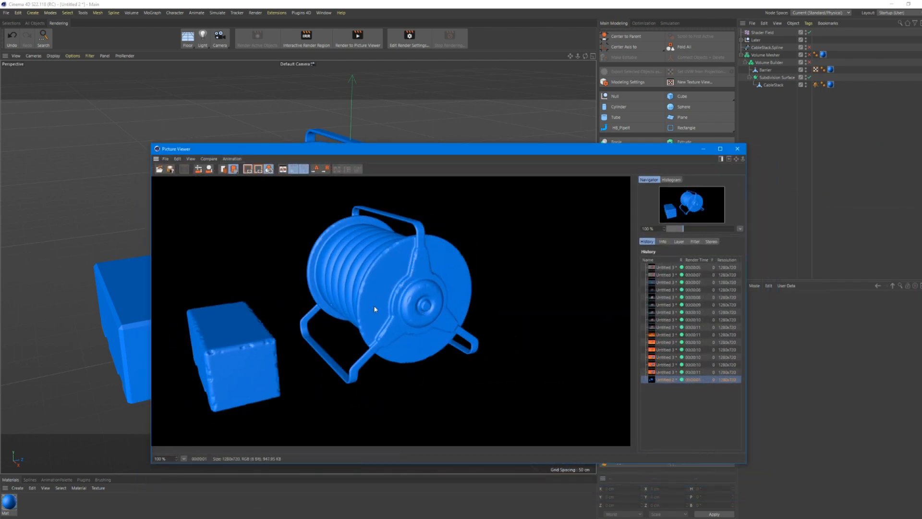
mouse_move(412, 338)
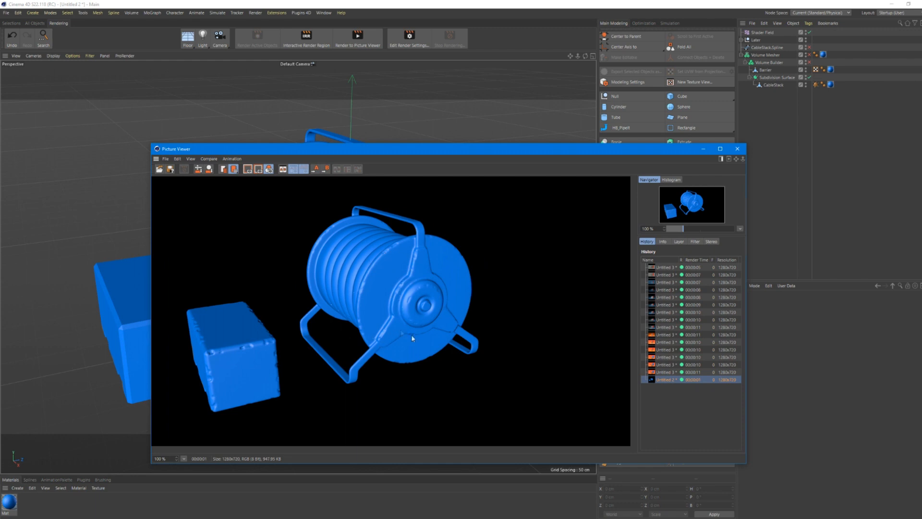
left_click(668, 372)
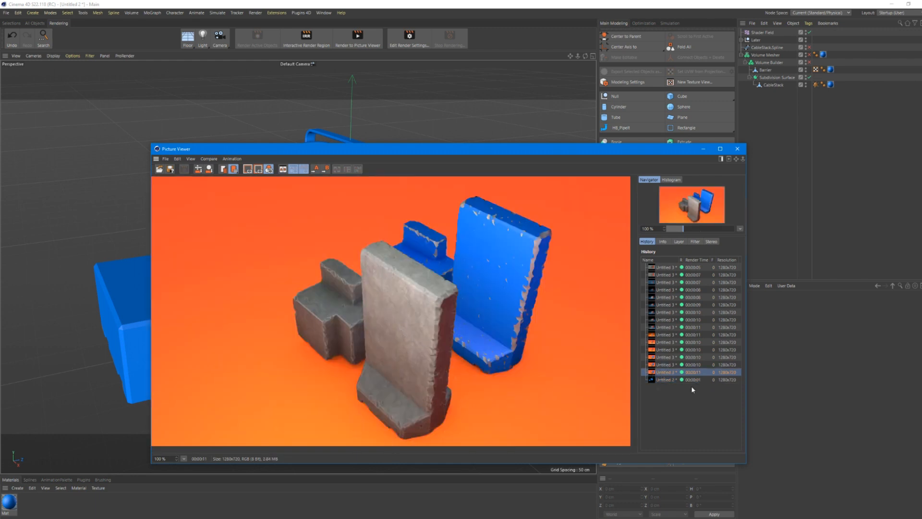
left_click(665, 379)
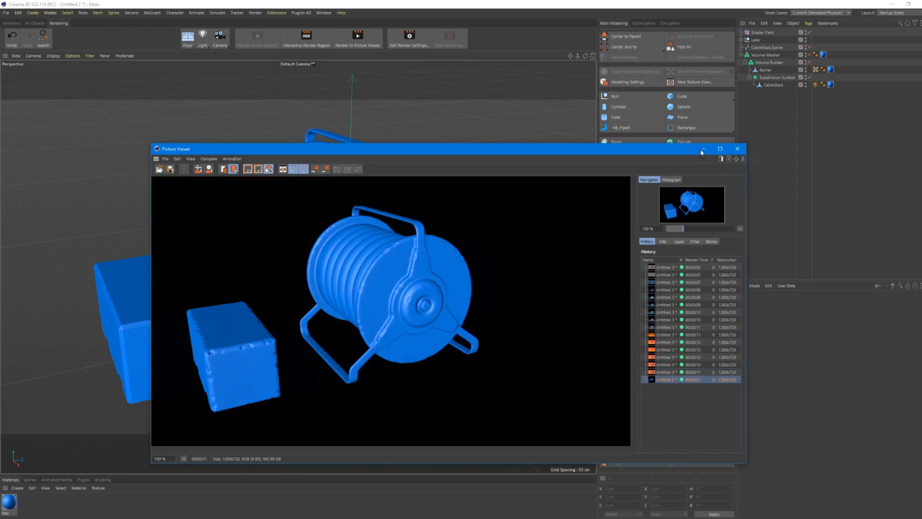
left_click(737, 149)
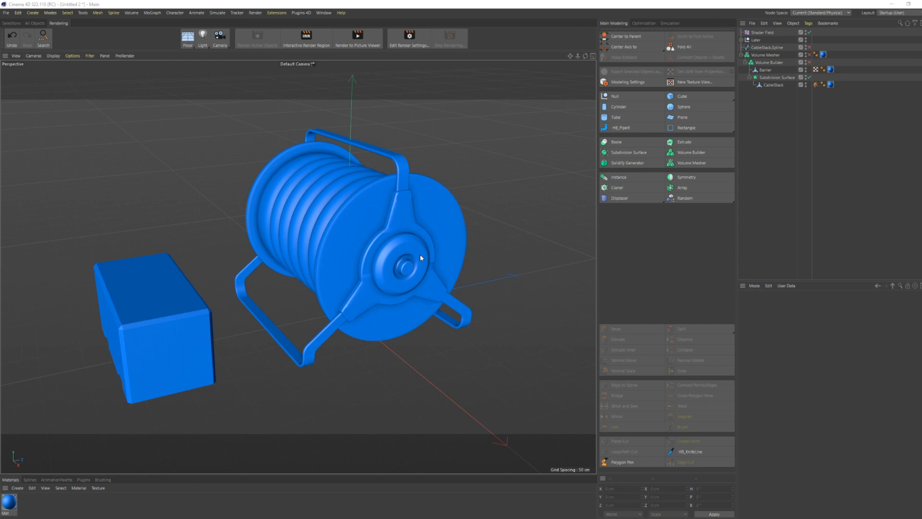
mouse_move(402, 266)
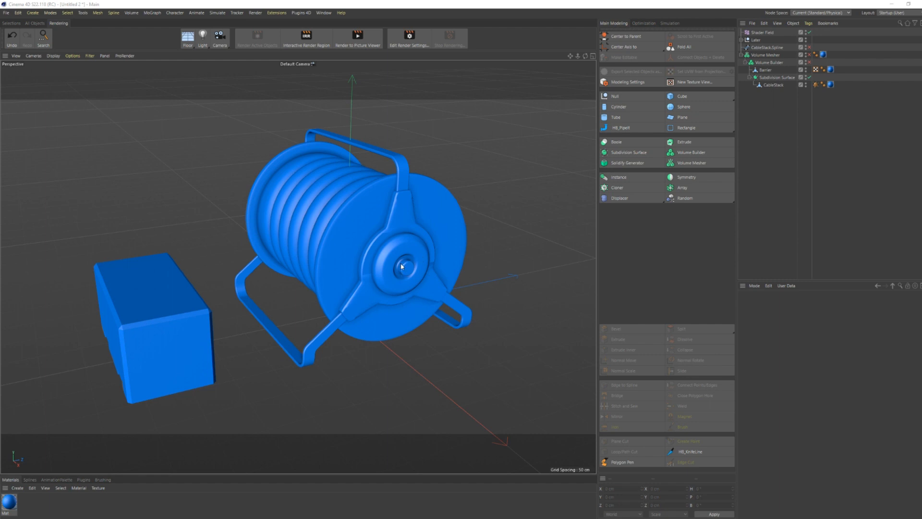
mouse_move(344, 193)
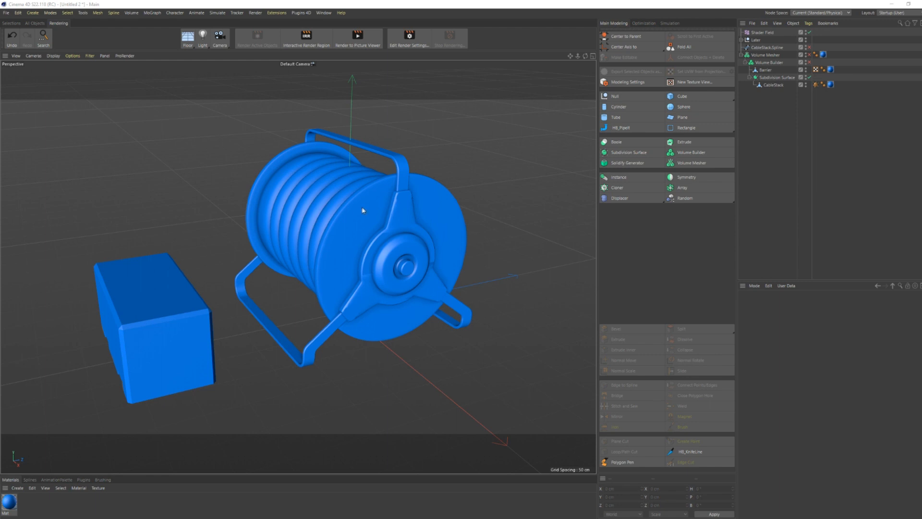
mouse_move(322, 242)
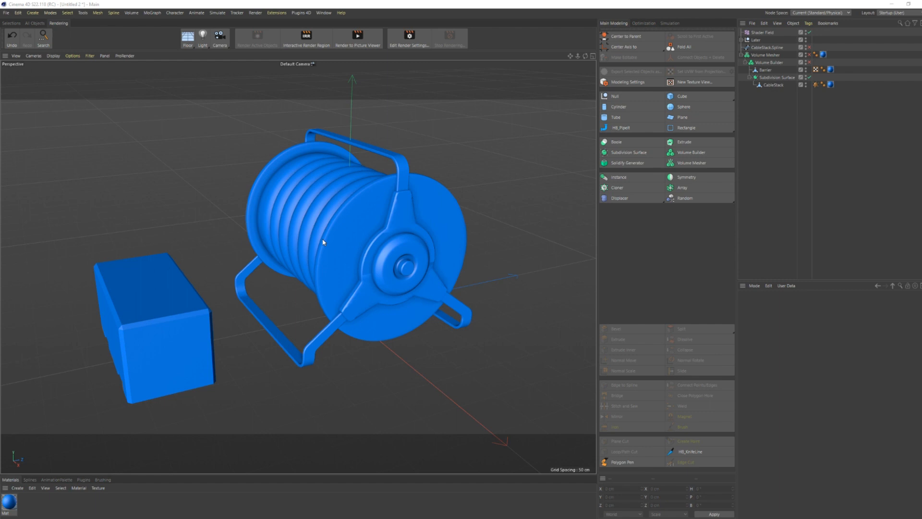
mouse_move(365, 246)
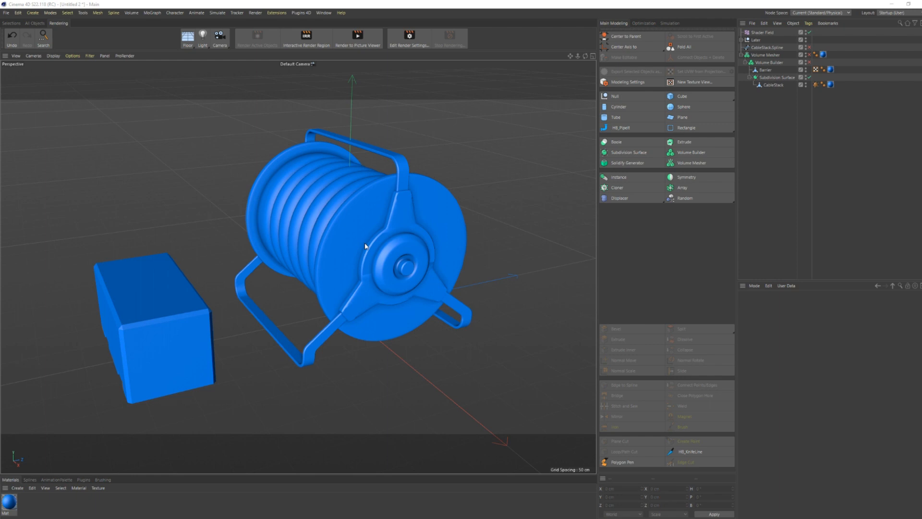
mouse_move(323, 238)
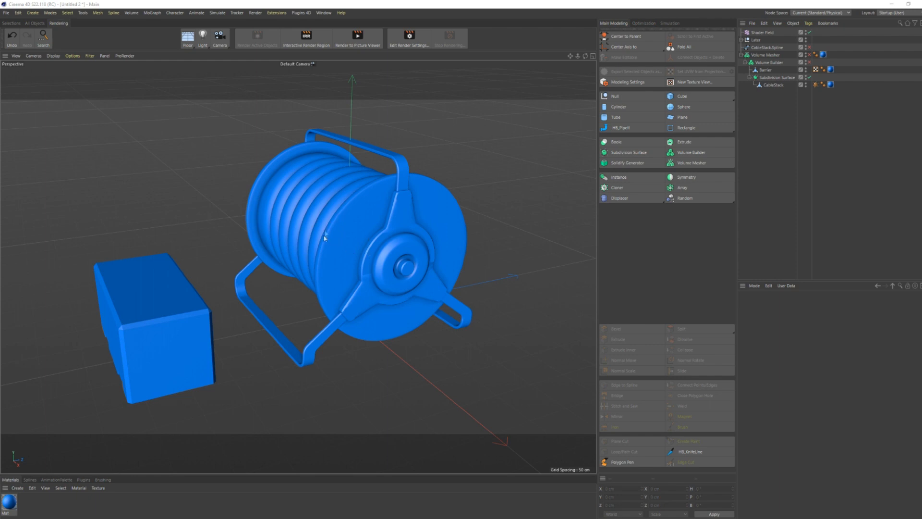
mouse_move(260, 167)
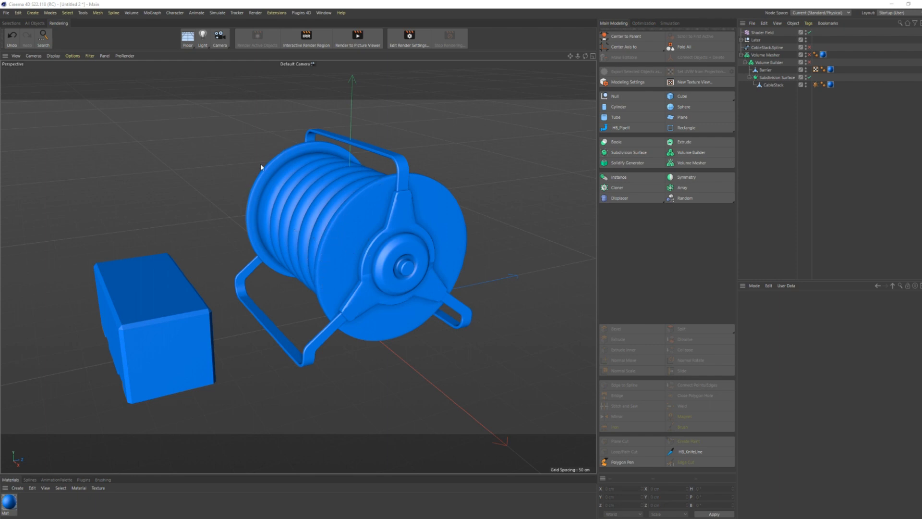
mouse_move(385, 206)
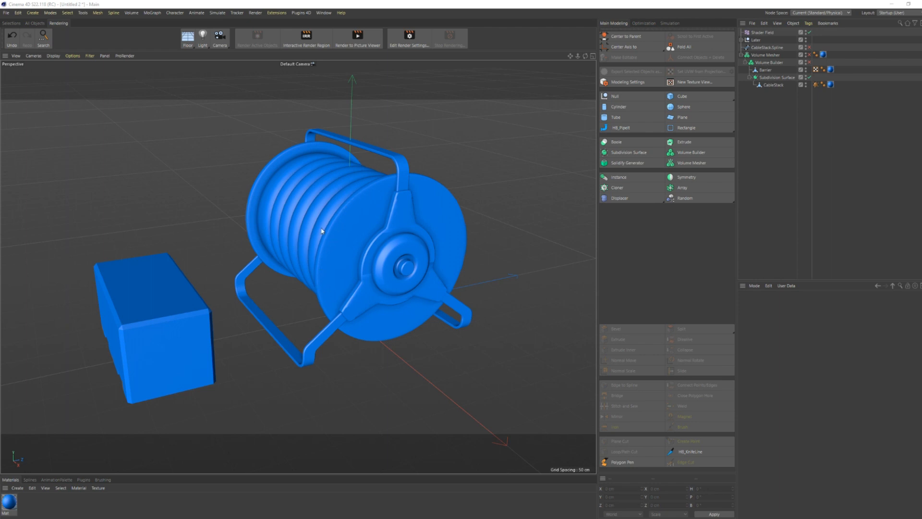
mouse_move(377, 234)
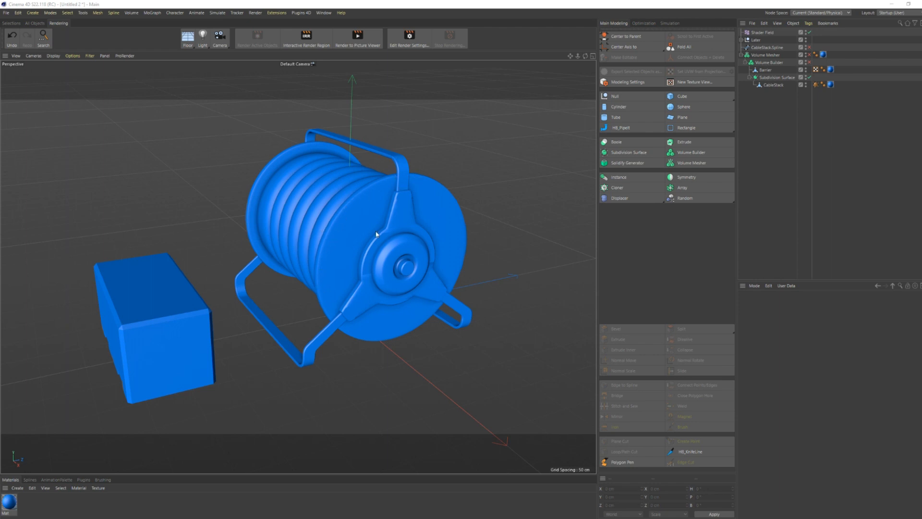
mouse_move(360, 269)
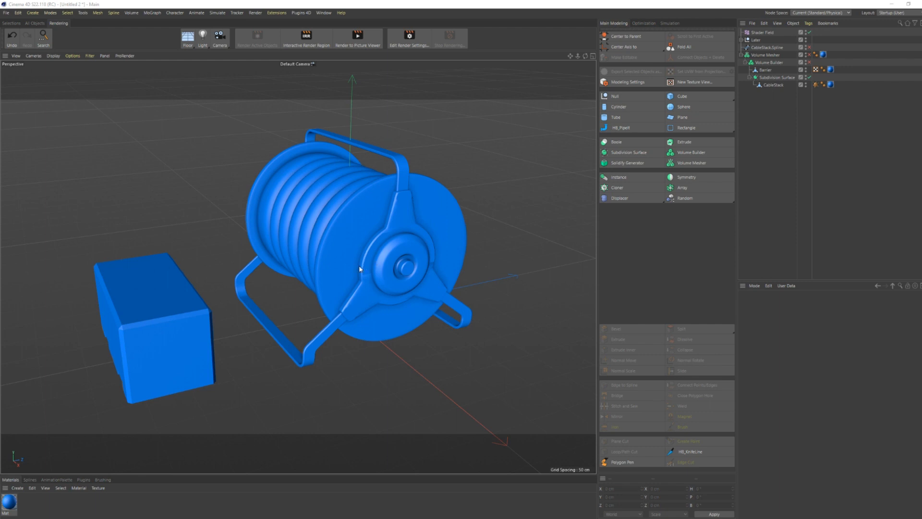
mouse_move(519, 298)
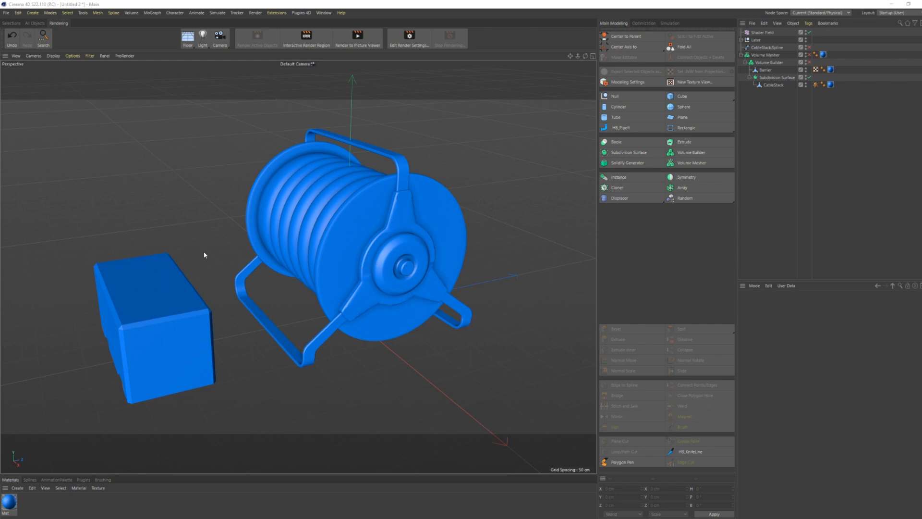
Test a Phong Break Selection on the CableStack alone, then clear the selection again.
left_click(777, 77)
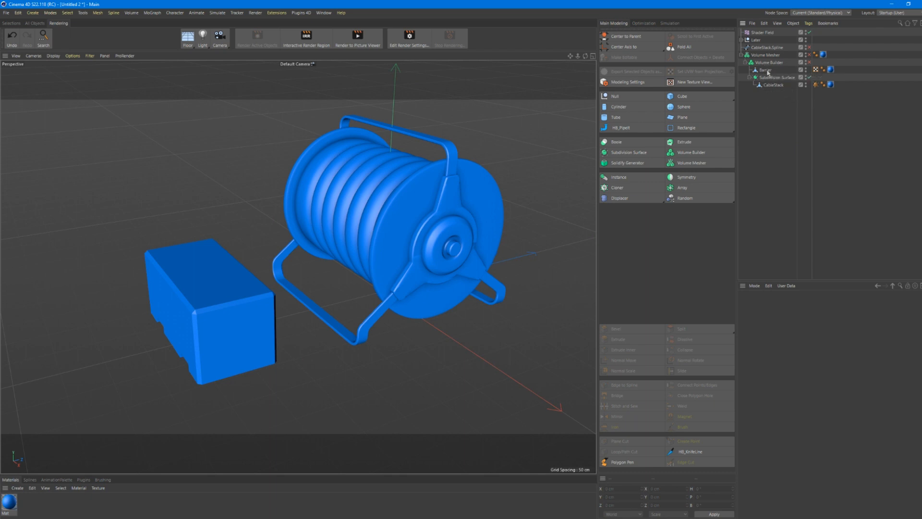
left_click(770, 62)
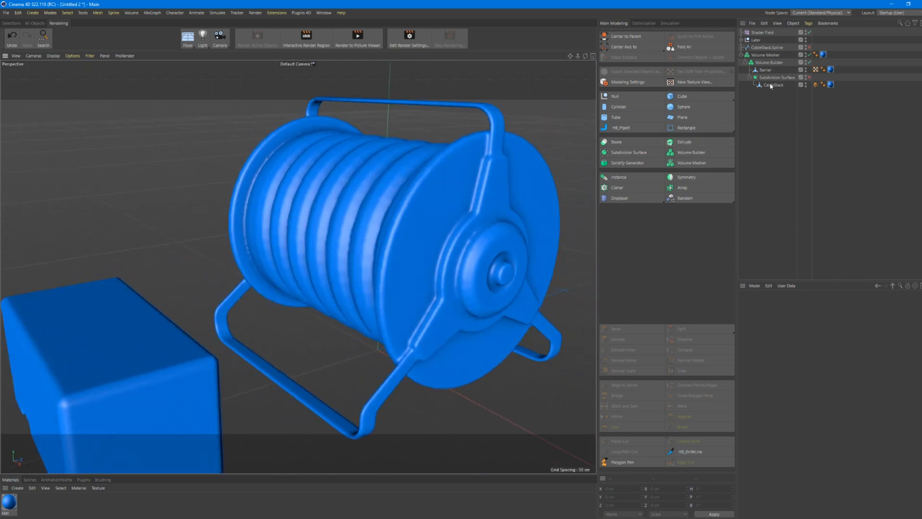
left_click(776, 84)
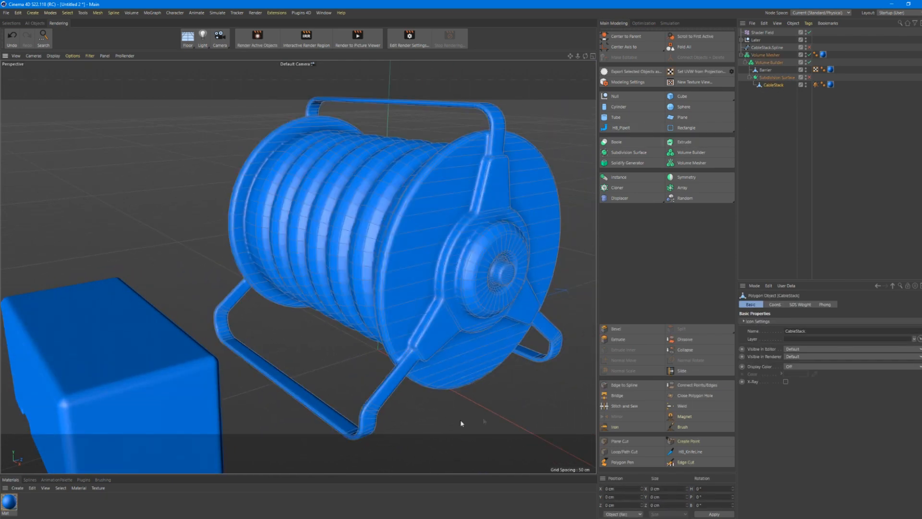
left_click(643, 23)
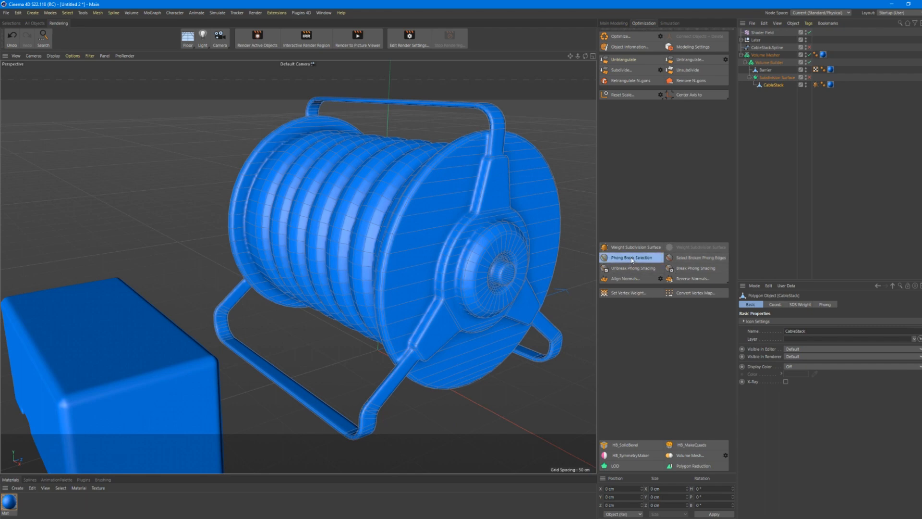
left_click(632, 258)
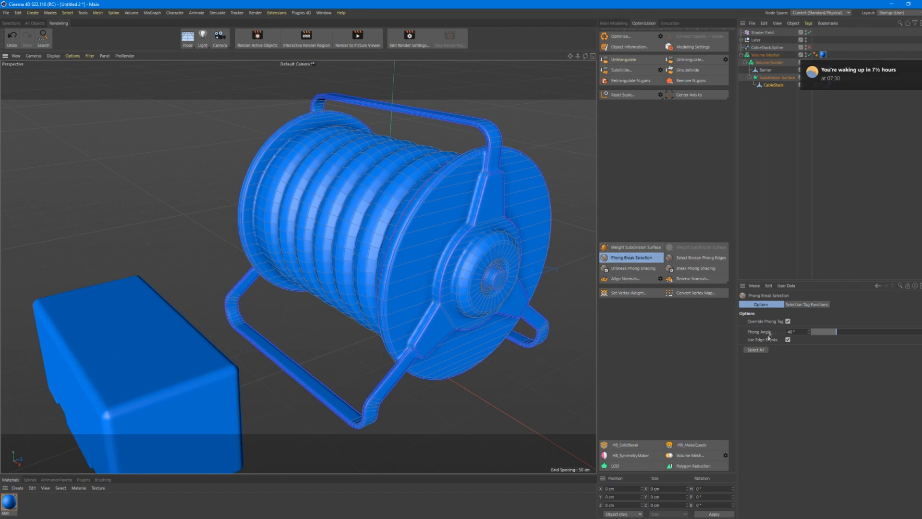
left_click(756, 350)
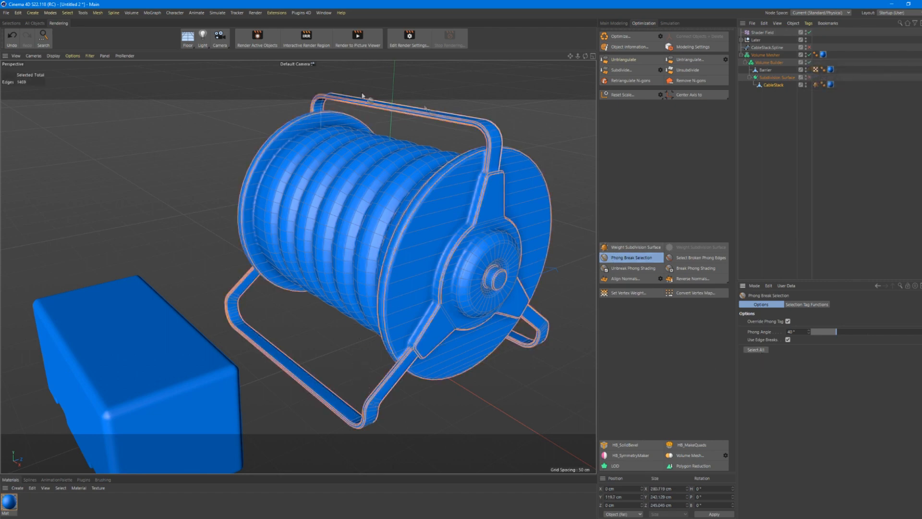
left_click(632, 247)
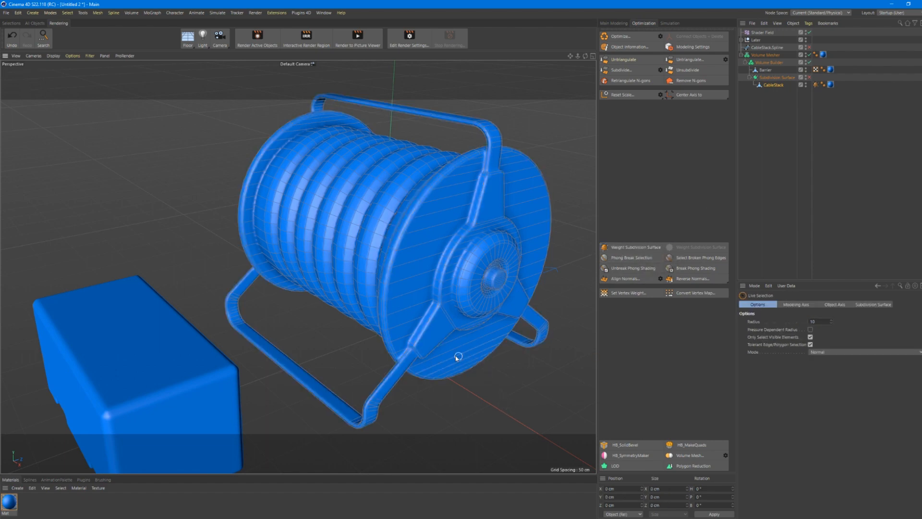
left_click(777, 76)
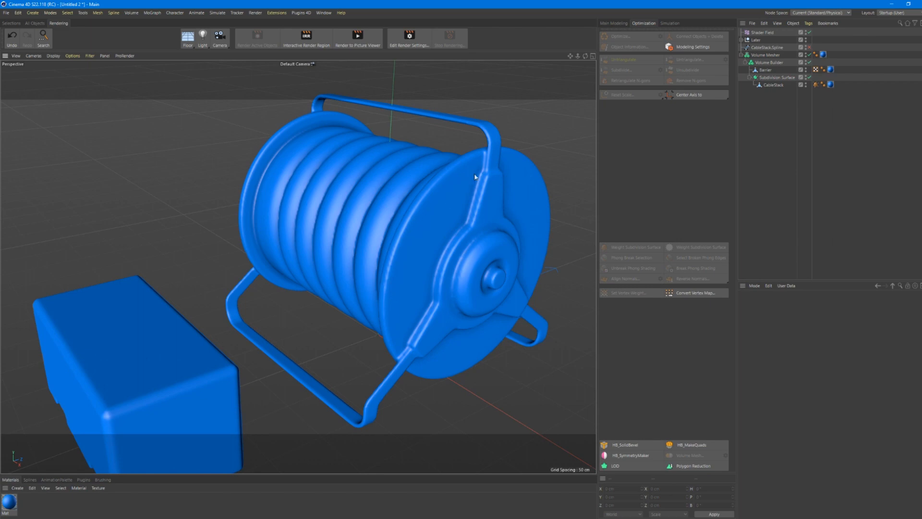
mouse_move(520, 305)
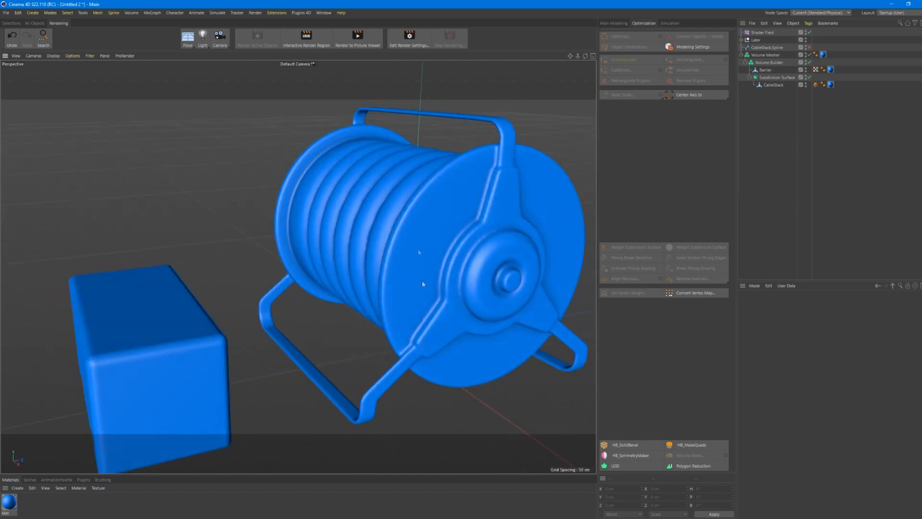
Run Phong Break Selection on CableStack and Barrier together, marking 1405 hard edges.
left_click(767, 62)
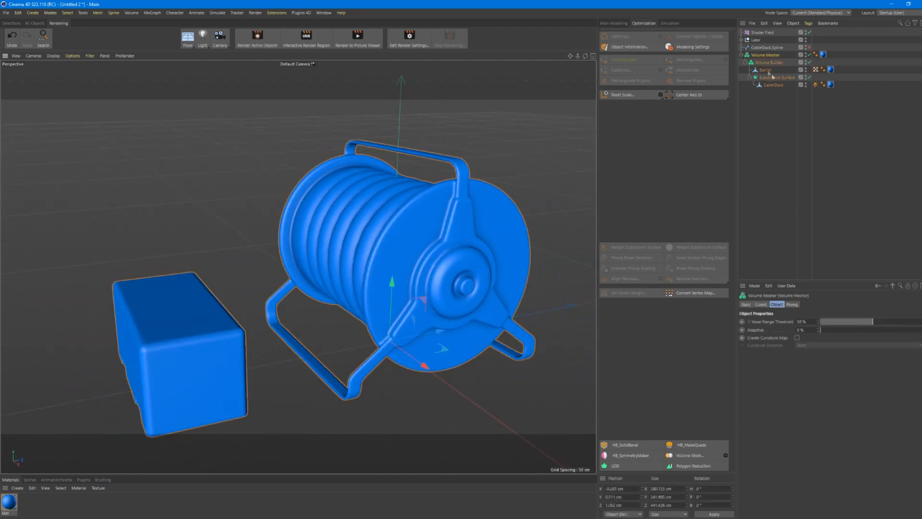
left_click(614, 23)
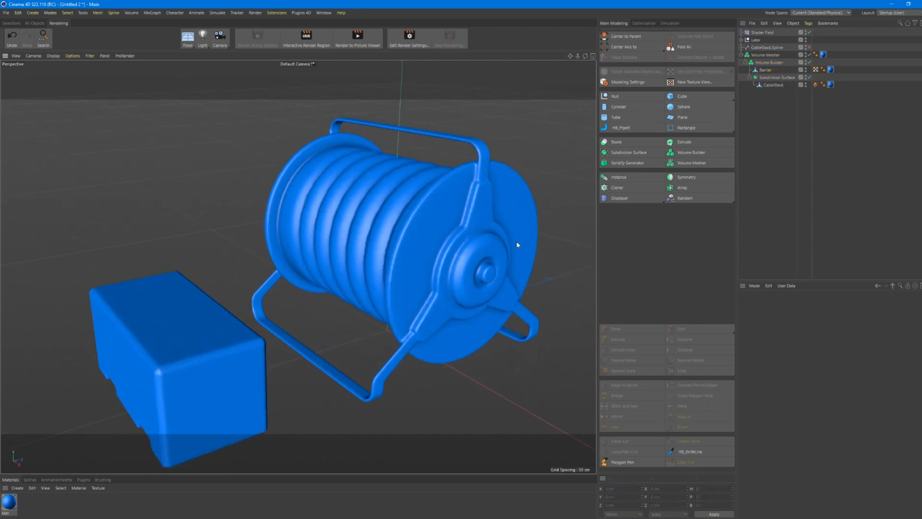
left_click(772, 84)
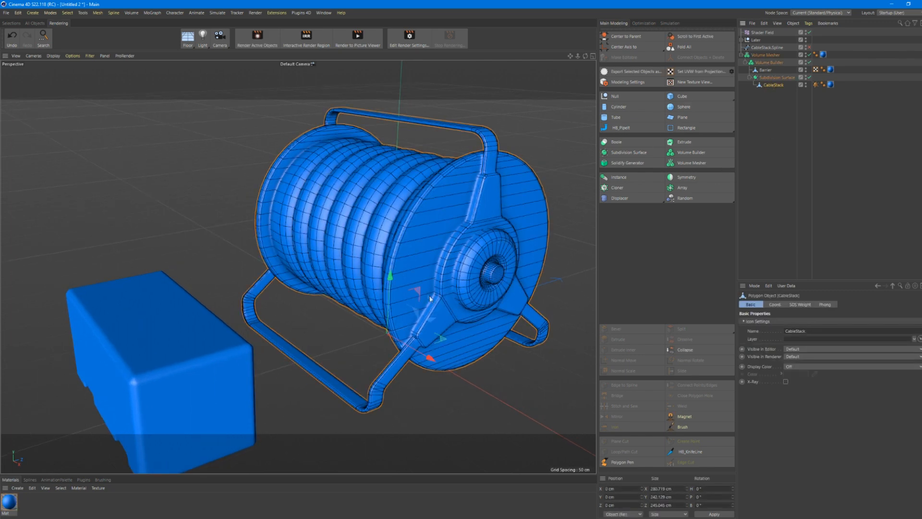
left_click(777, 77)
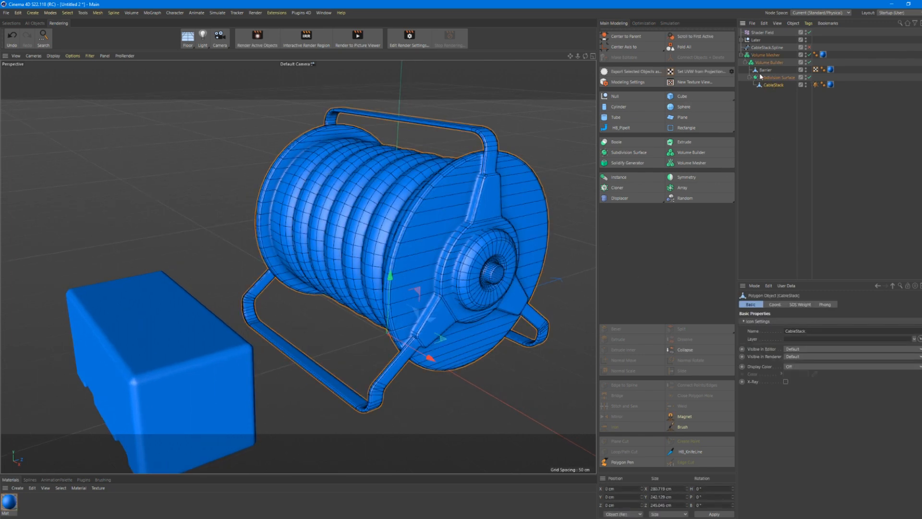
left_click(644, 23)
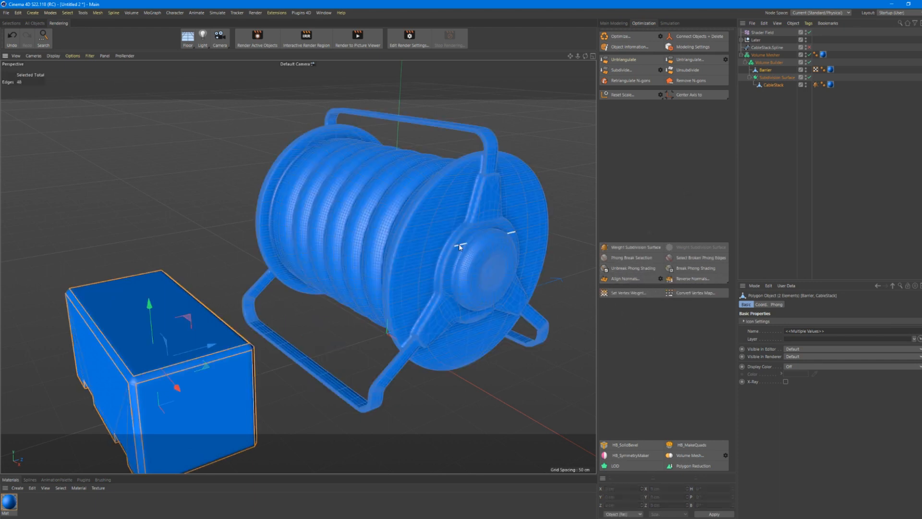
left_click(632, 258)
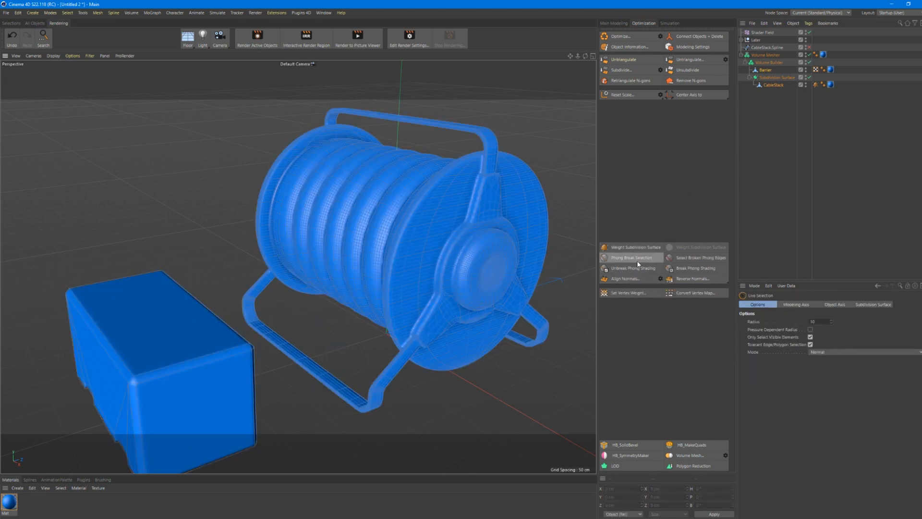
left_click(631, 257)
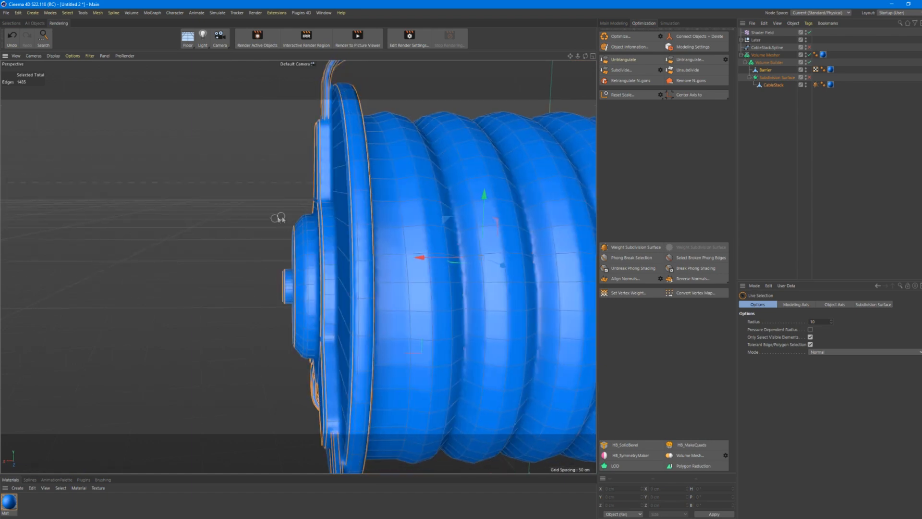
mouse_move(305, 128)
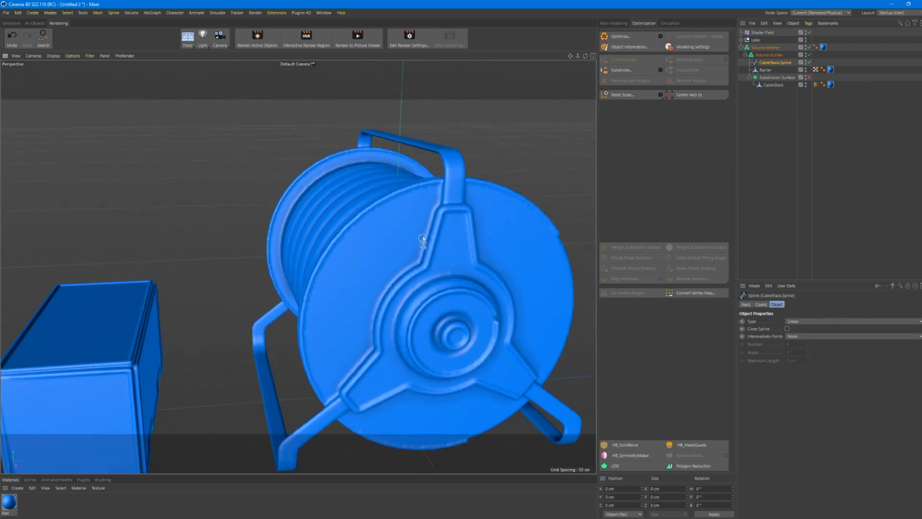
left_click(769, 55)
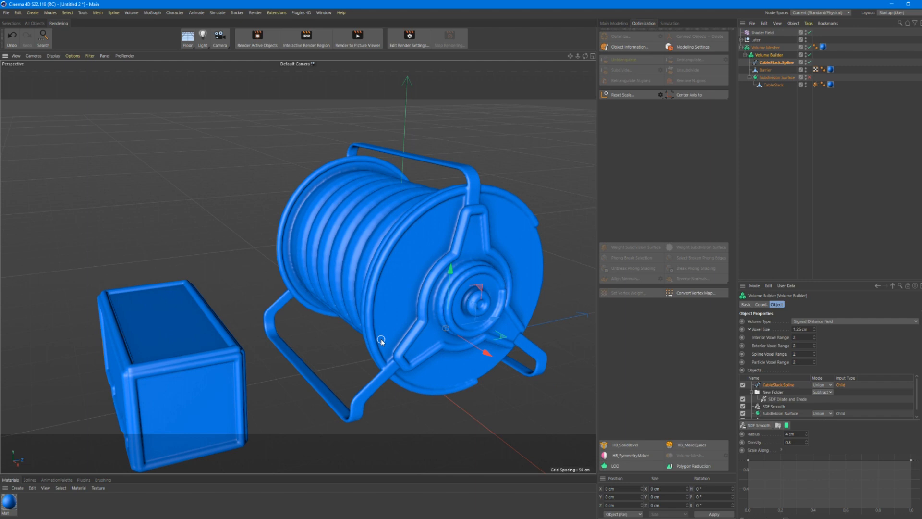
scroll("up", 3)
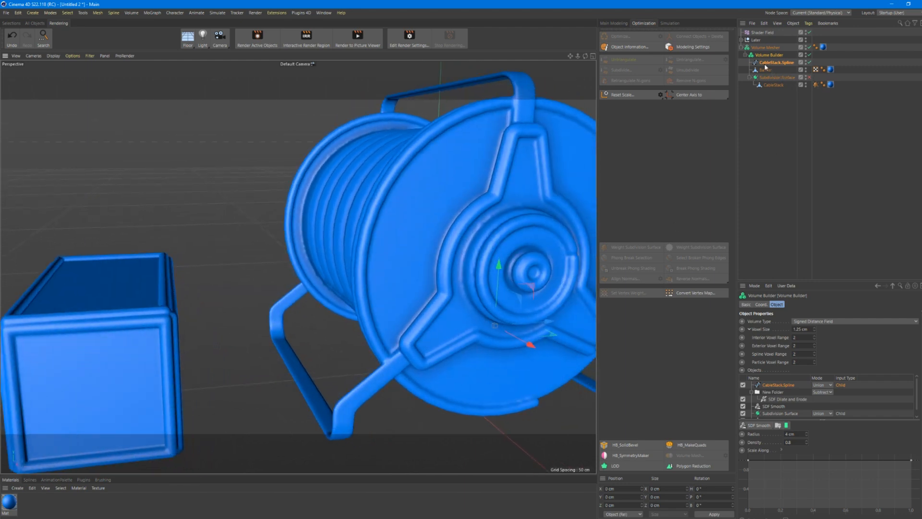
left_click(778, 62)
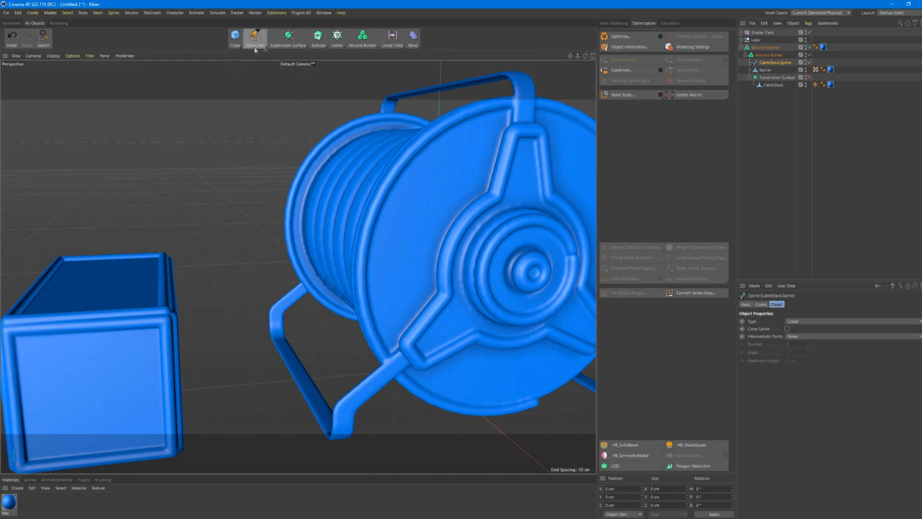
Create a Sweep from the spline generators with a Circle profile for the CableStack spline.
left_click(287, 36)
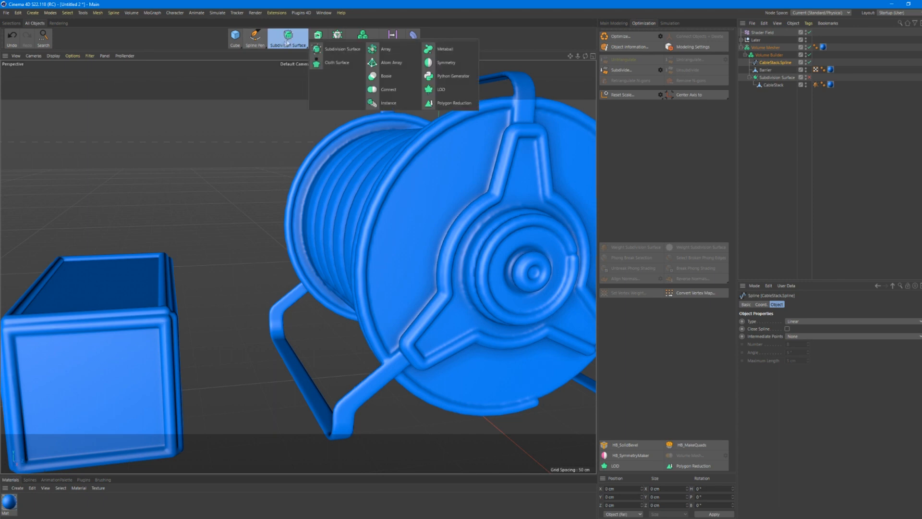
left_click(316, 36)
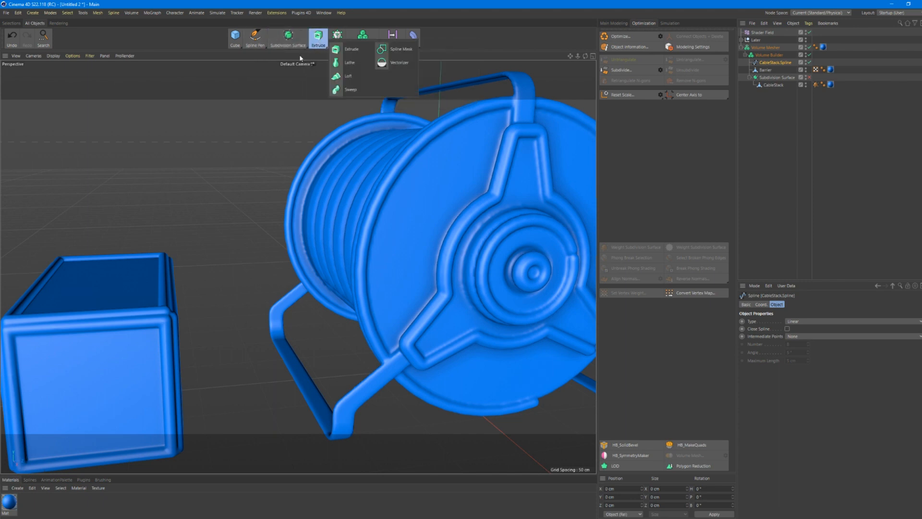
mouse_move(351, 90)
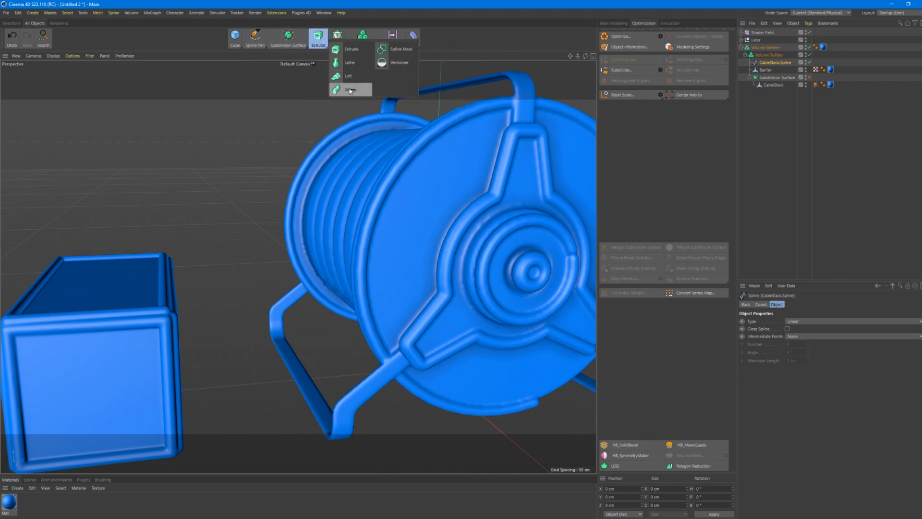
left_click(350, 90)
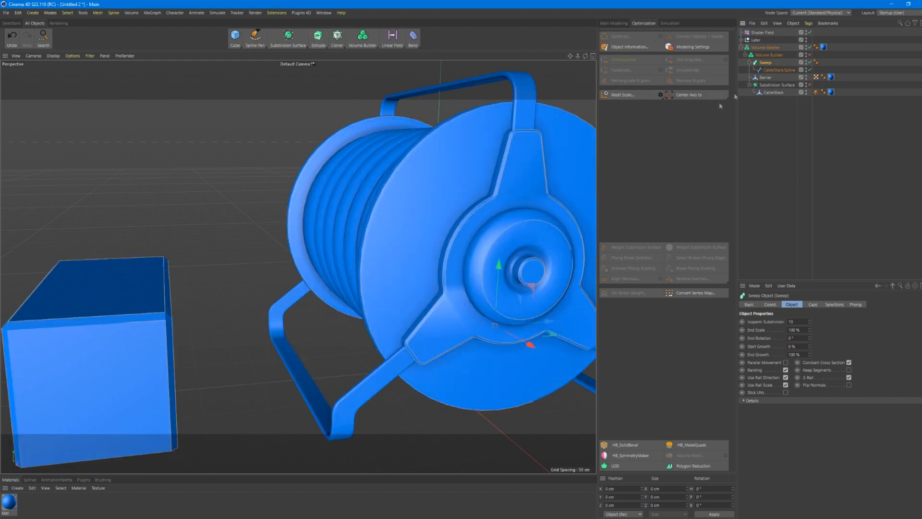
left_click(254, 36)
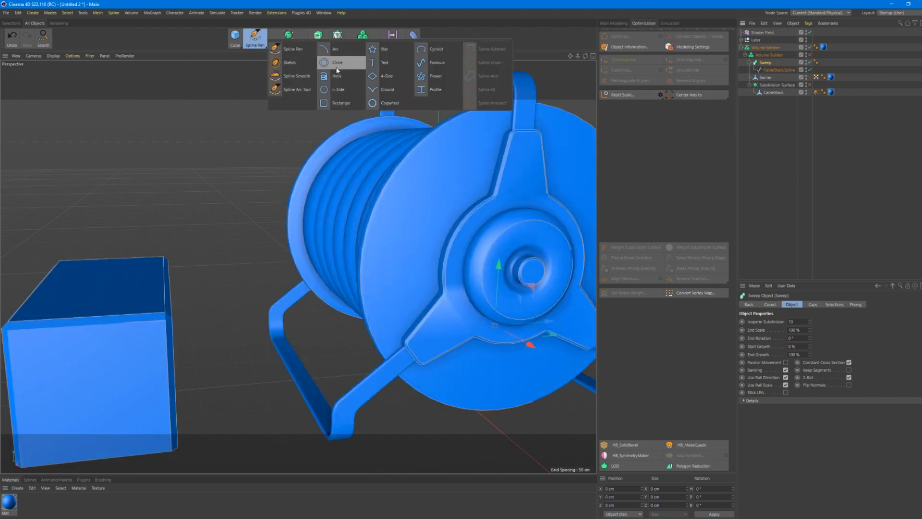
left_click(337, 63)
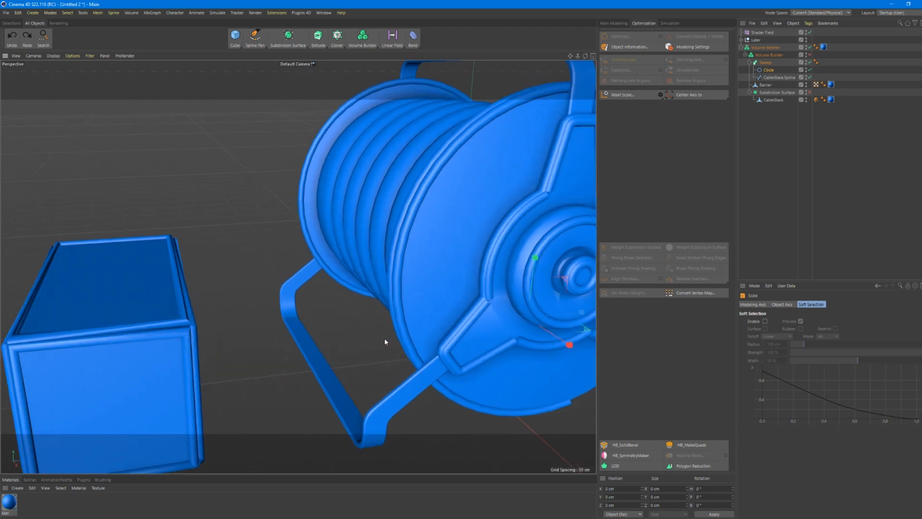
left_click(779, 77)
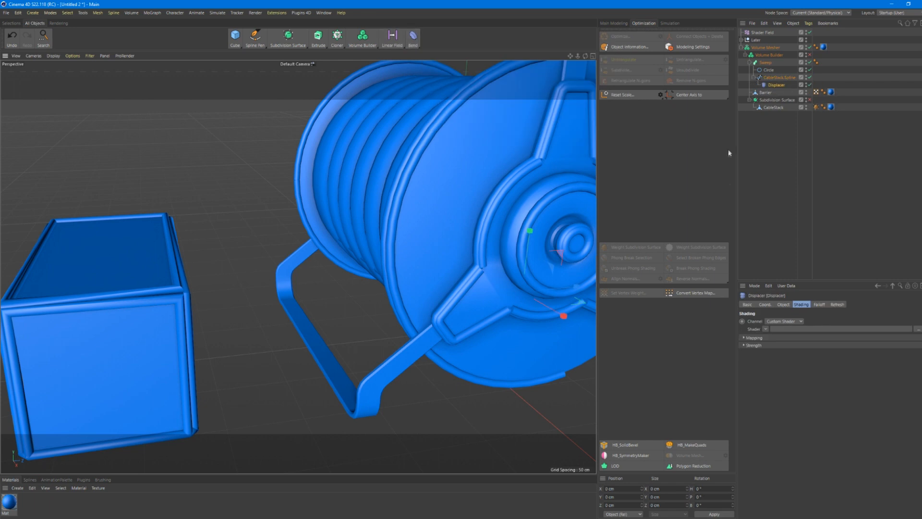
Set the Displacer's shader to Noise and switch CableStack's spline interpolation to Natural.
left_click(767, 329)
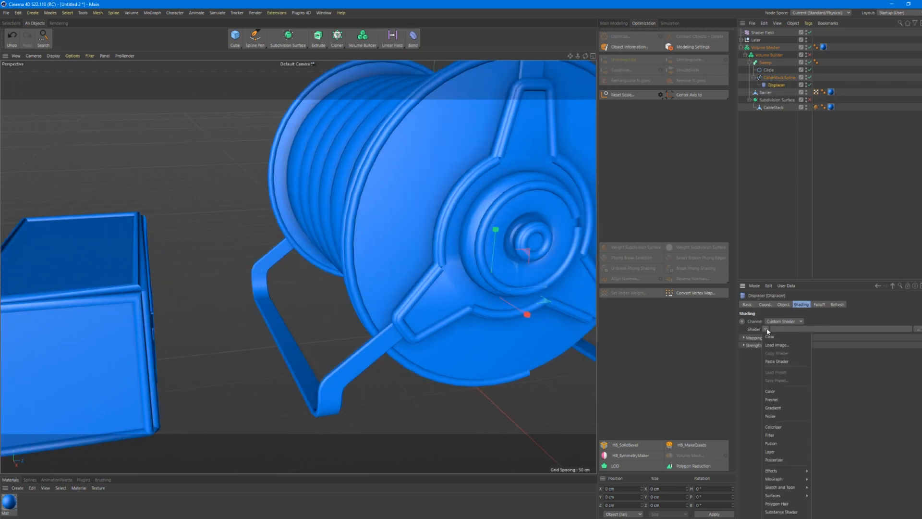
mouse_move(777, 416)
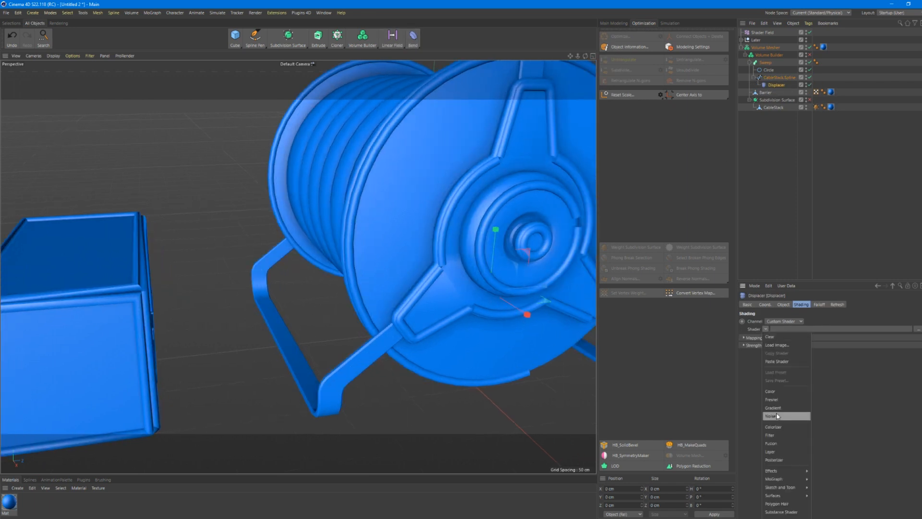
left_click(771, 416)
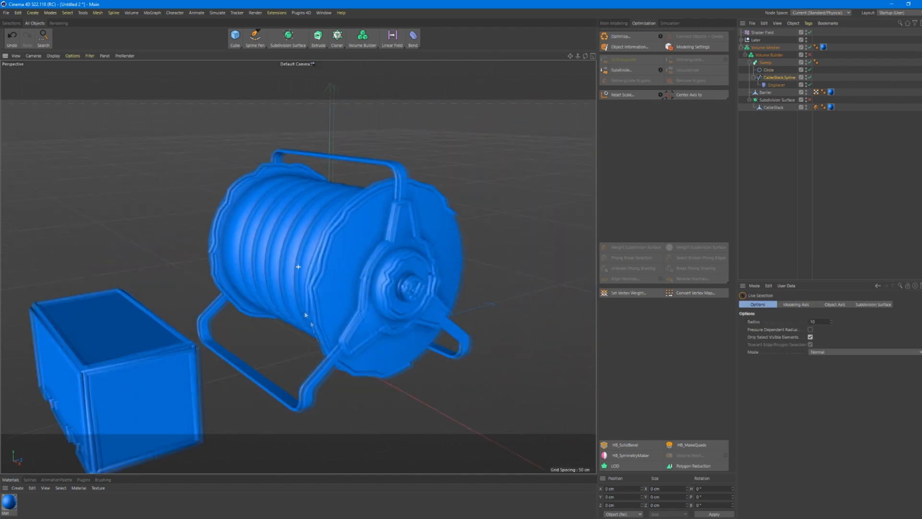
left_click(780, 77)
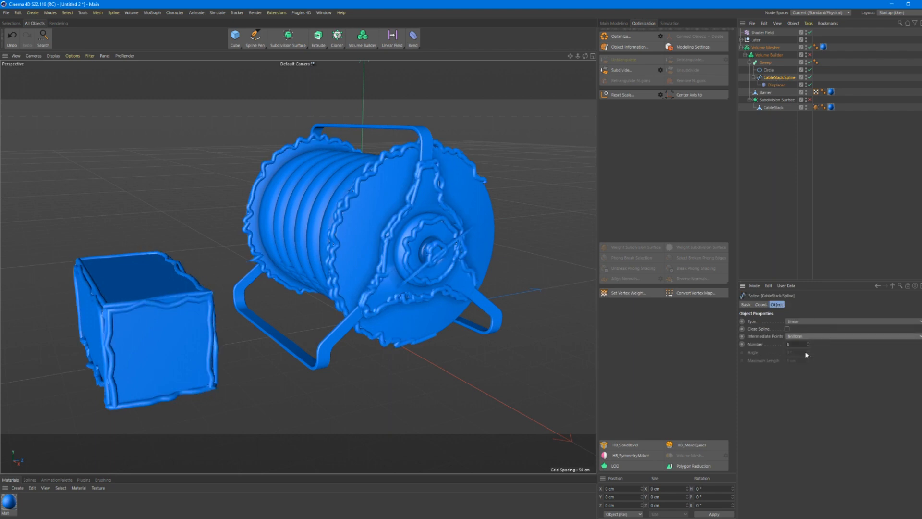
left_click(852, 337)
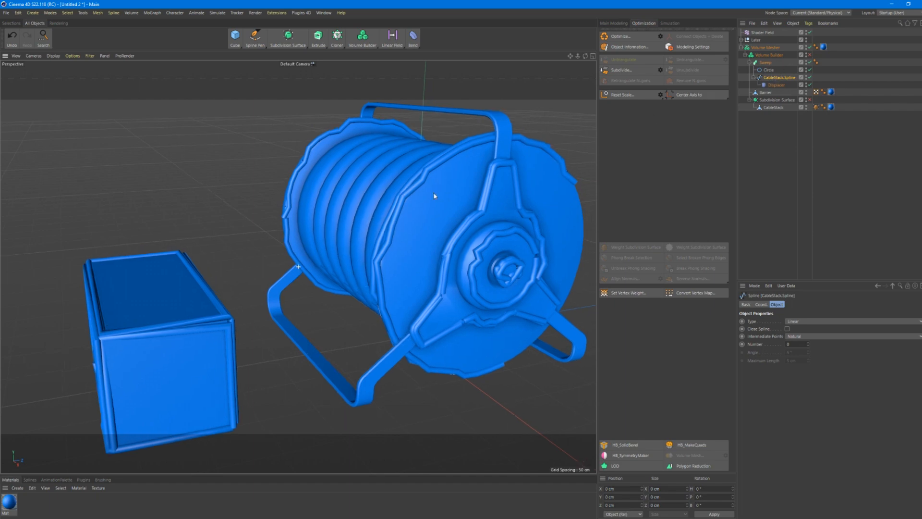
left_click(770, 55)
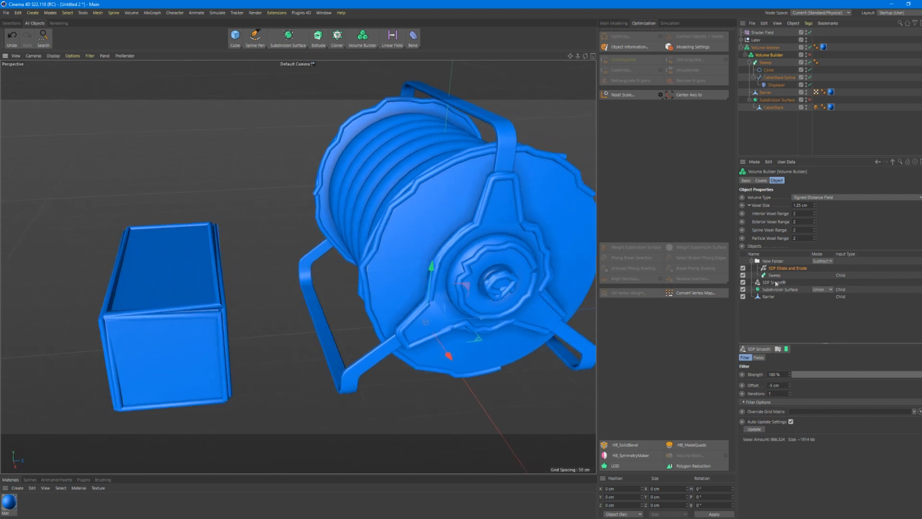
mouse_move(815, 291)
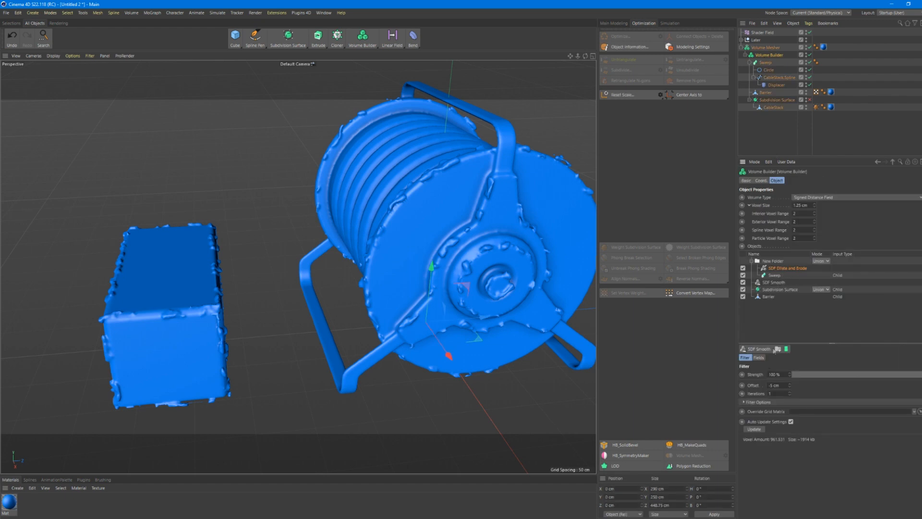
Set the Volume Builder folder's Mode so the noisy sweep roughens the edges.
left_click(759, 357)
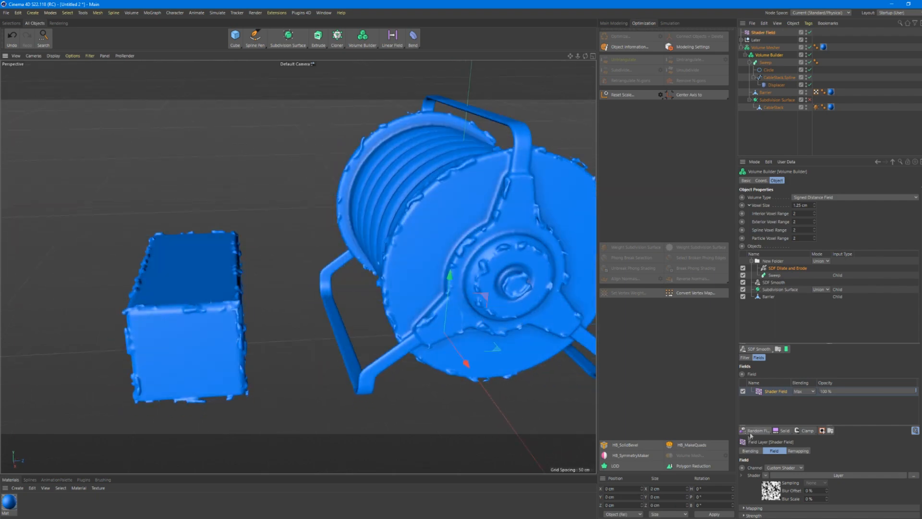
Show the Shader Field layer under SDF Smooth and select the Shader Field object.
left_click(755, 430)
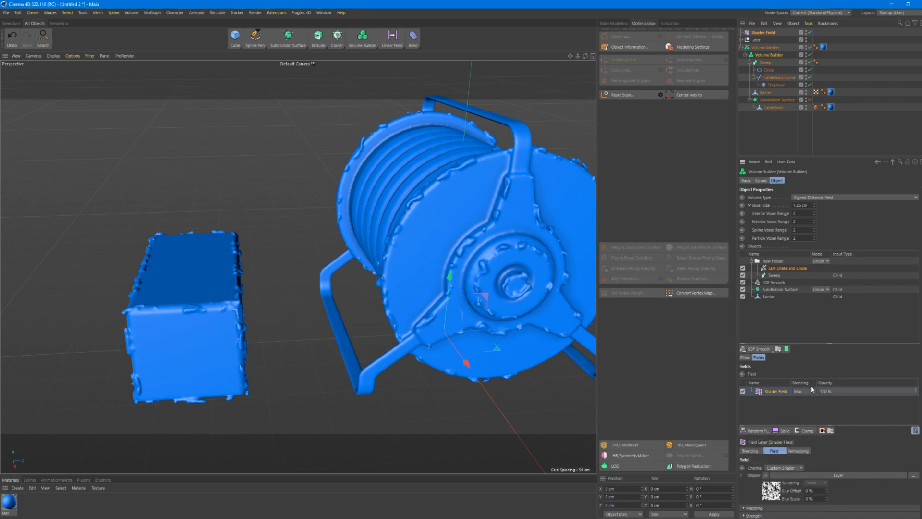
mouse_move(759, 438)
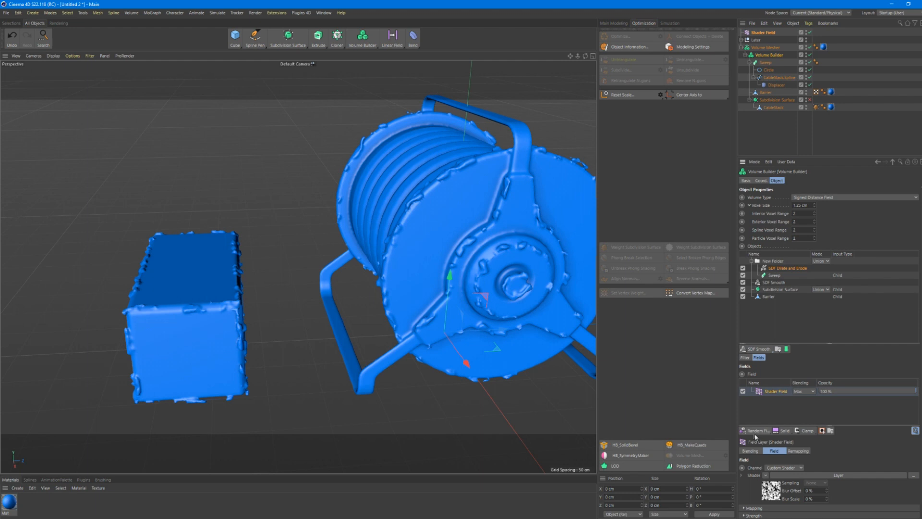
mouse_move(783, 410)
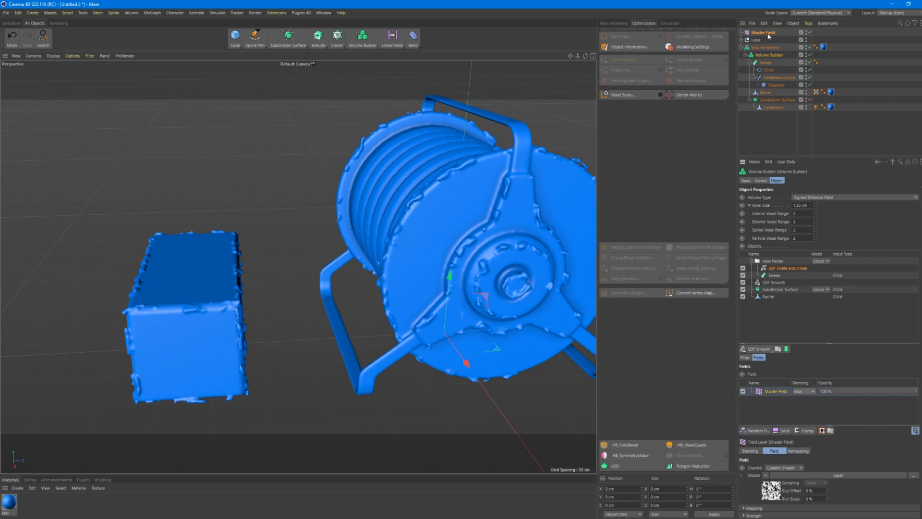
left_click(765, 33)
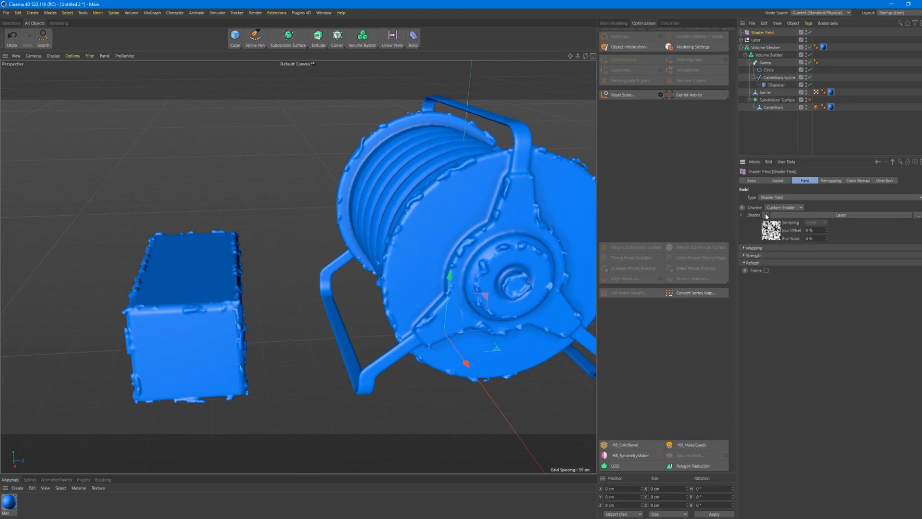
Set the Shader Field's shader to Noise and nest it inside a Layer shader.
left_click(765, 214)
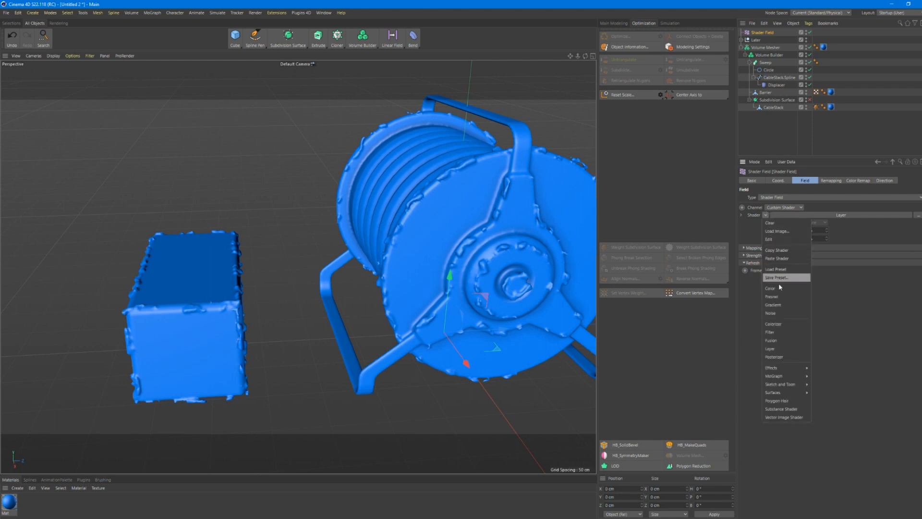
mouse_move(773, 222)
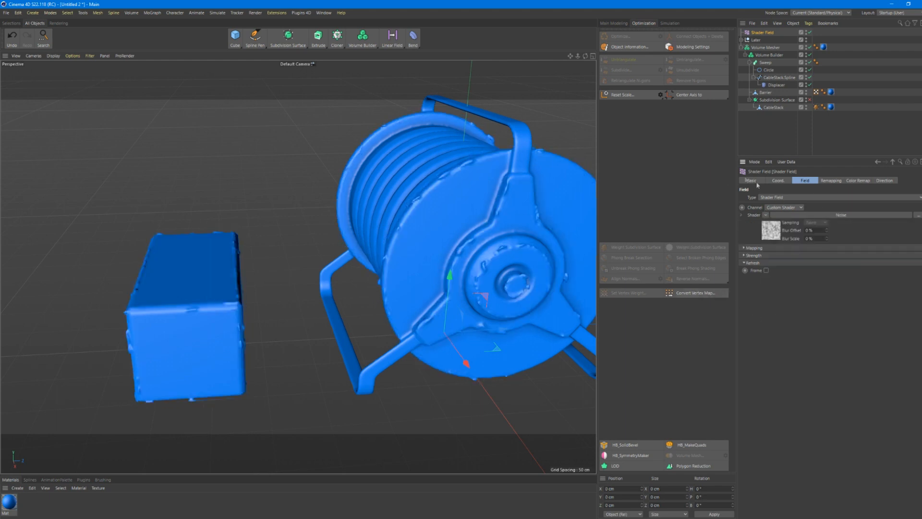
left_click(764, 215)
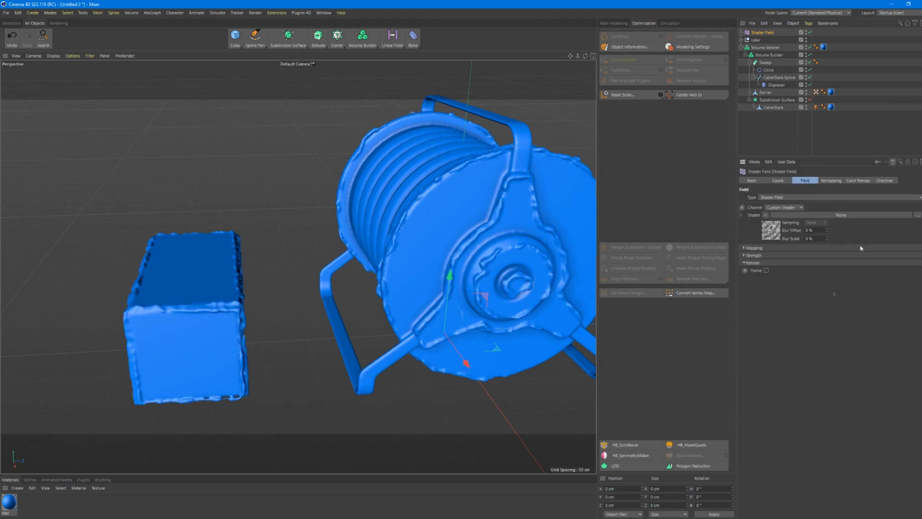
left_click(765, 214)
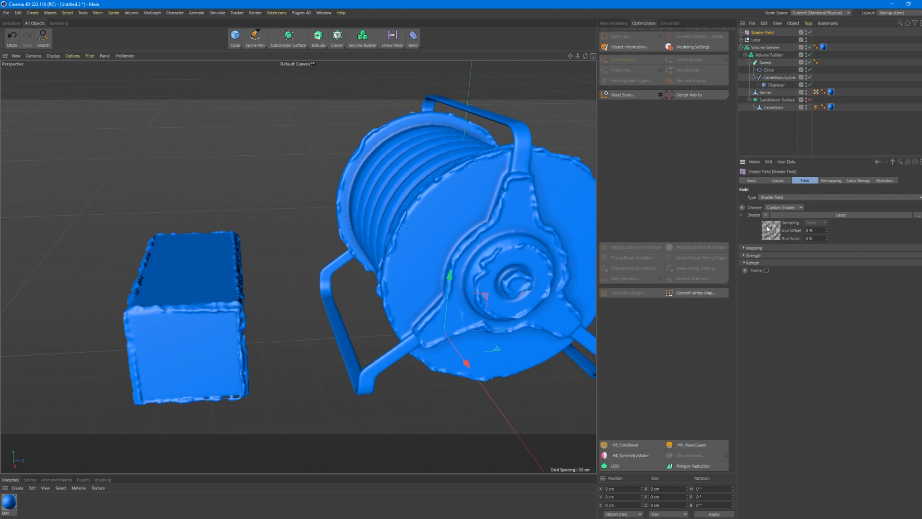
Add a second Noise layer with a different noise type, blended with Add over the first.
left_click(766, 228)
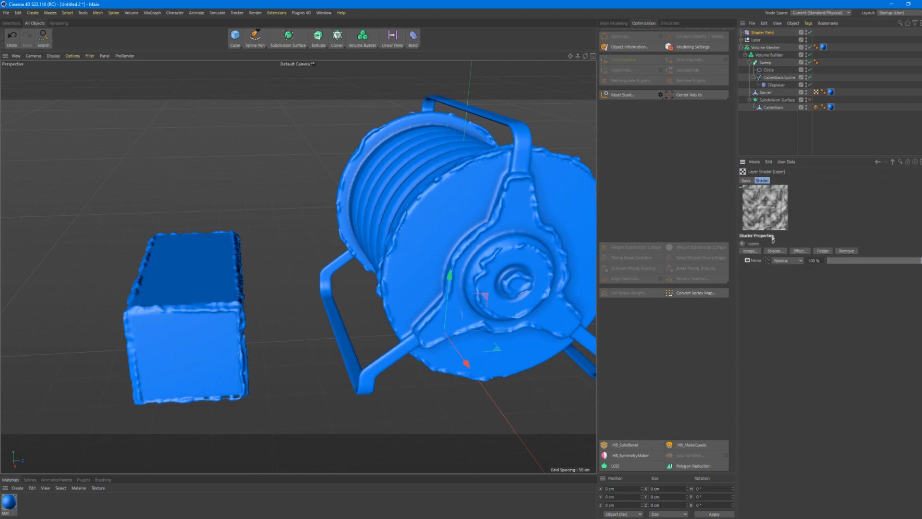
mouse_move(771, 258)
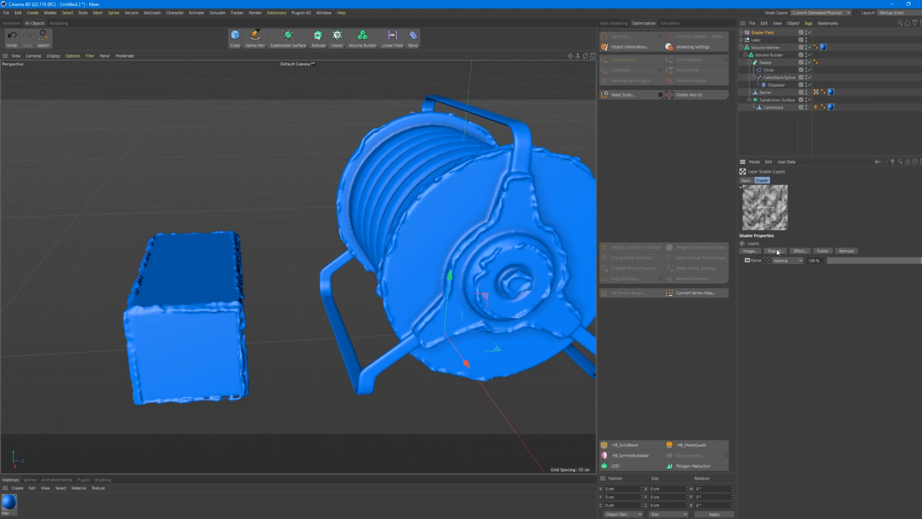
left_click(775, 251)
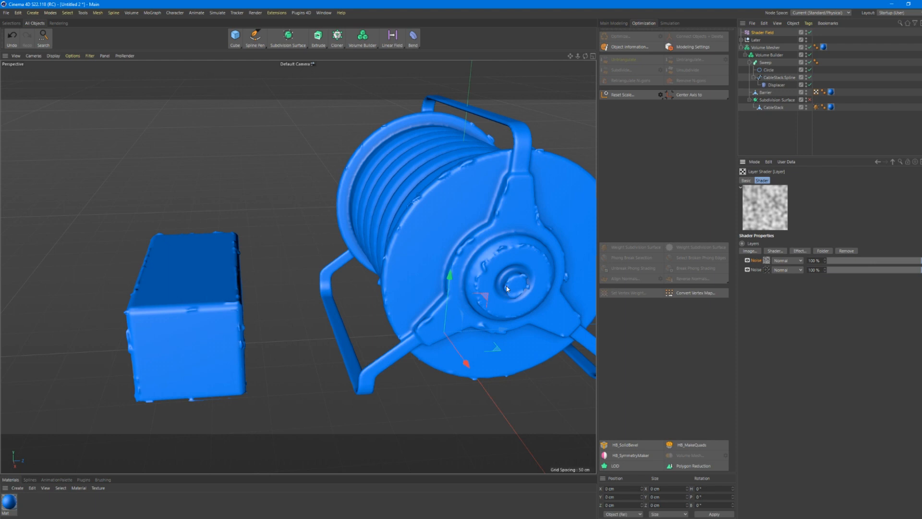
mouse_move(527, 306)
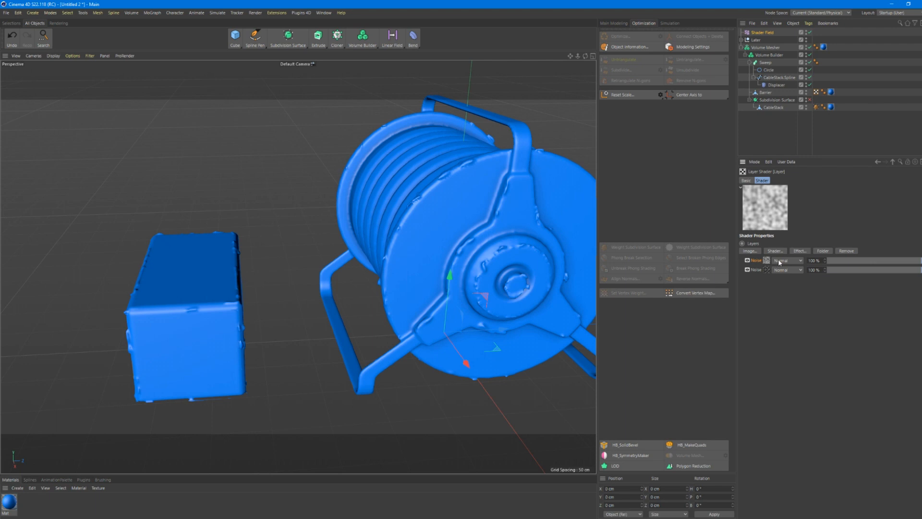
left_click(787, 260)
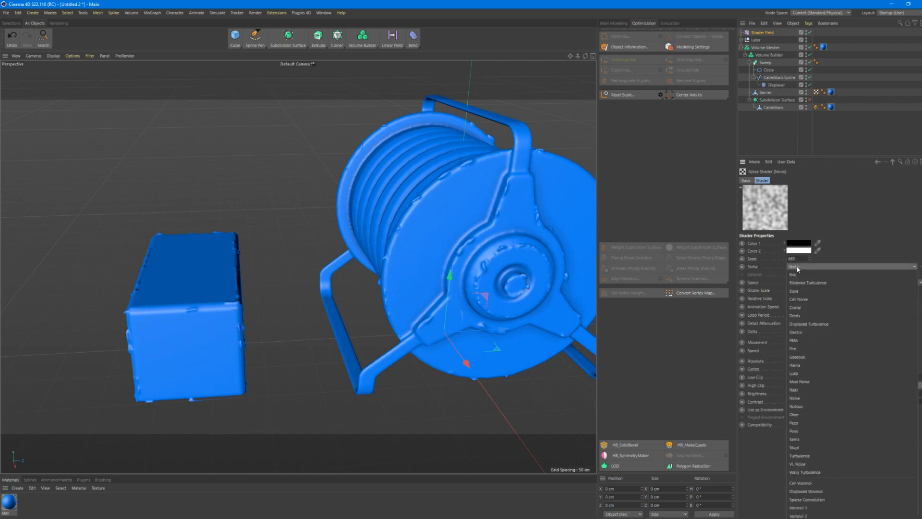
mouse_move(800, 308)
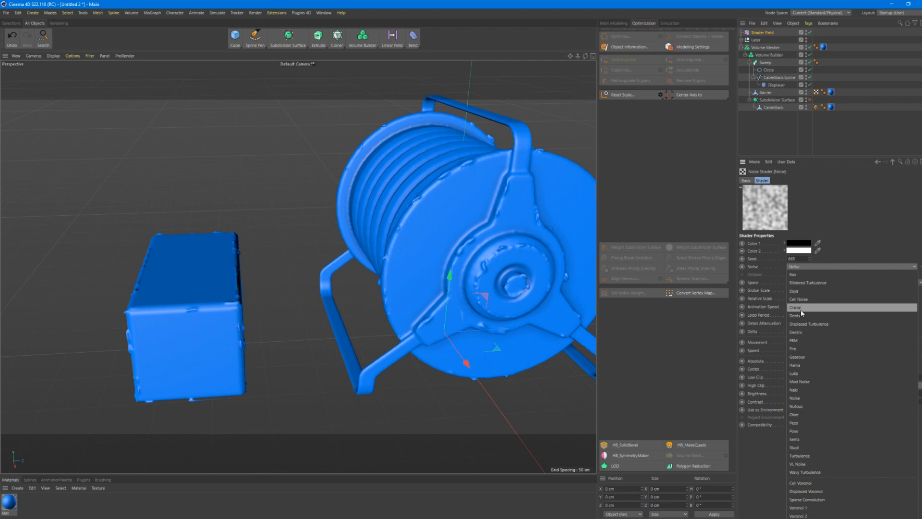
left_click(798, 299)
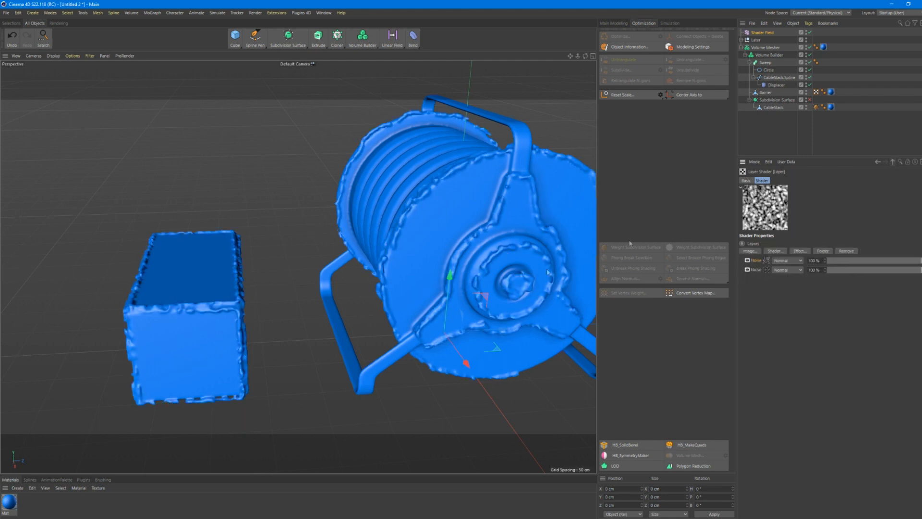
left_click(788, 261)
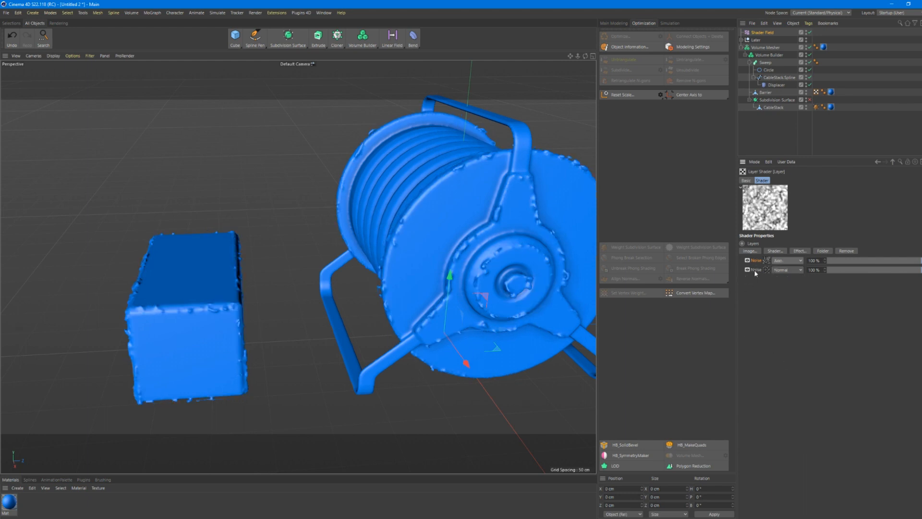
mouse_move(493, 317)
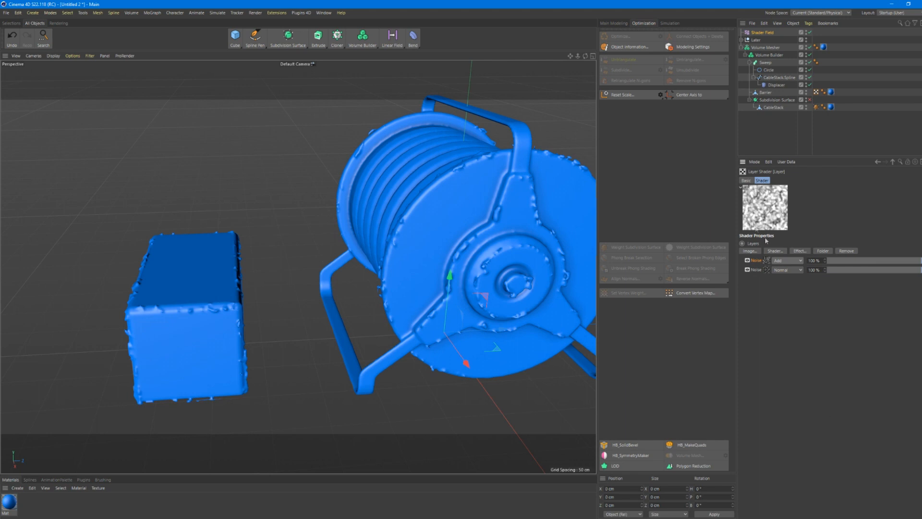
mouse_move(774, 278)
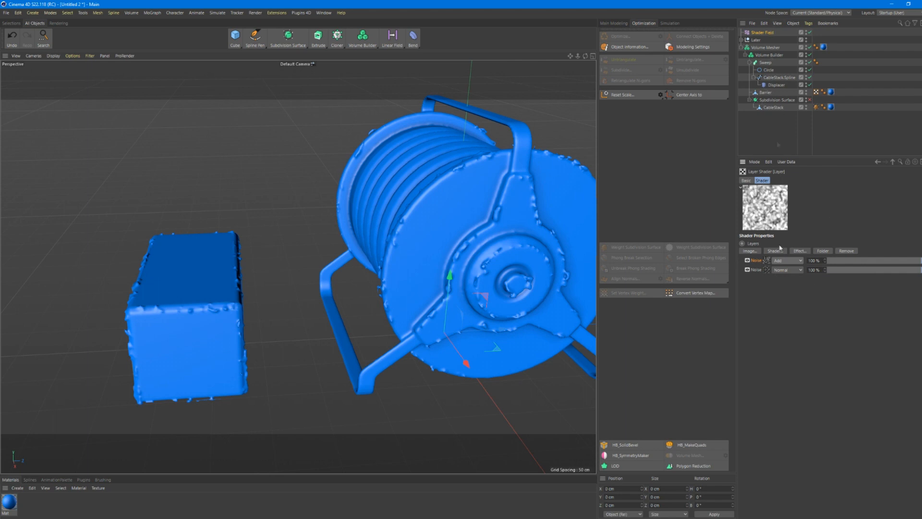
mouse_move(735, 302)
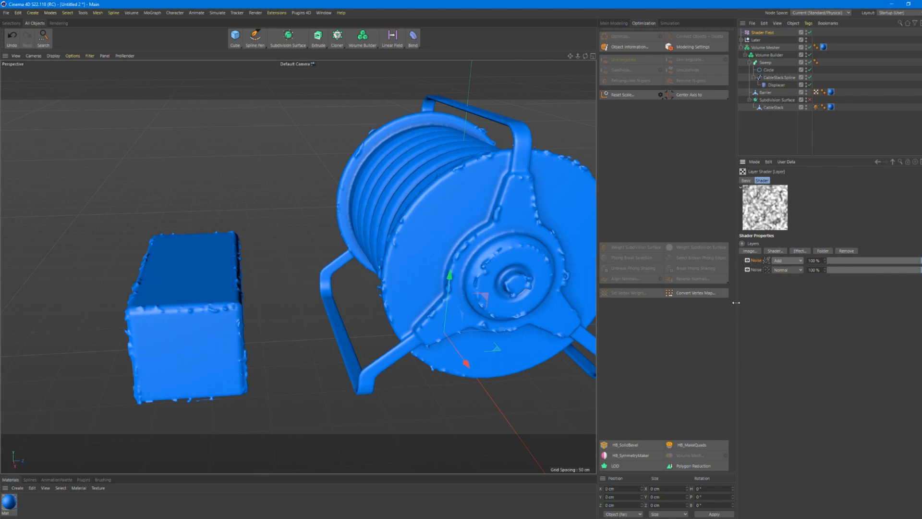
mouse_move(745, 296)
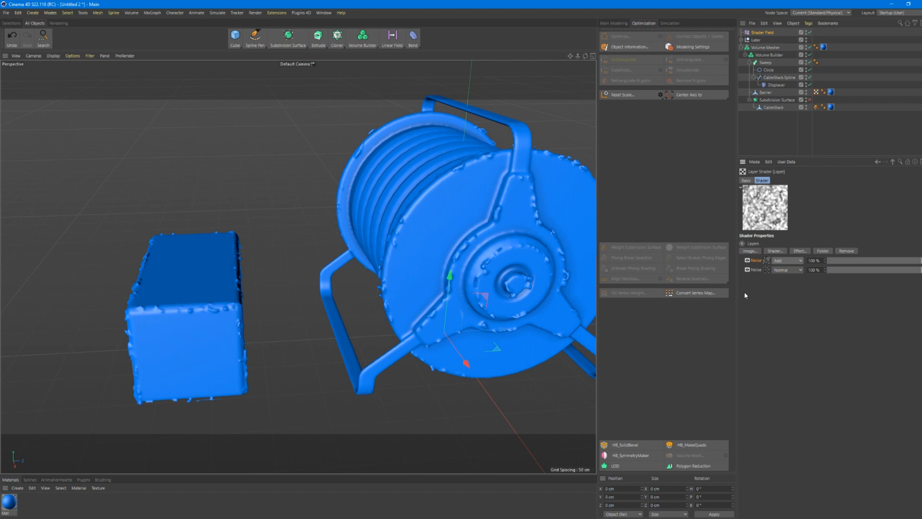
mouse_move(832, 228)
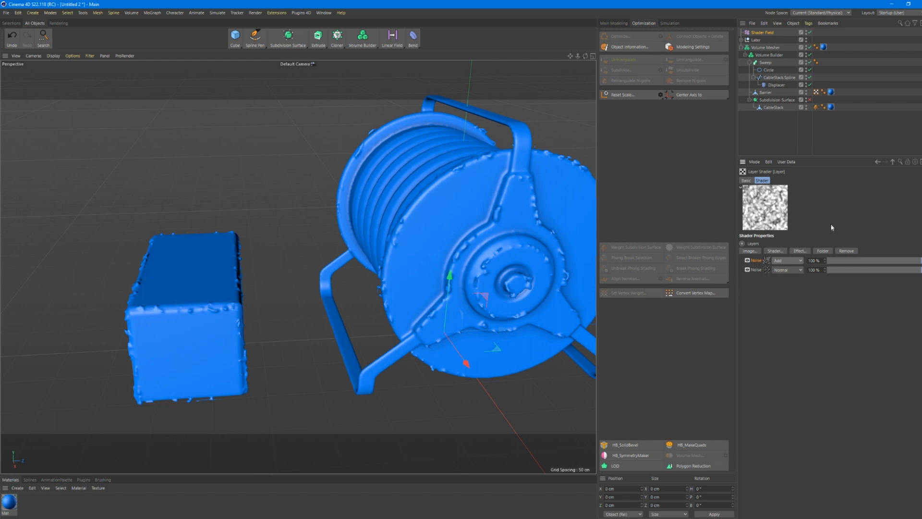
mouse_move(800, 305)
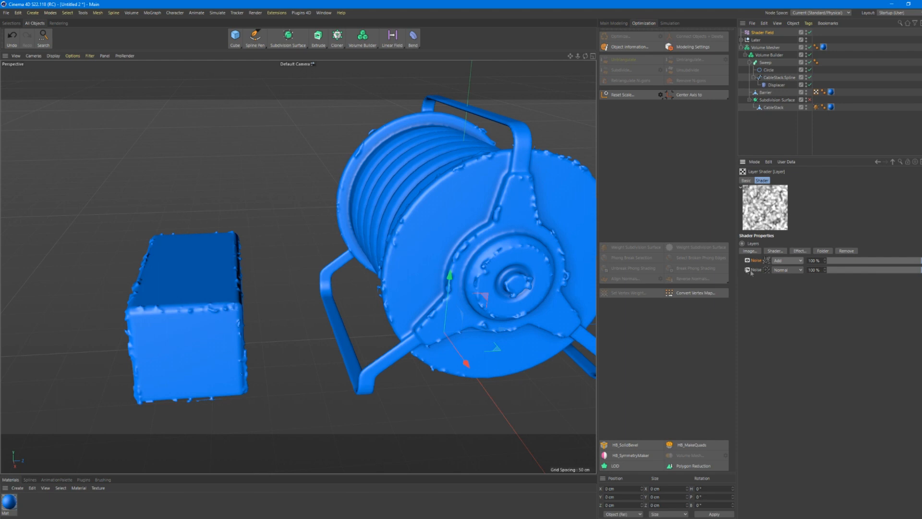
mouse_move(697, 293)
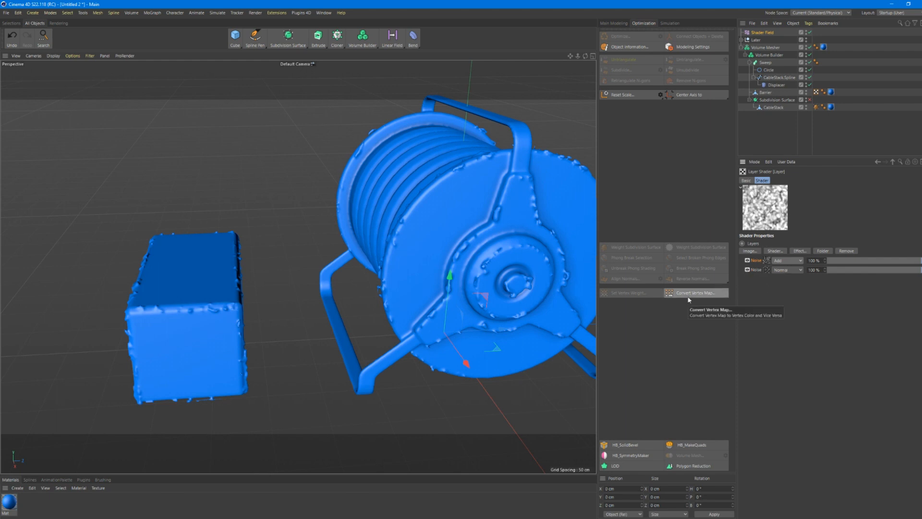
mouse_move(730, 307)
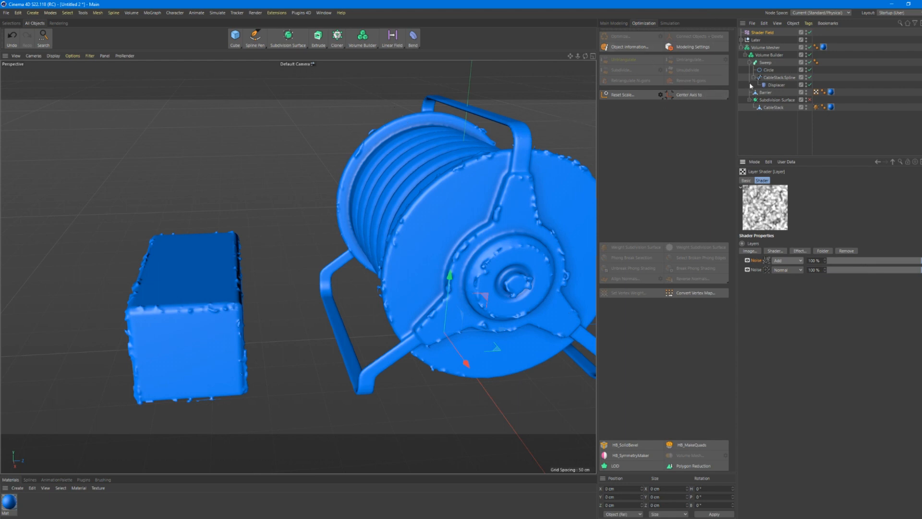
Inspect the Volume Builder's Objects list, then select the Sweep's Circle profile for scaling.
left_click(769, 54)
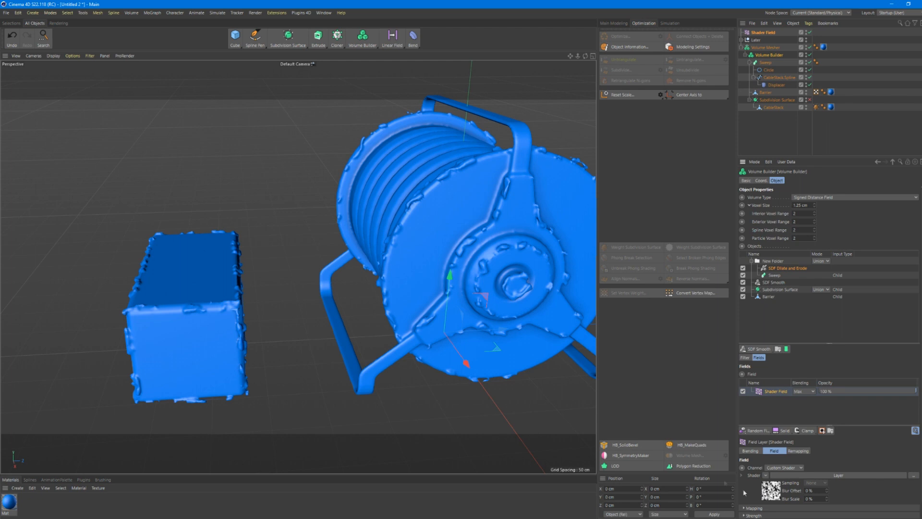
mouse_move(768, 69)
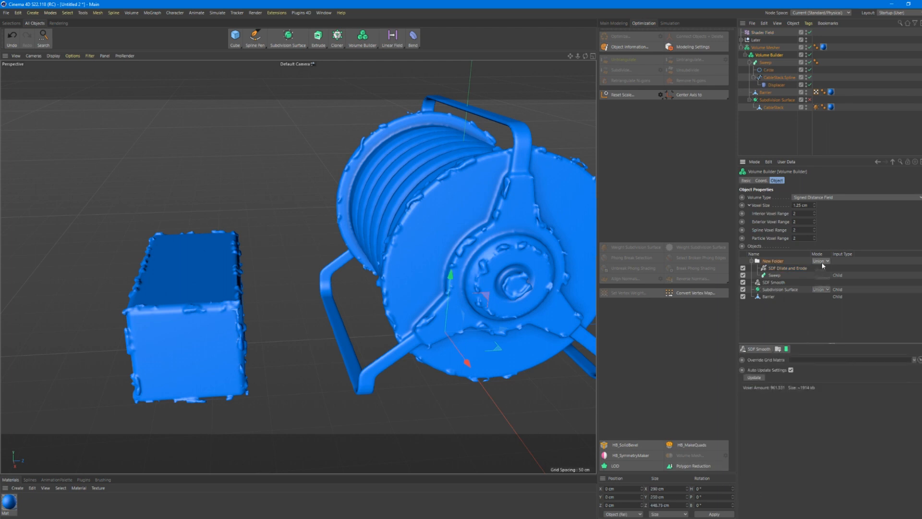
left_click(820, 261)
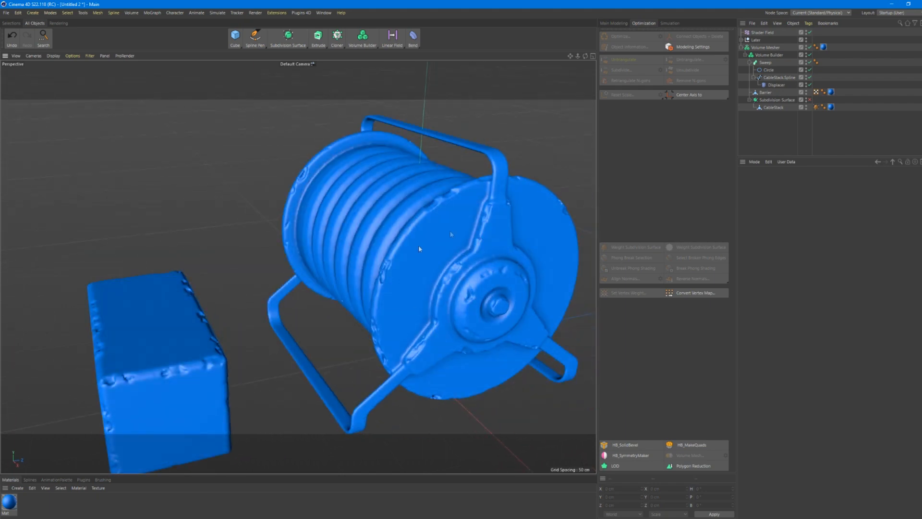
left_click(780, 77)
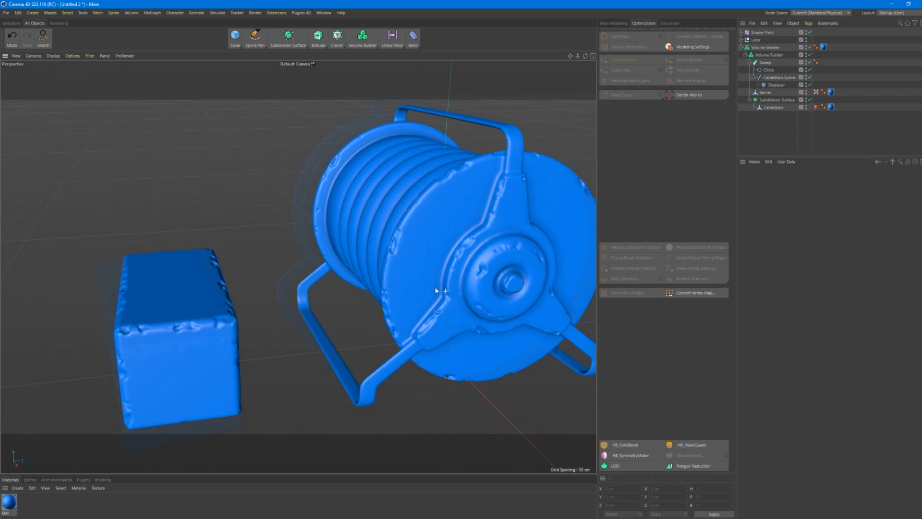
left_click(765, 63)
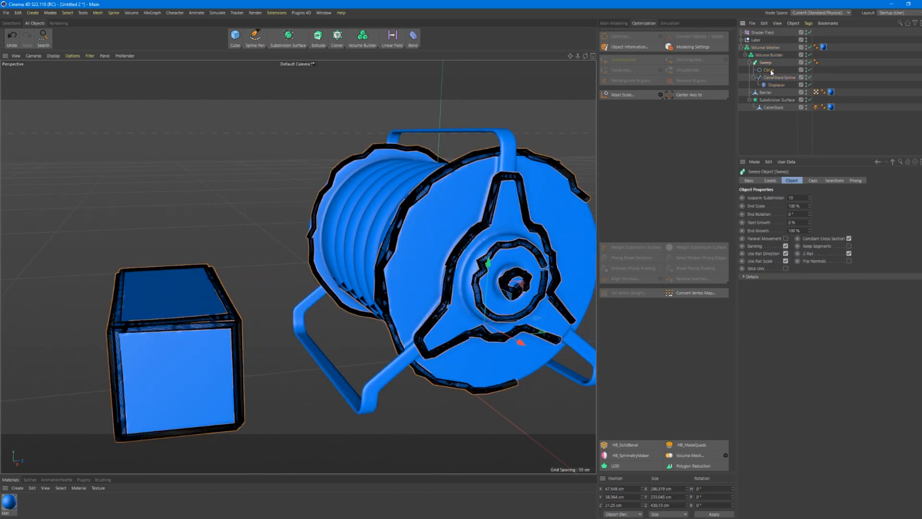
left_click(767, 69)
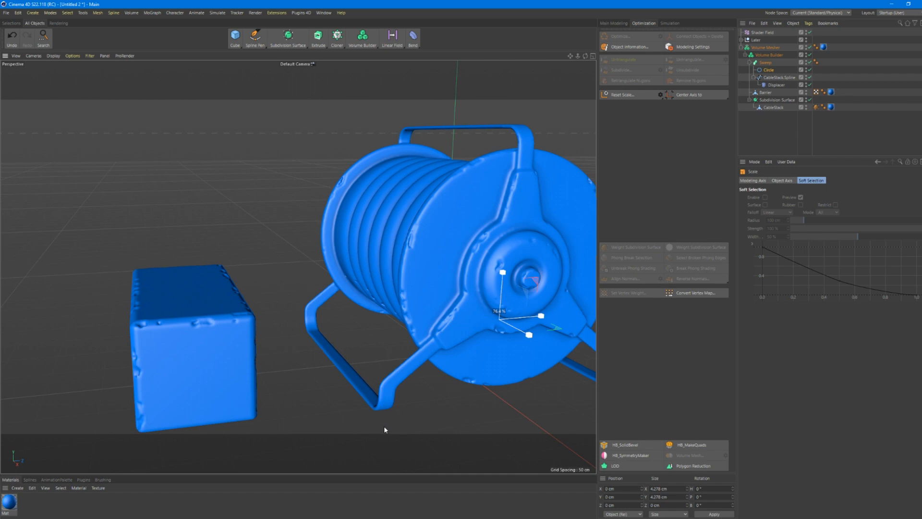
left_click(768, 69)
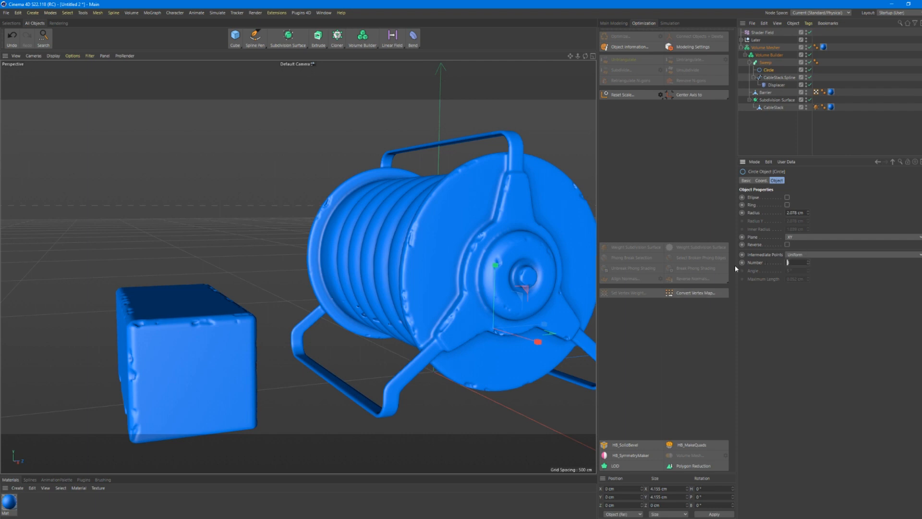
mouse_move(809, 242)
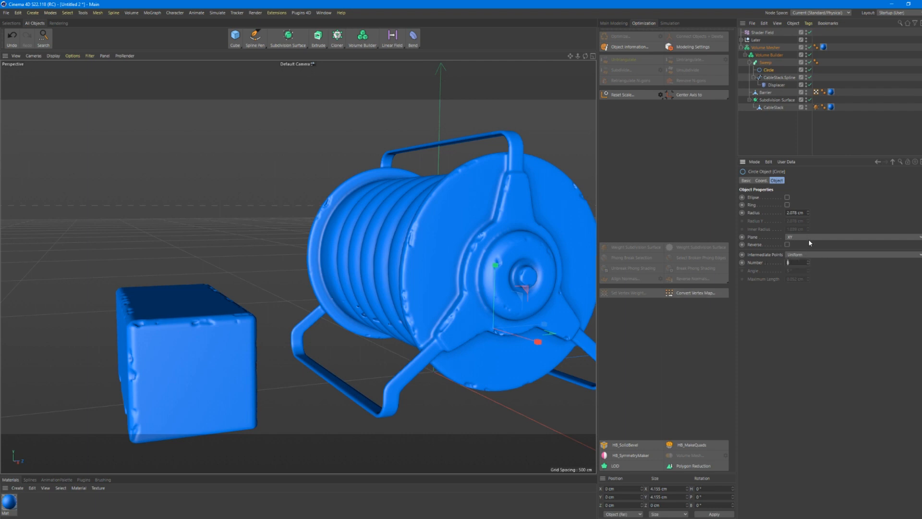
left_click(254, 36)
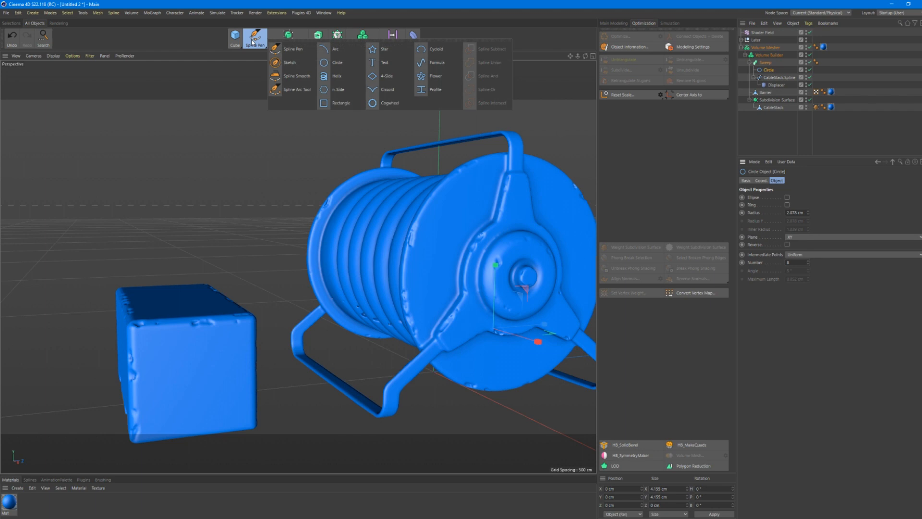
mouse_move(332, 136)
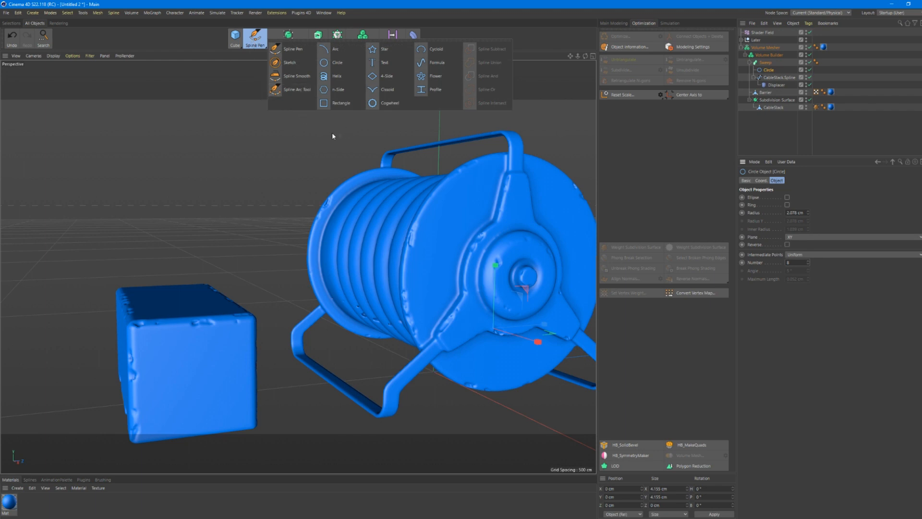
mouse_move(339, 90)
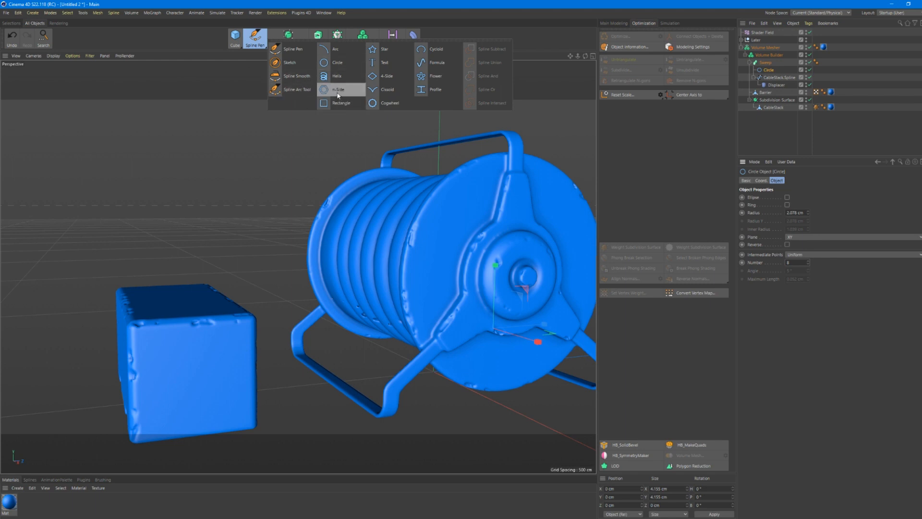
mouse_move(785, 200)
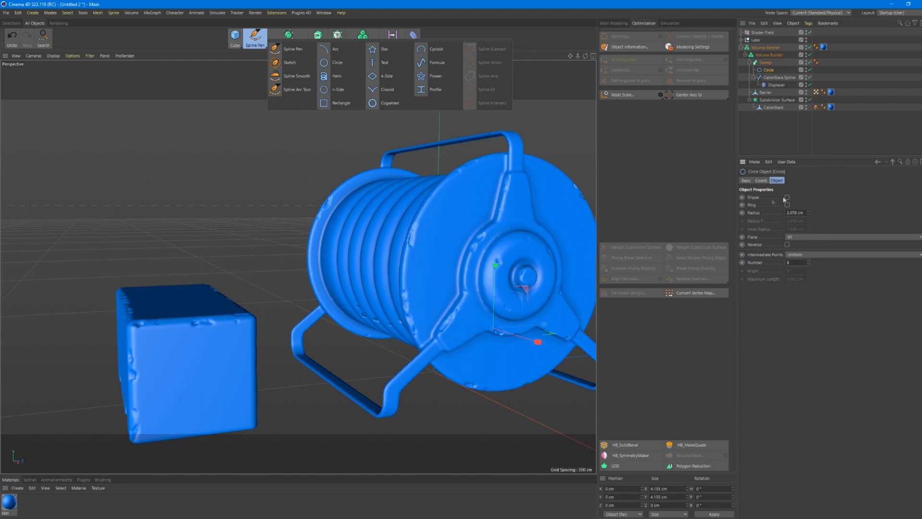
mouse_move(842, 324)
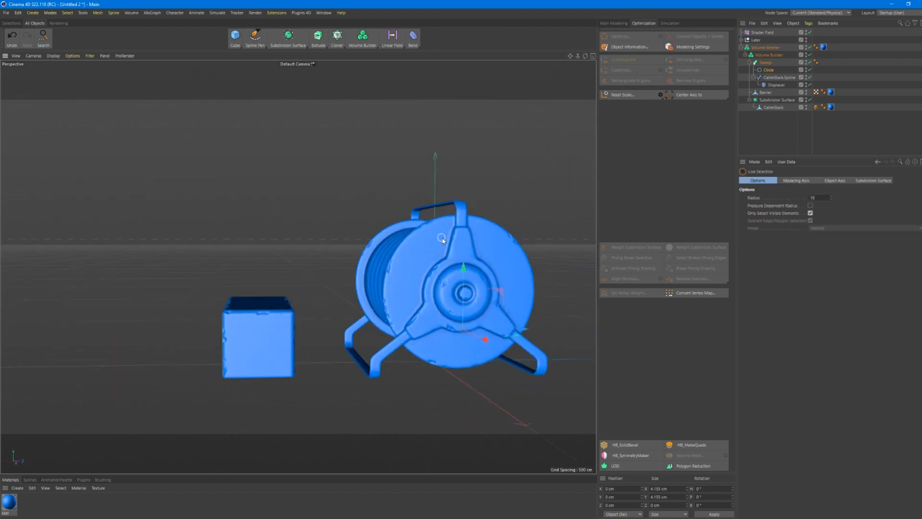
left_click(780, 76)
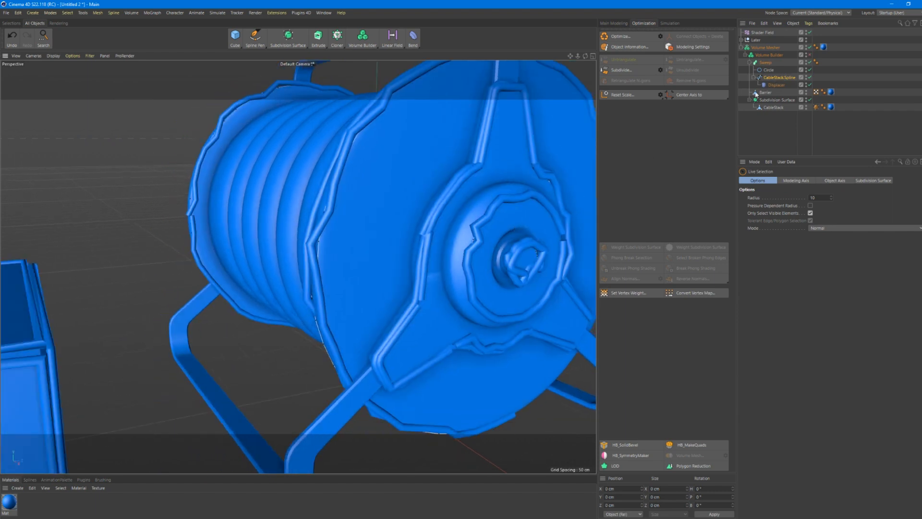
left_click(768, 54)
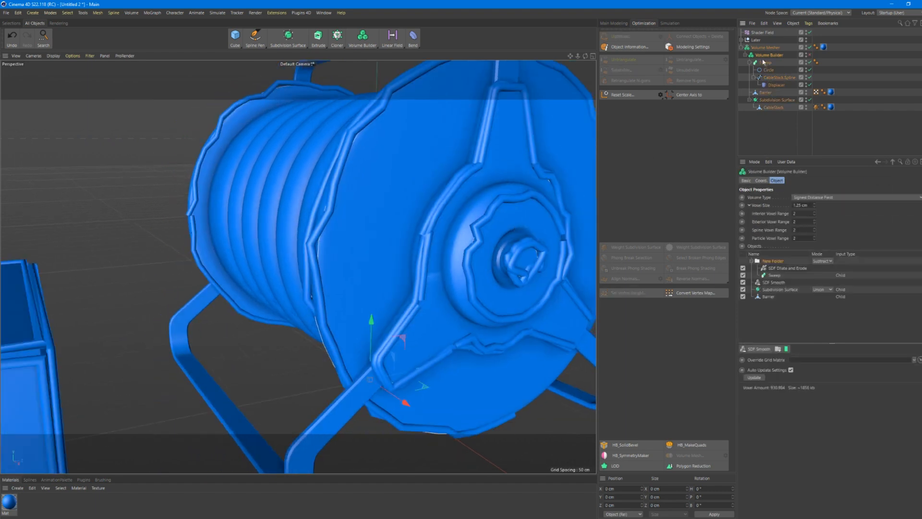
left_click(767, 62)
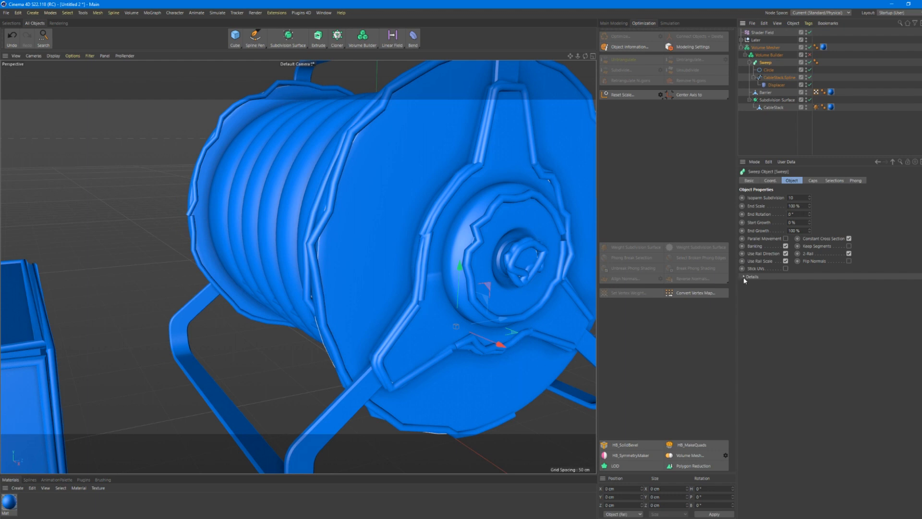
left_click(744, 277)
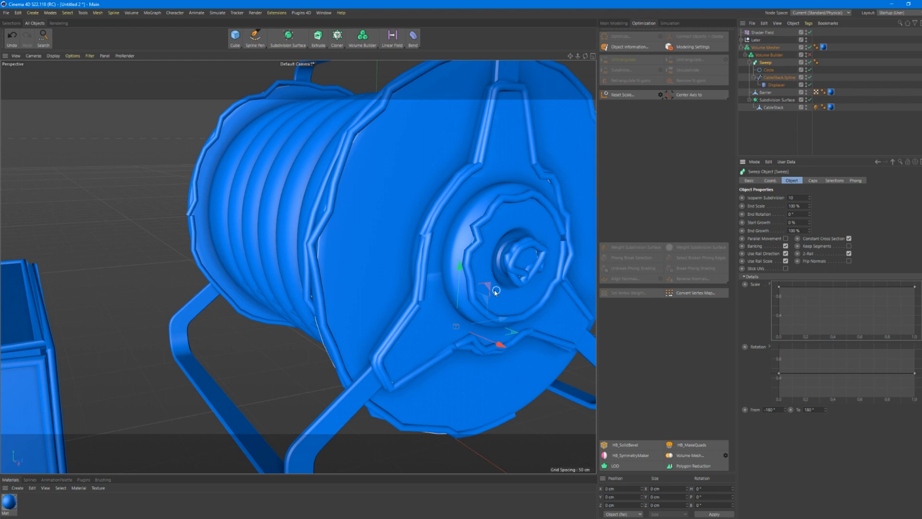
mouse_move(465, 293)
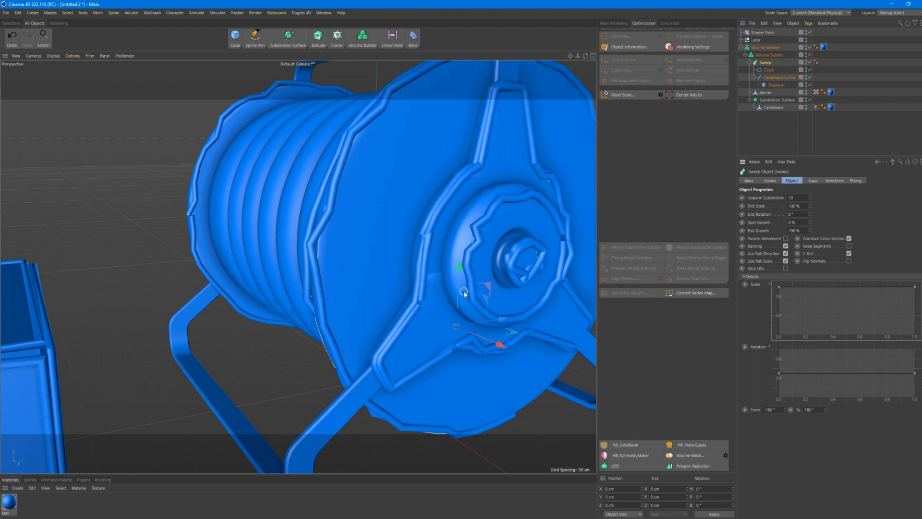
mouse_move(723, 338)
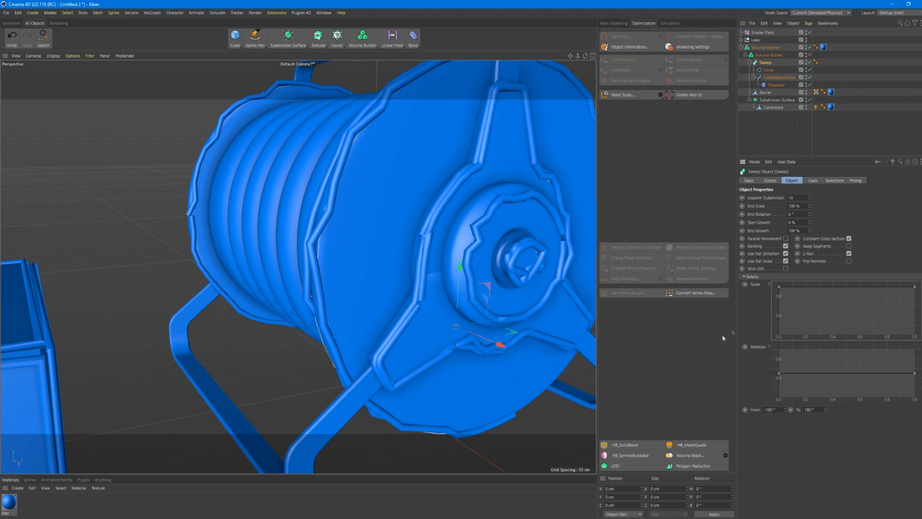
mouse_move(775, 74)
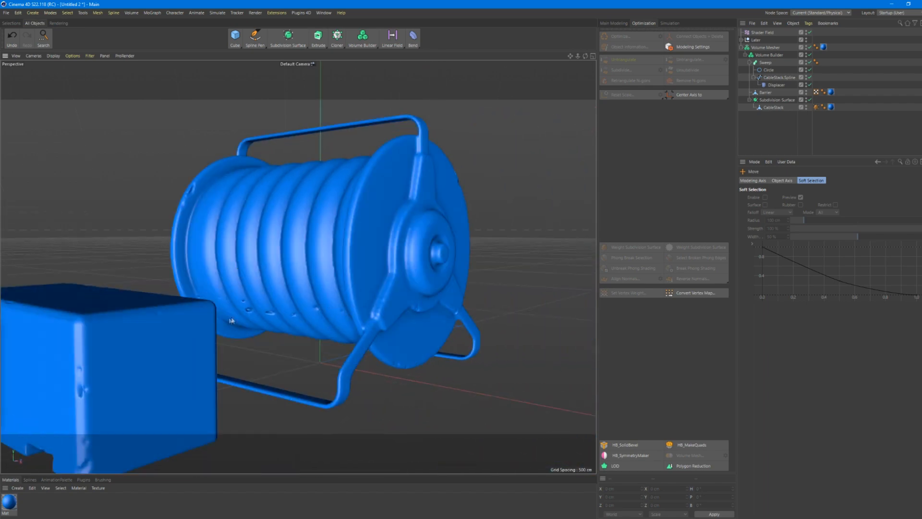
left_click(779, 77)
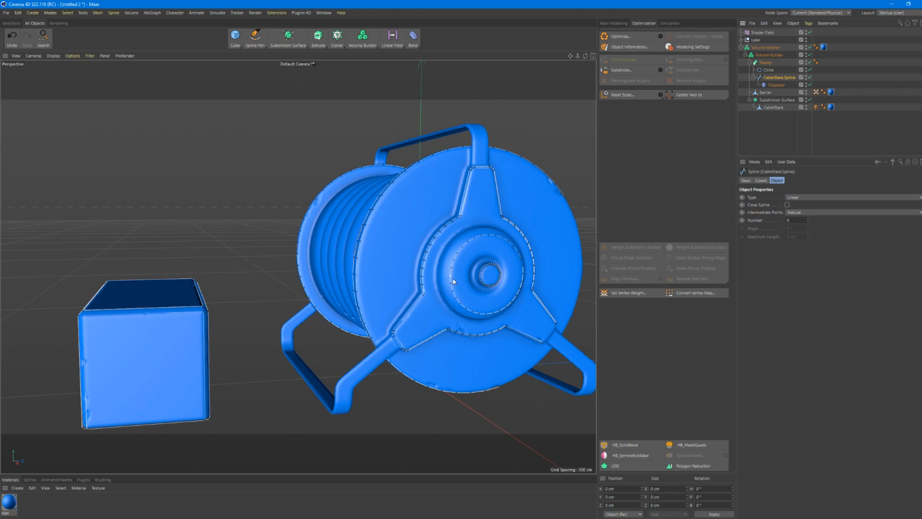
left_click(485, 281)
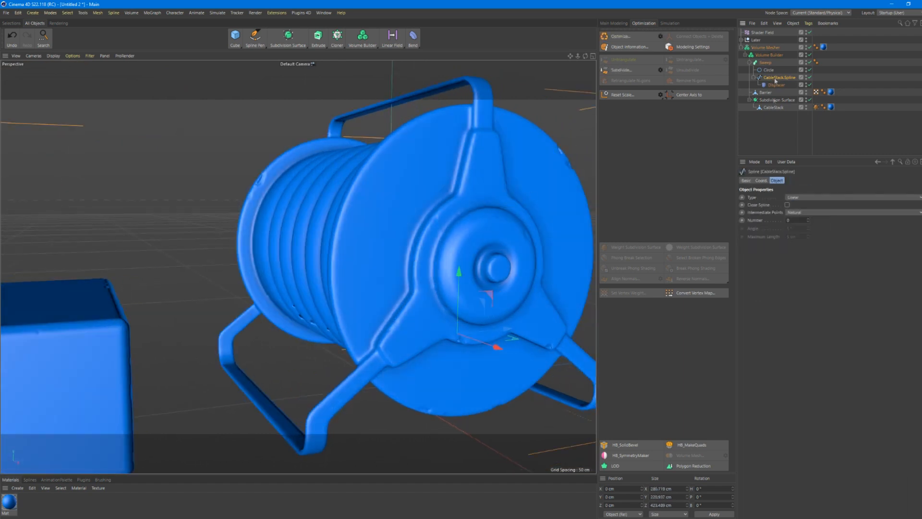
left_click(765, 61)
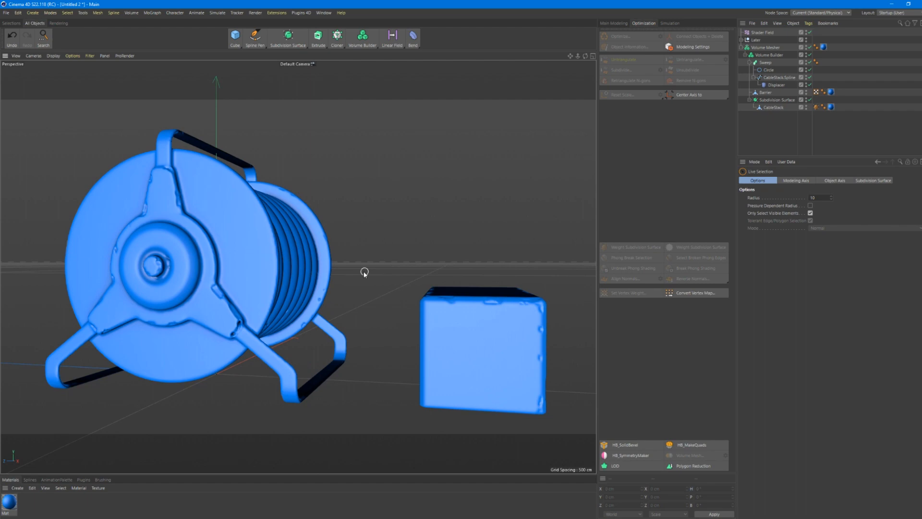
Zoom the viewport to view the cable reel and box from the coiled cable side.
scroll("down", 3)
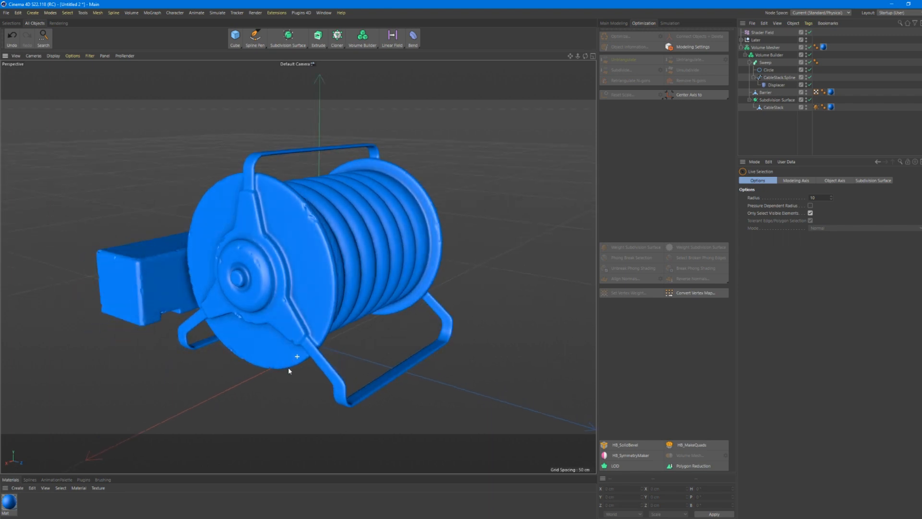
mouse_move(316, 313)
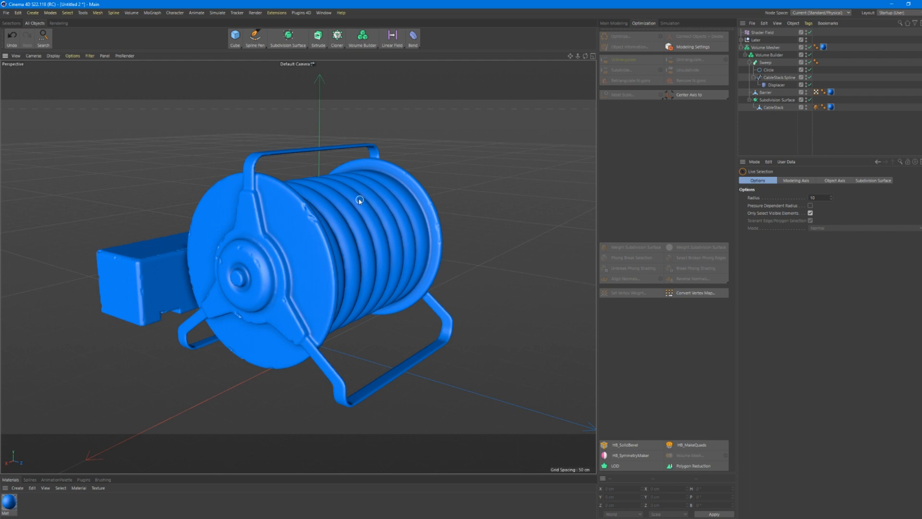
mouse_move(332, 316)
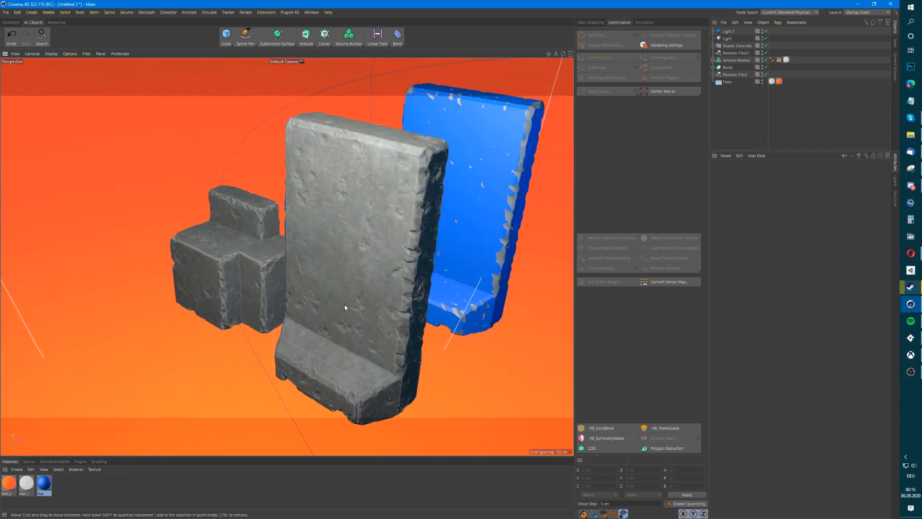
Inspect the Shader Concrete layer shader's noise layers and the Boole object's settings.
left_click(737, 47)
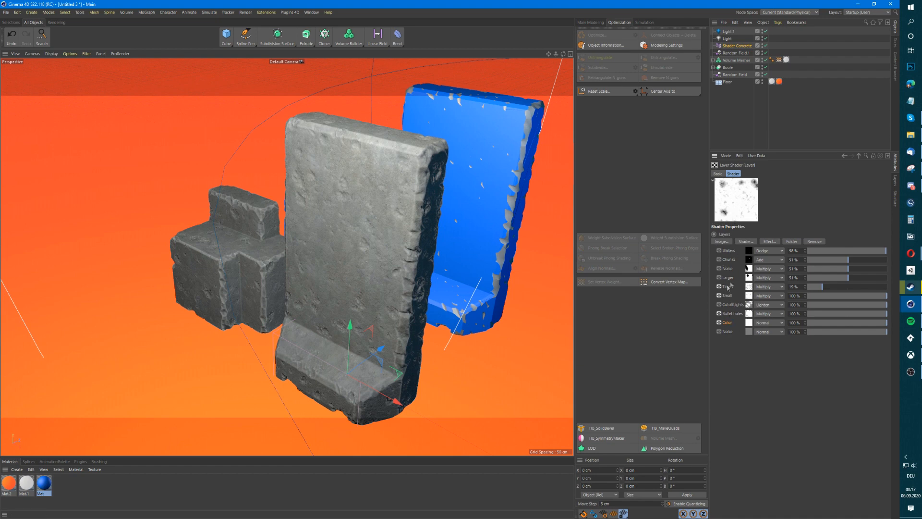
mouse_move(739, 306)
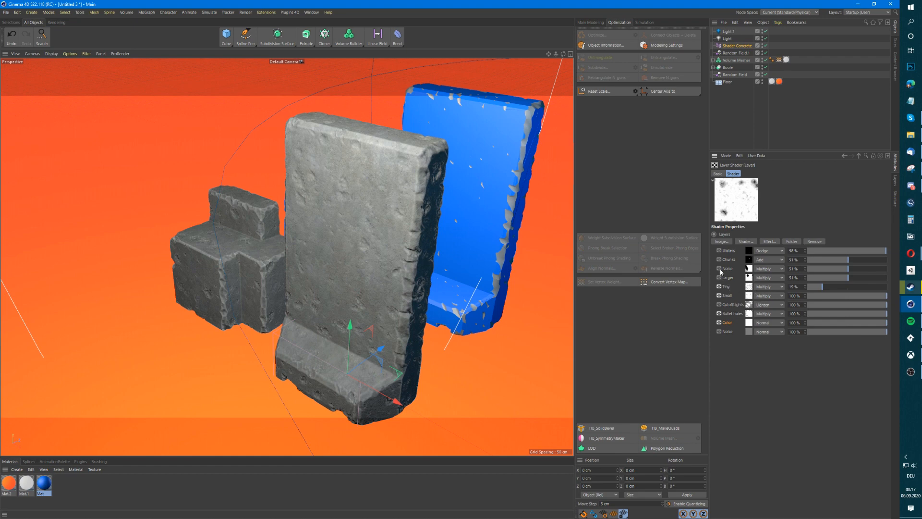
left_click(715, 269)
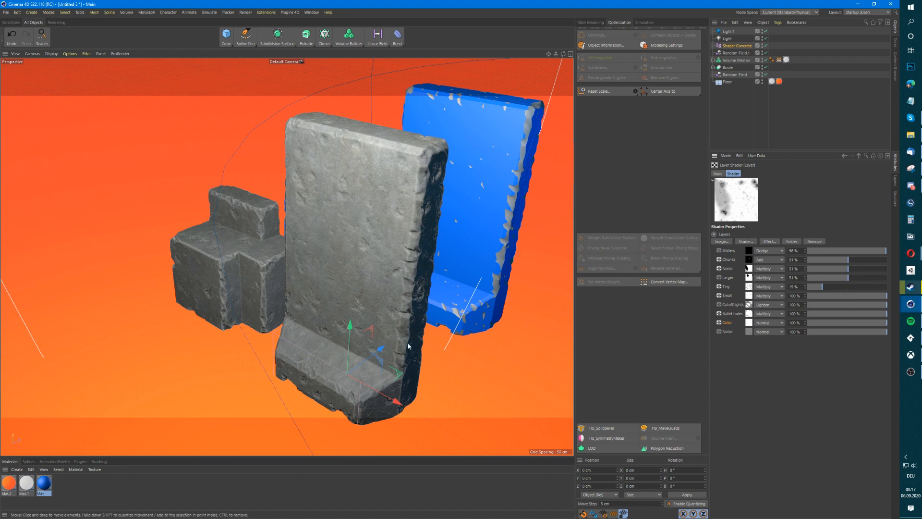
mouse_move(578, 290)
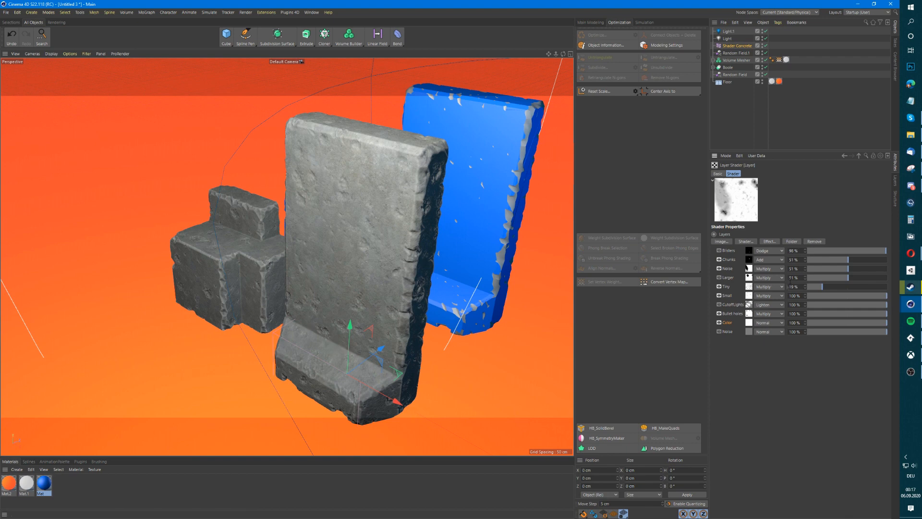
mouse_move(688, 53)
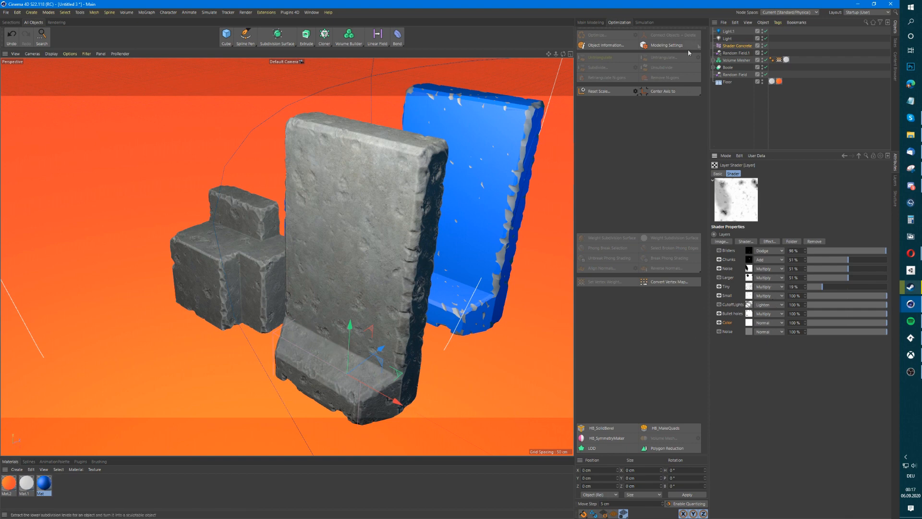
left_click(728, 67)
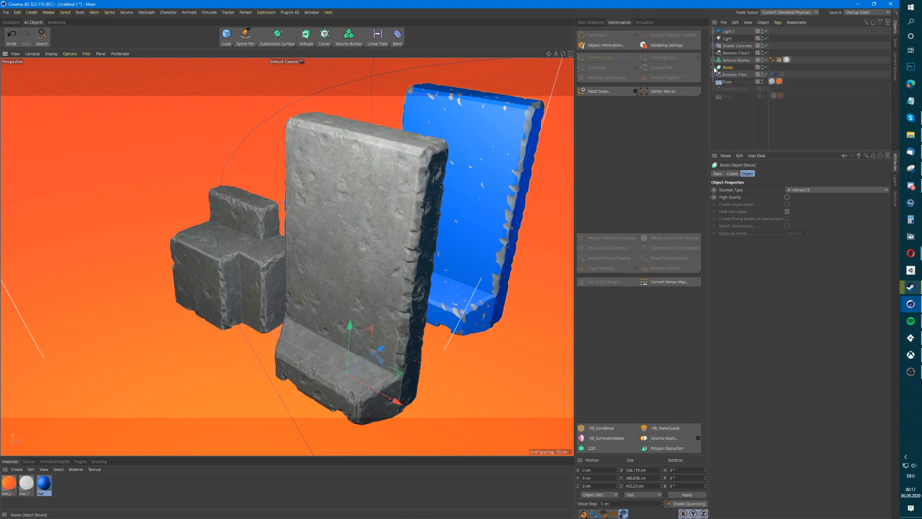
left_click(734, 74)
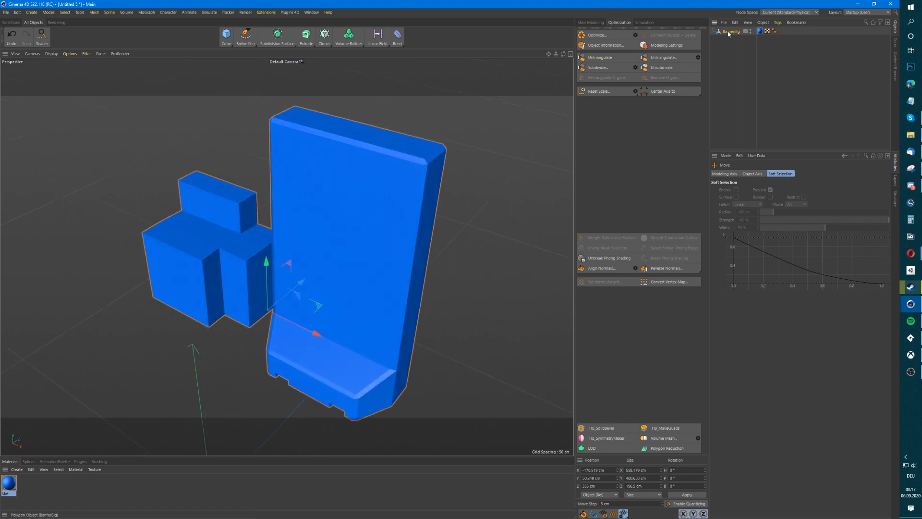
Instance the BarrierBig model into a Volume Builder and give it an SDF Smooth filter.
left_click(589, 22)
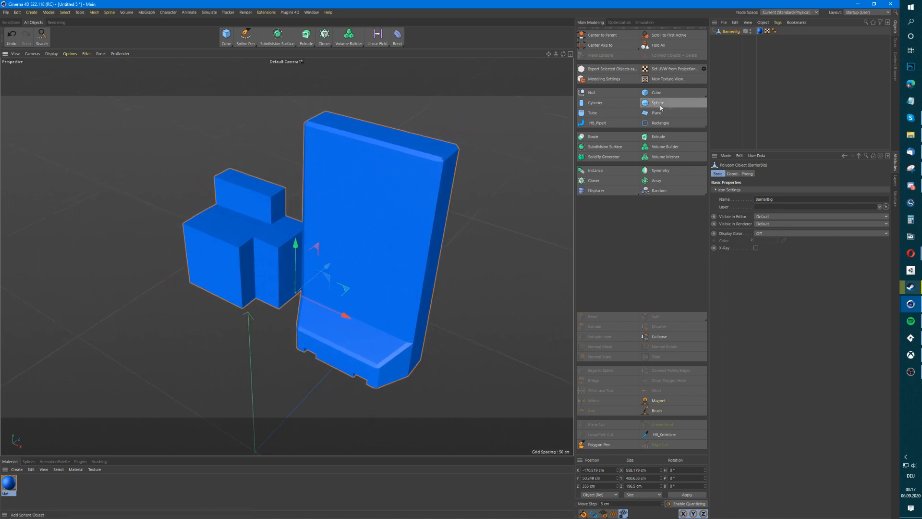
left_click(596, 170)
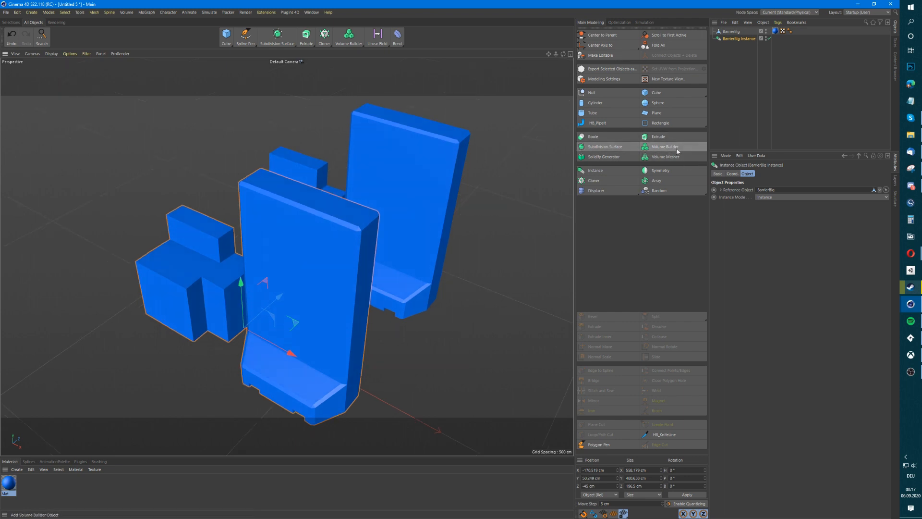
left_click(665, 146)
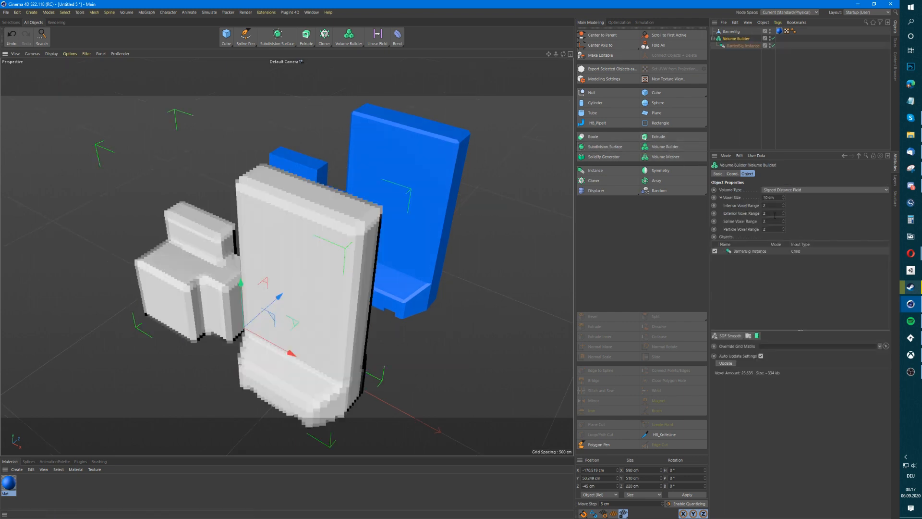
left_click(730, 336)
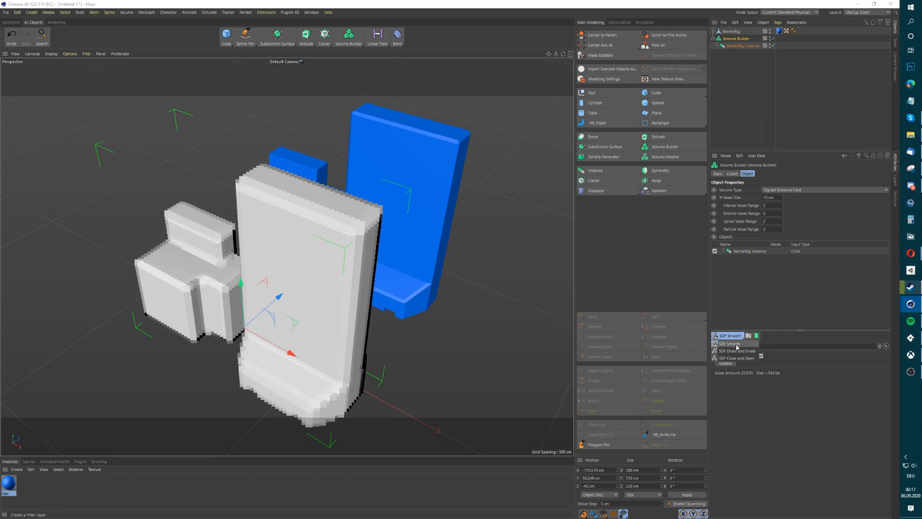
left_click(729, 344)
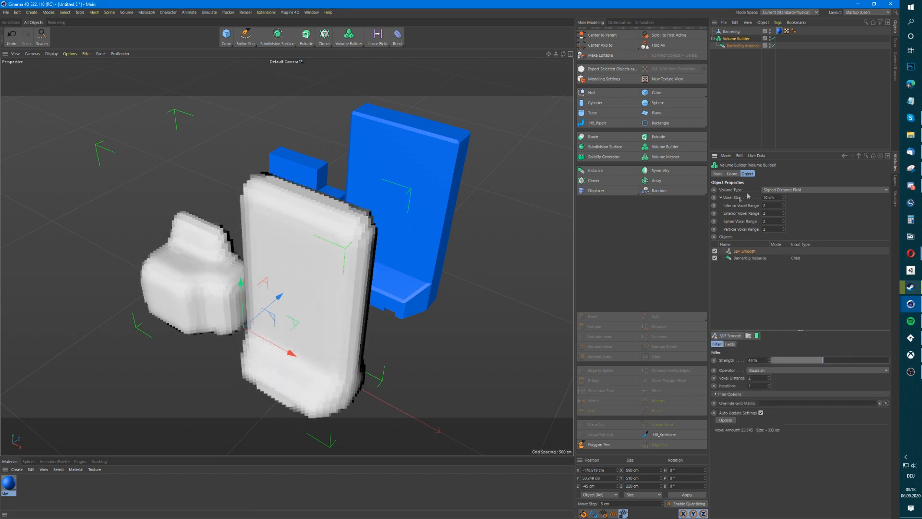
mouse_move(664, 157)
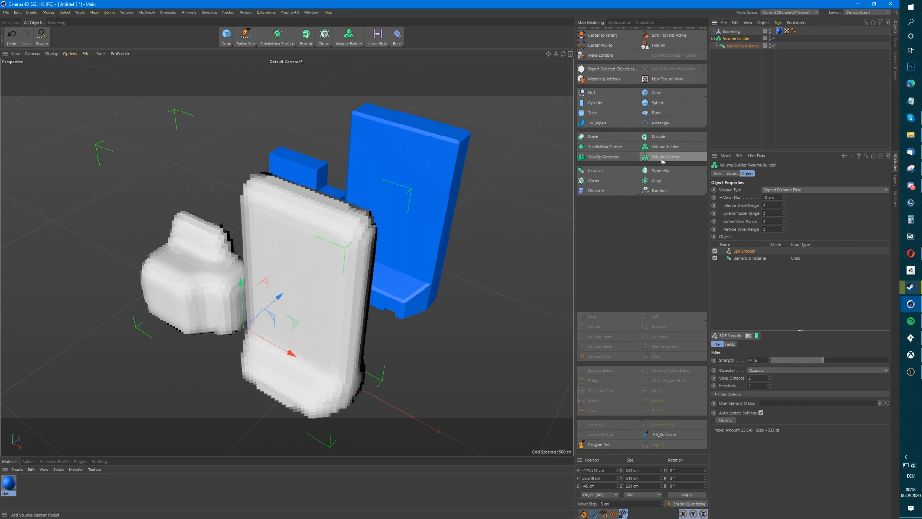
Wrap the smoothed Volume Builder in a Volume Mesher to get a solid grey mesh.
left_click(665, 157)
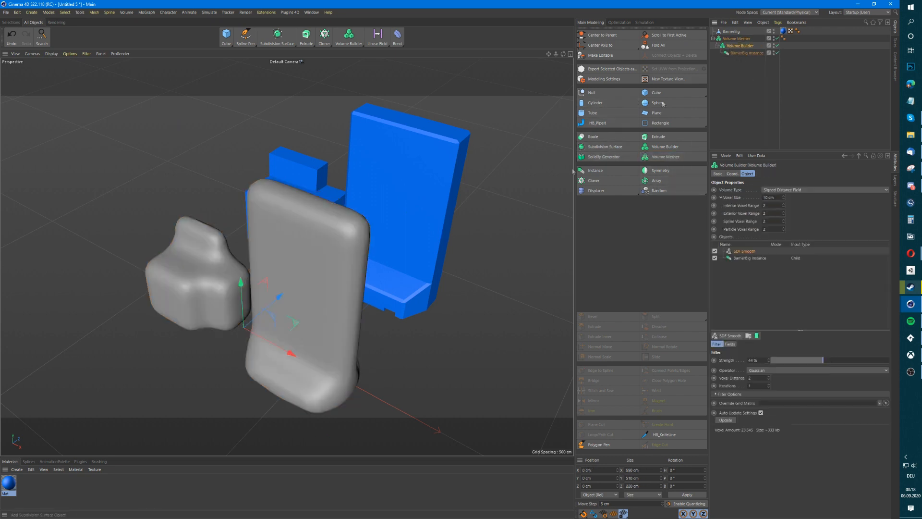
left_click(738, 38)
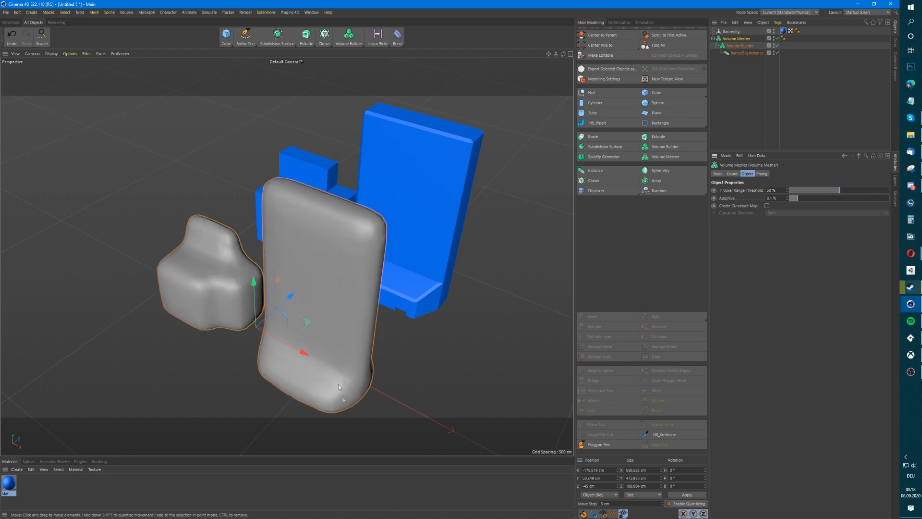
left_click(740, 45)
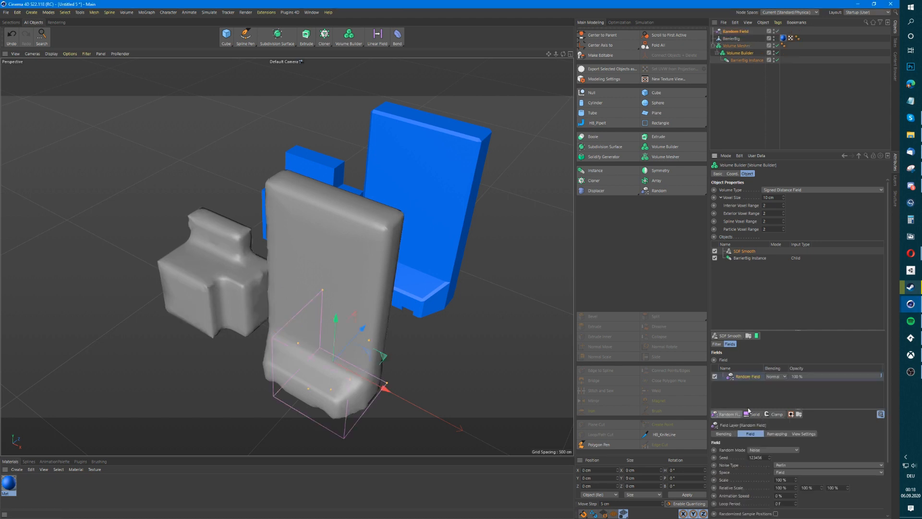
Add an SDF Dilate and Erode filter with its own Random Field and set both noises to Dents.
left_click(828, 464)
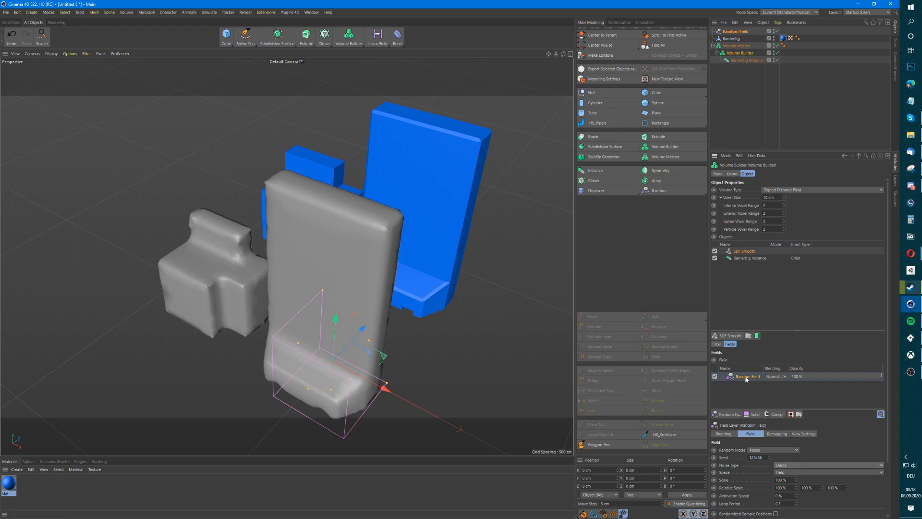
mouse_move(740, 327)
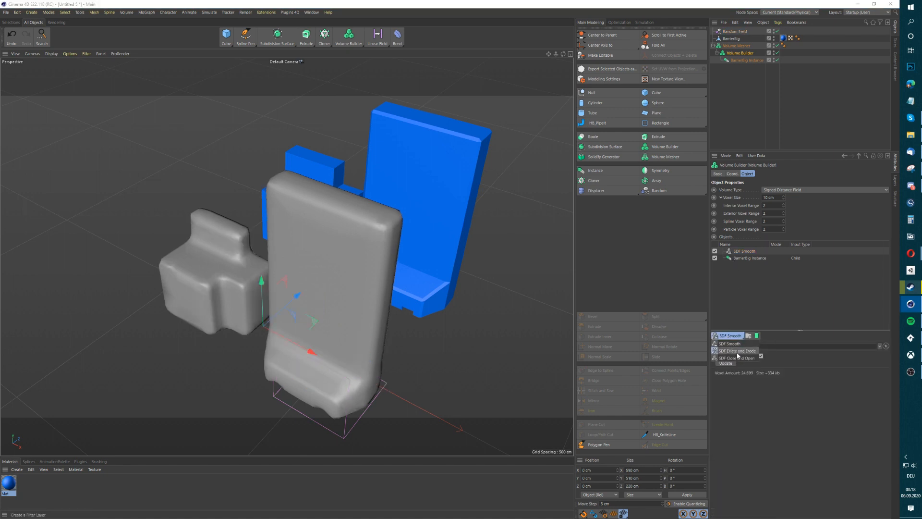
left_click(735, 351)
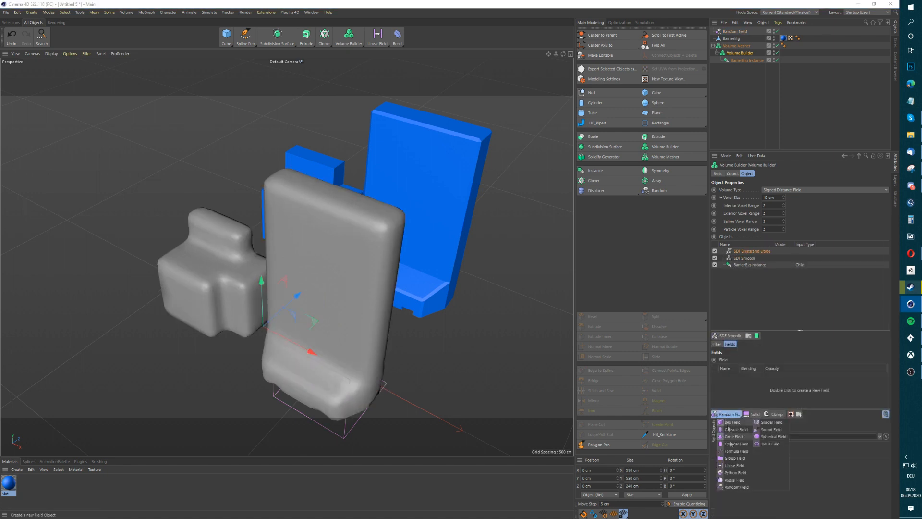
left_click(737, 487)
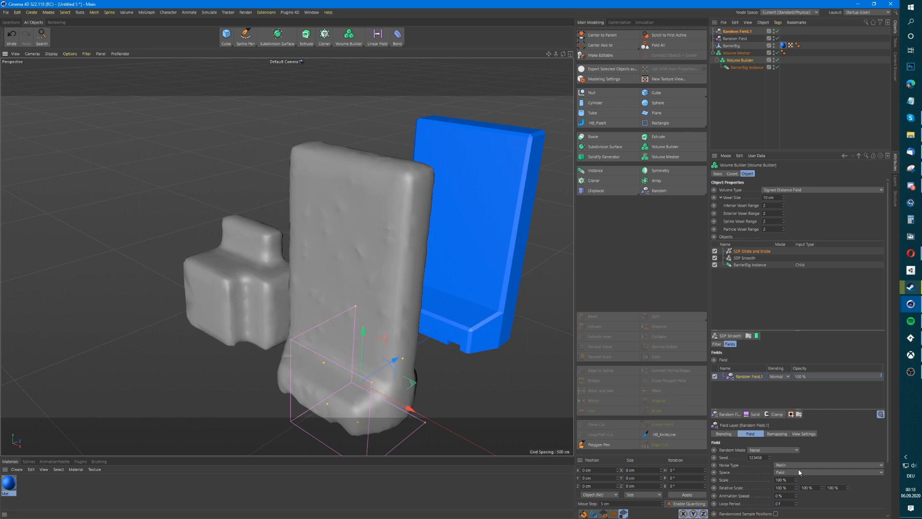
left_click(828, 465)
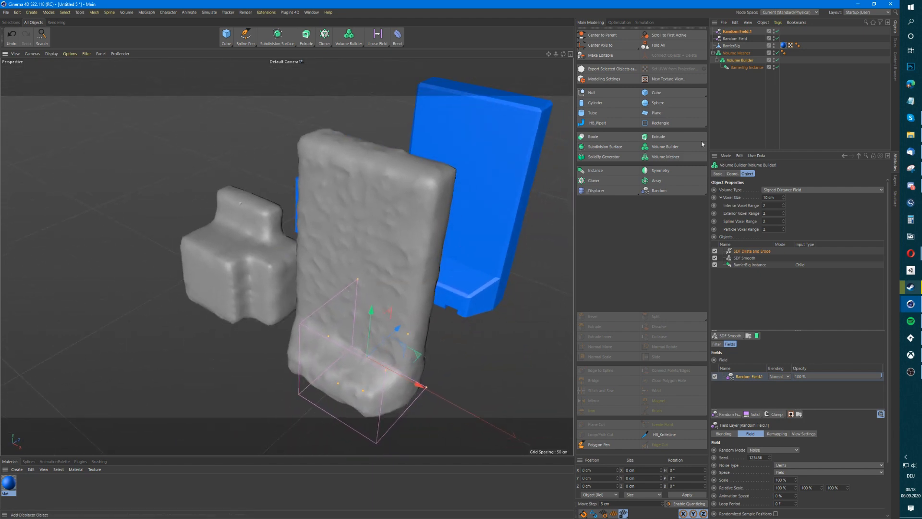
left_click(736, 53)
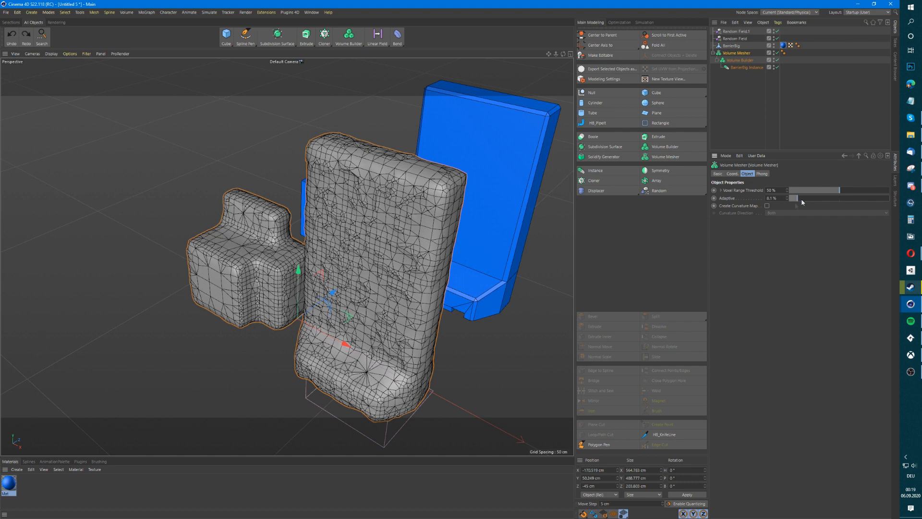
left_click(738, 60)
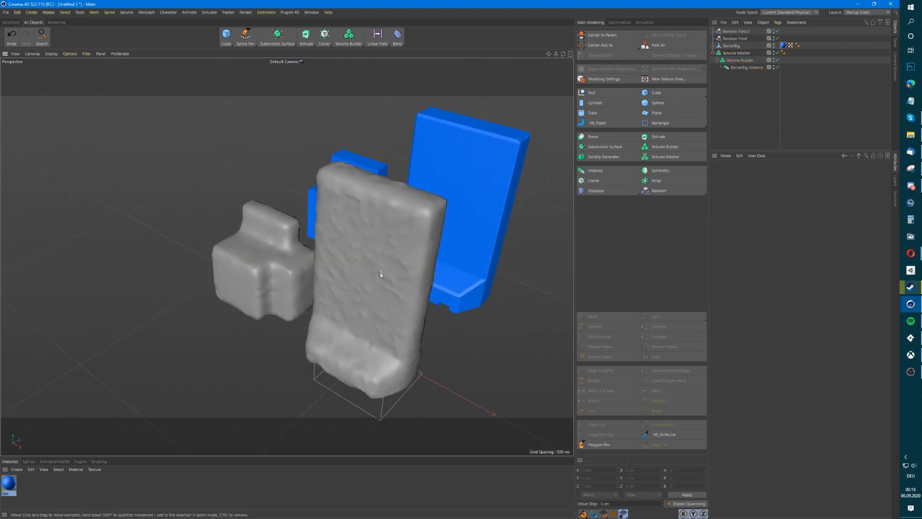
Boole BarrierBig with an instance of the rough Volume Mesher using A intersect B.
left_click(737, 52)
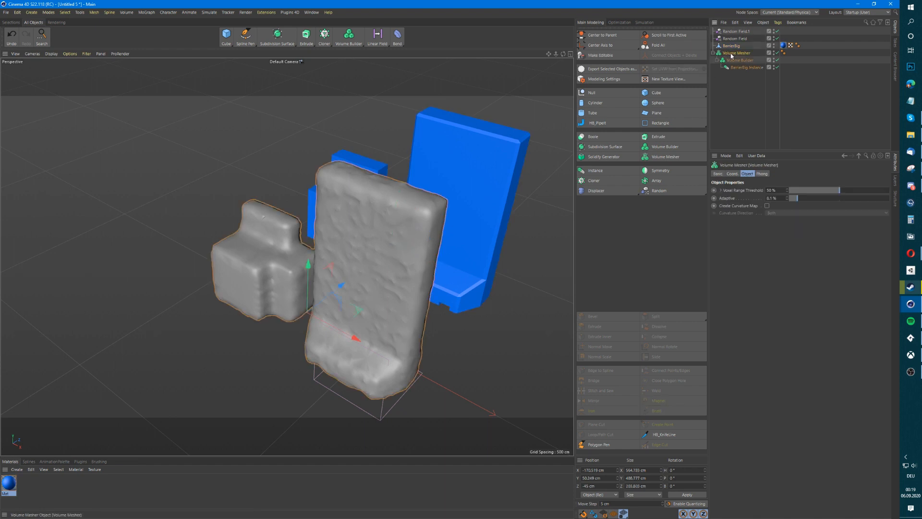
mouse_move(591, 166)
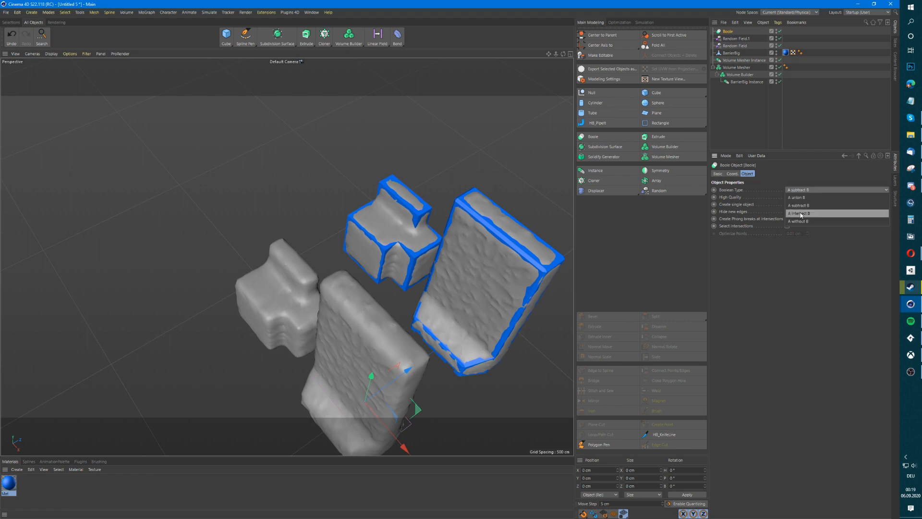
left_click(800, 213)
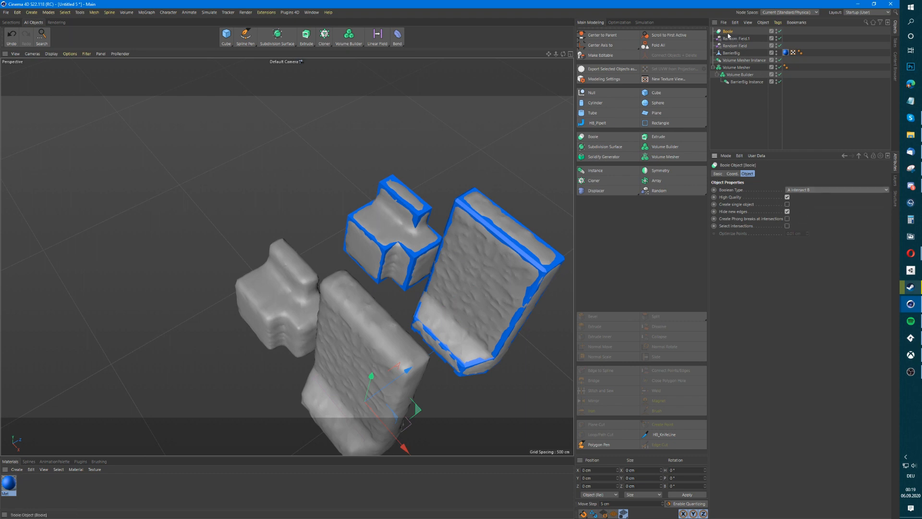
left_click(747, 60)
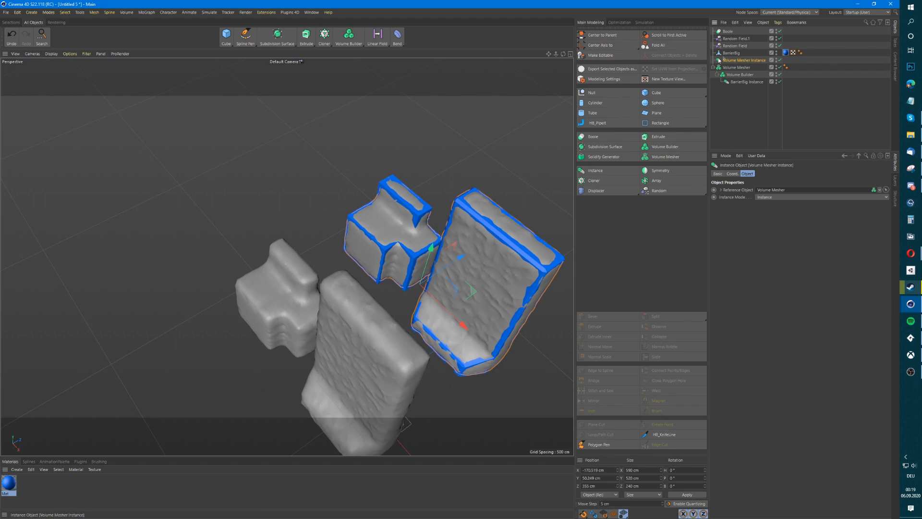
left_click(731, 53)
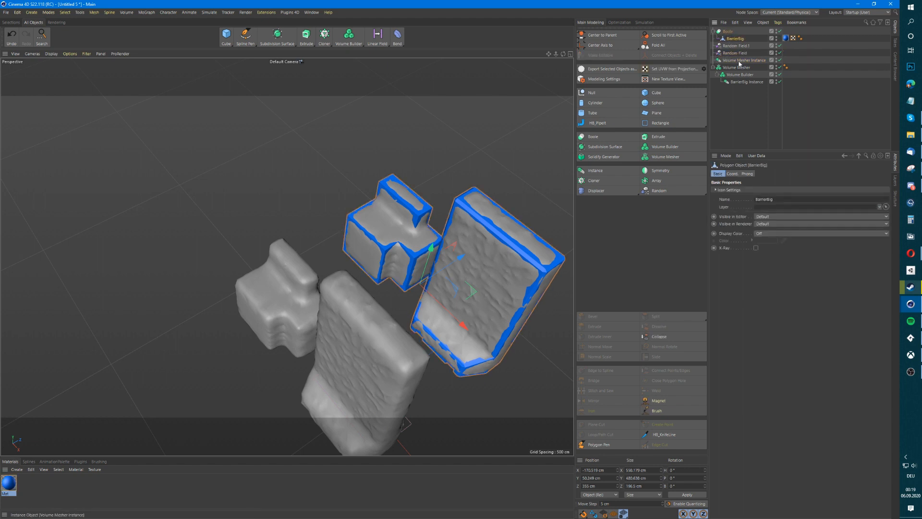
left_click(745, 60)
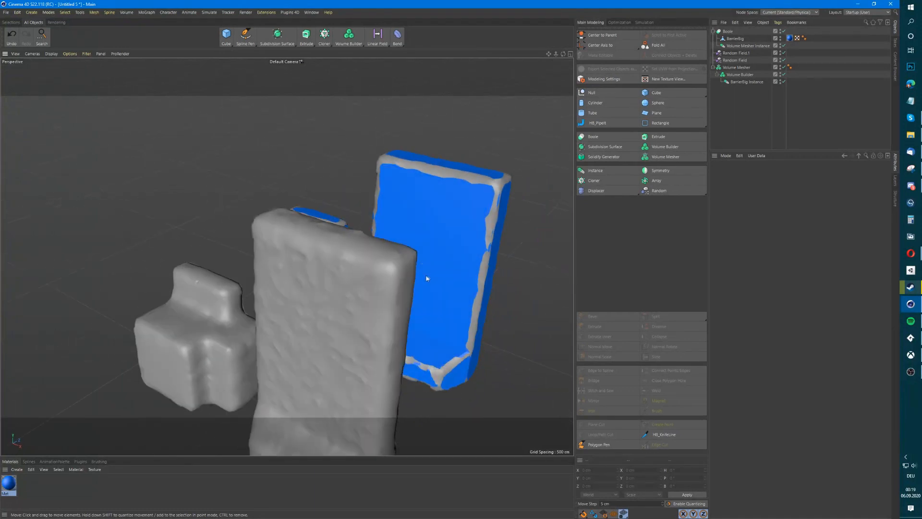
Adjust the SDF Smooth filter settings in the rough Volume Builder.
left_click(738, 74)
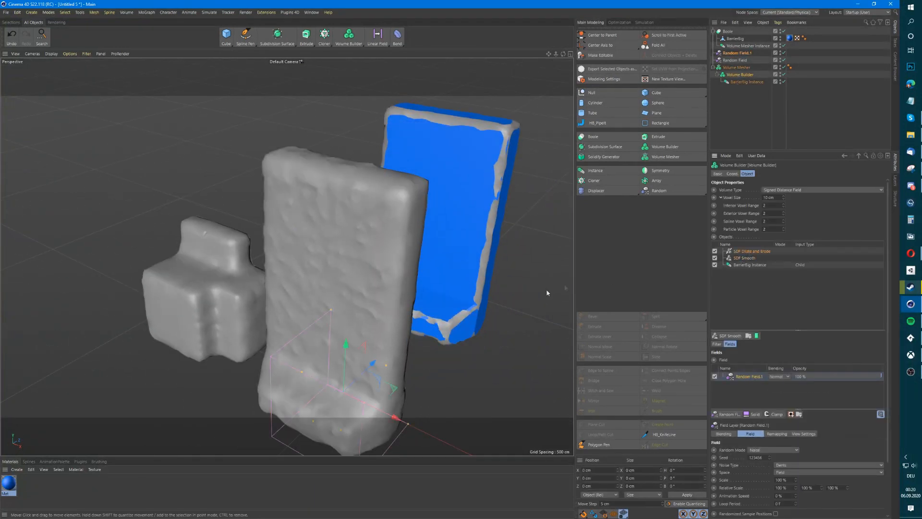
left_click(717, 344)
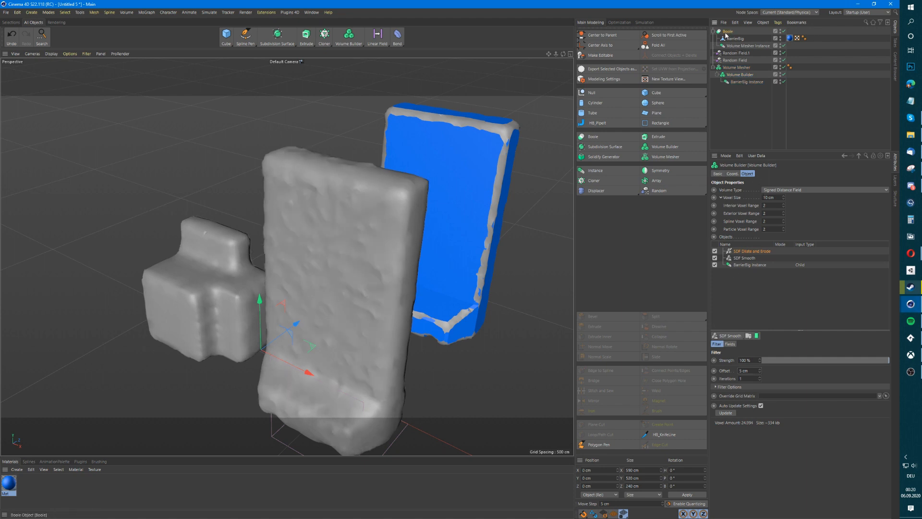
left_click(727, 31)
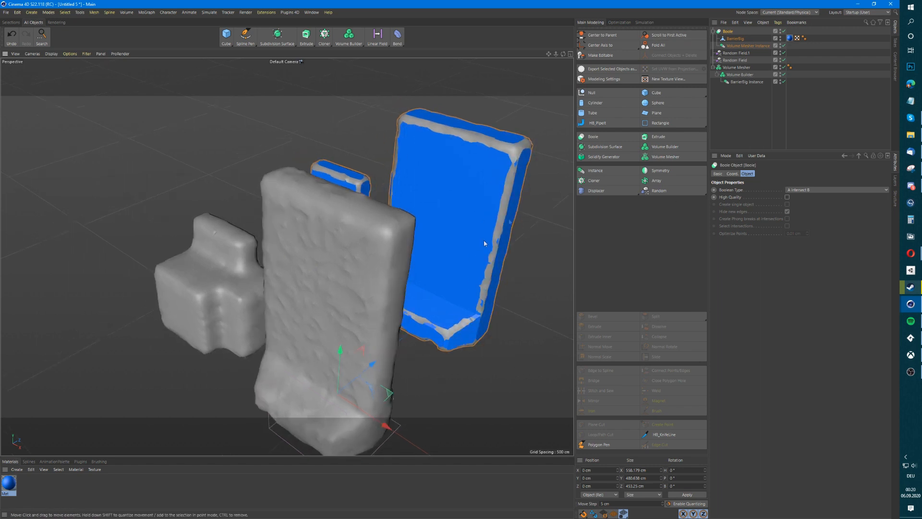
left_click(740, 75)
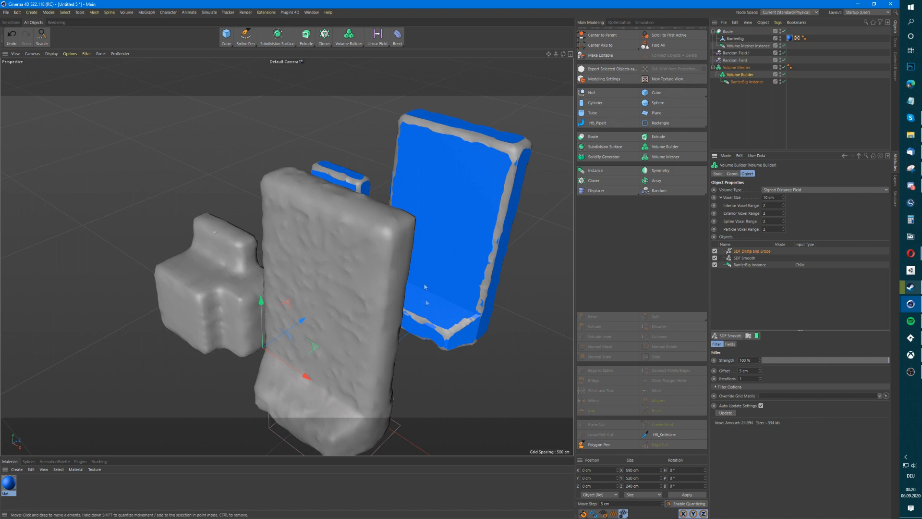
Make the Volume Mesher instance in the Boole an editable polygon object.
left_click(738, 68)
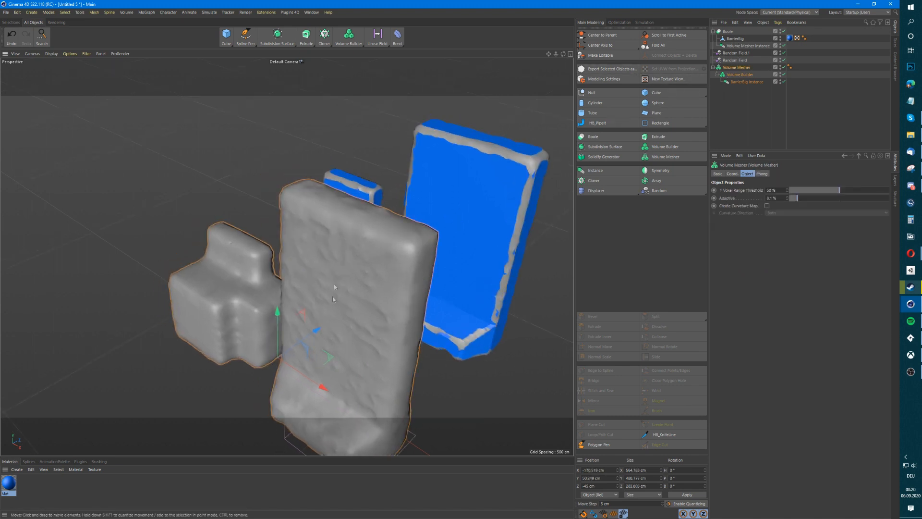
left_click(738, 67)
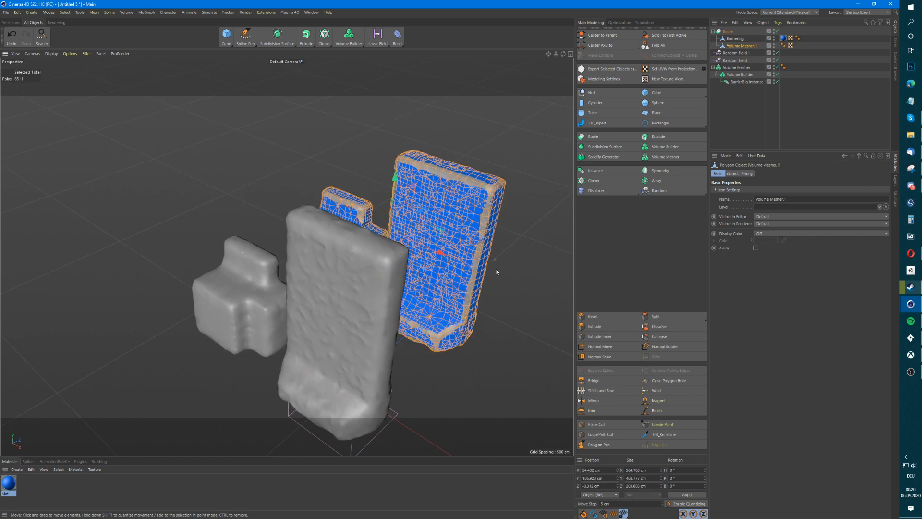
left_click(600, 347)
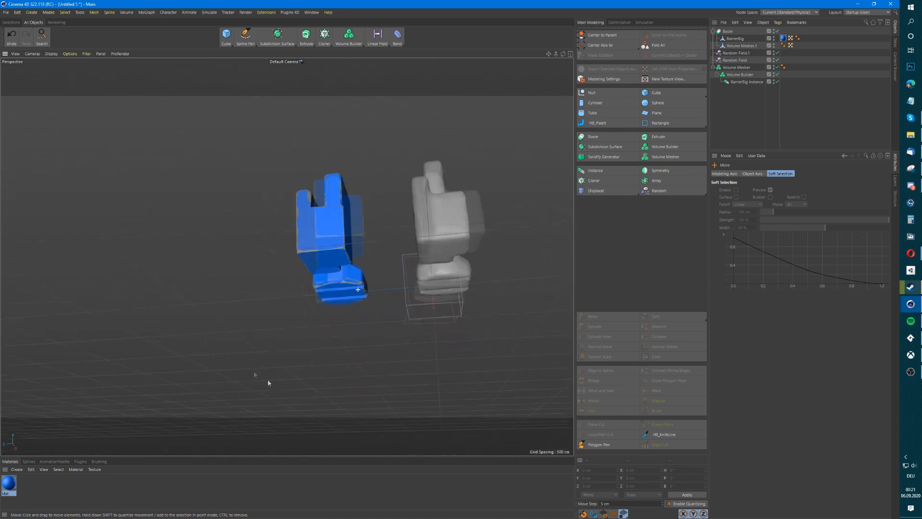
Select the Boole's volume builder and bring up its SDF filter list.
left_click(734, 39)
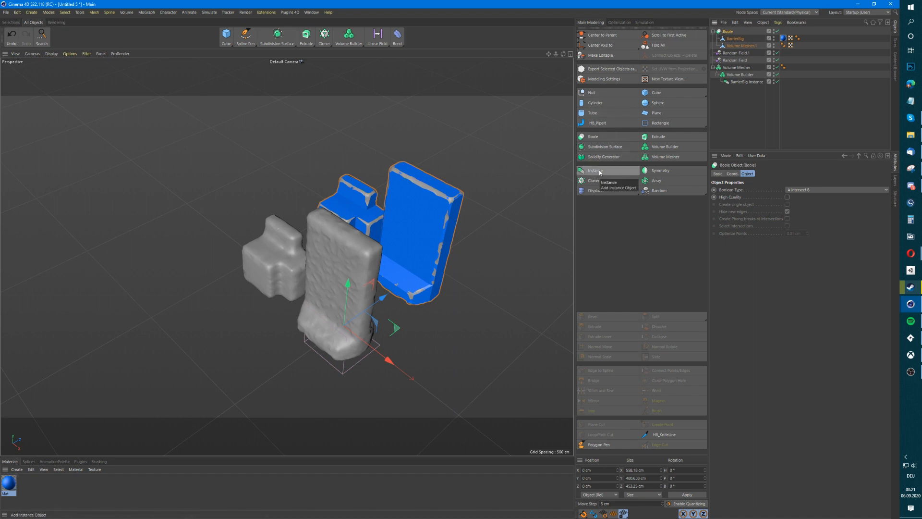
mouse_move(665, 157)
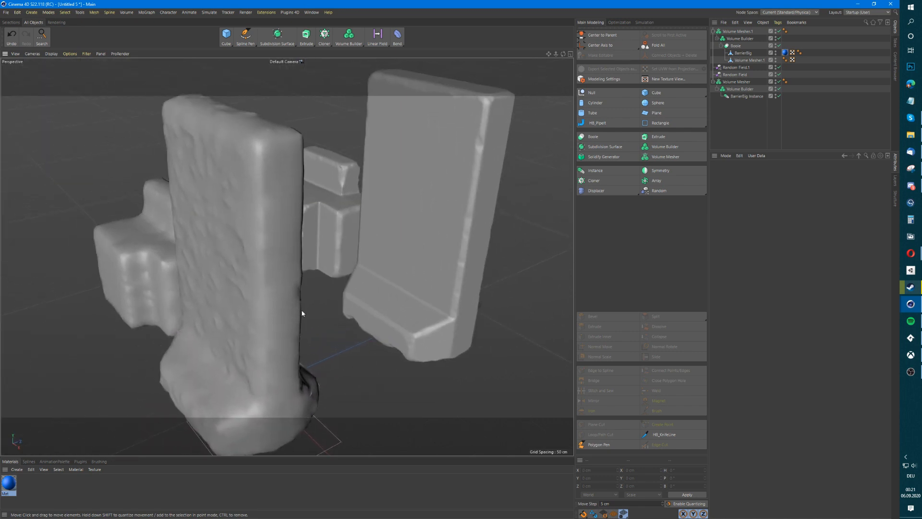
mouse_move(486, 266)
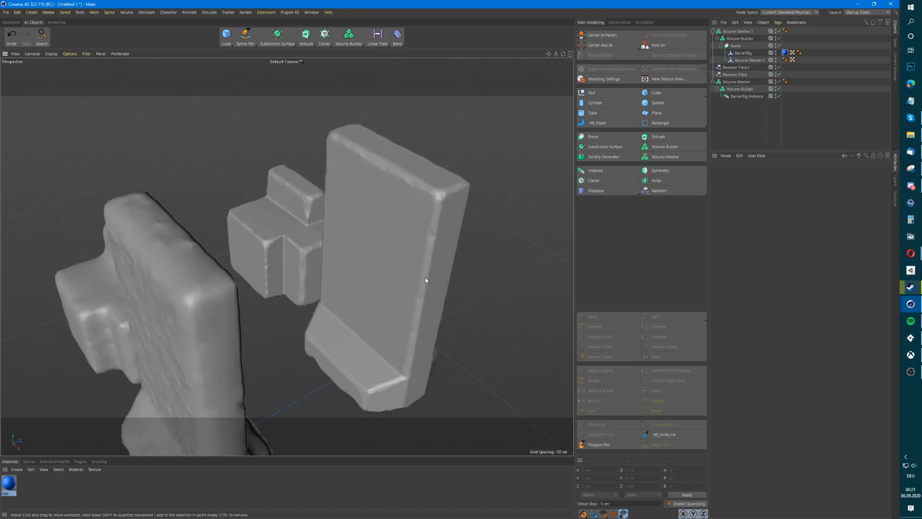
scroll("down", 3)
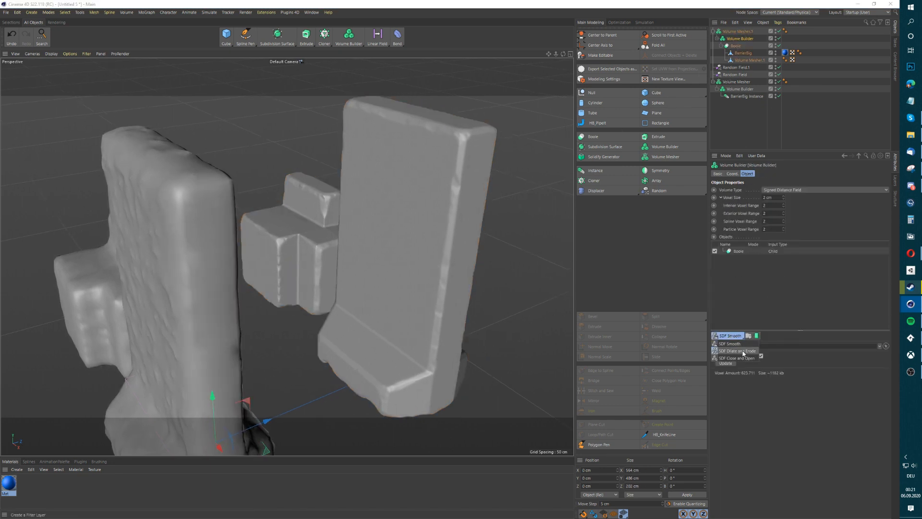
Add an SDF Dilate and Erode filter and raise its Offset so the surface swells outward.
left_click(736, 350)
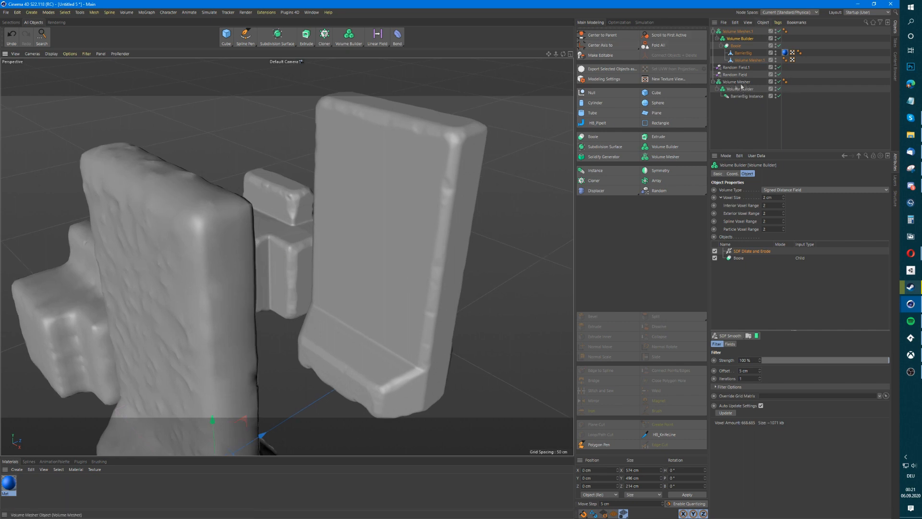
left_click(734, 75)
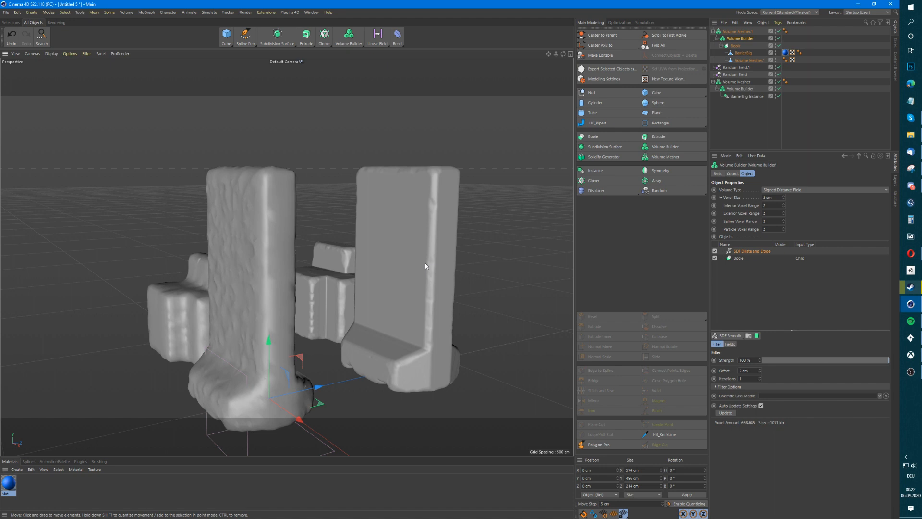
mouse_move(412, 262)
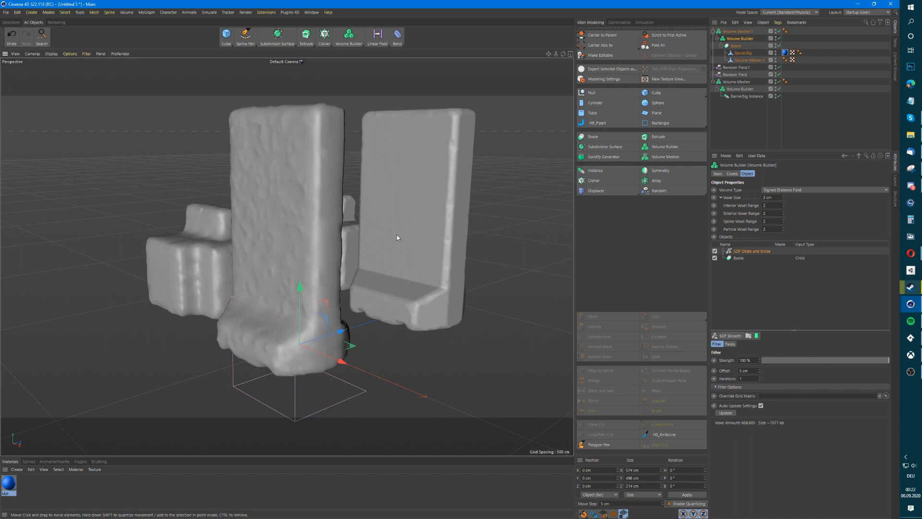
mouse_move(393, 327)
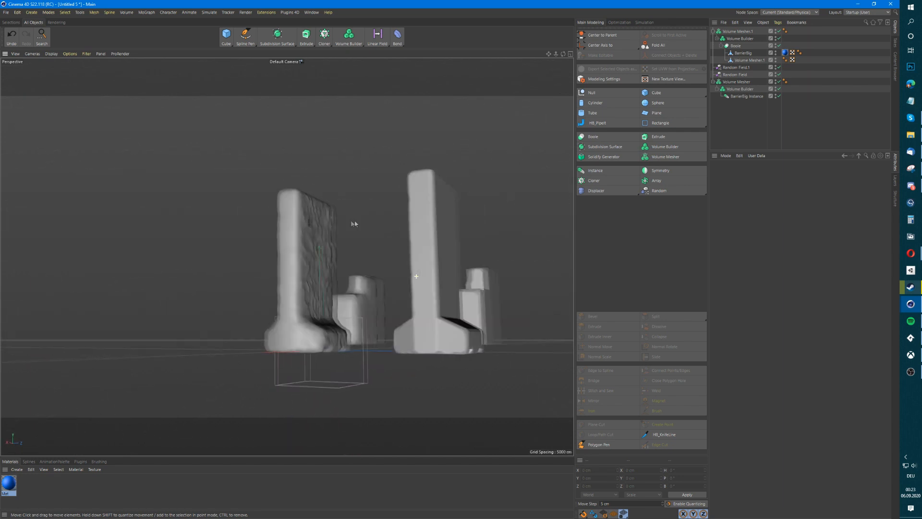
left_click(747, 31)
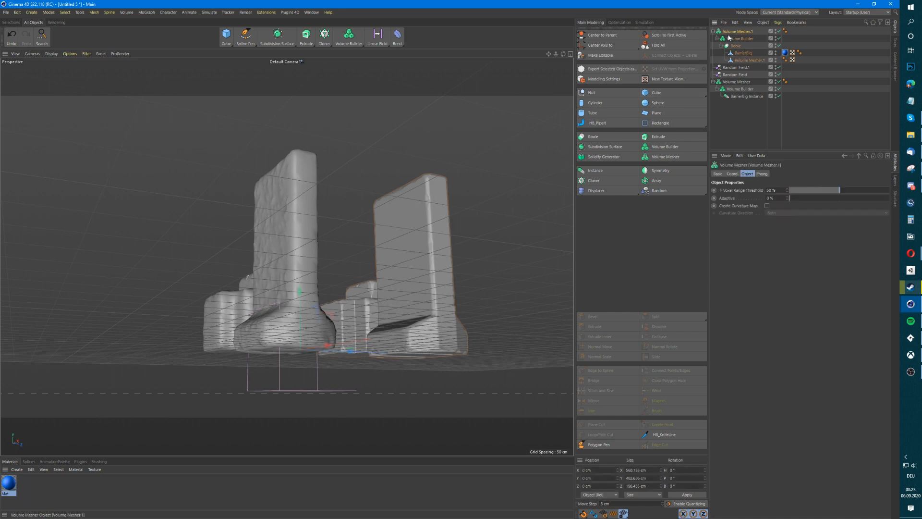
left_click(741, 39)
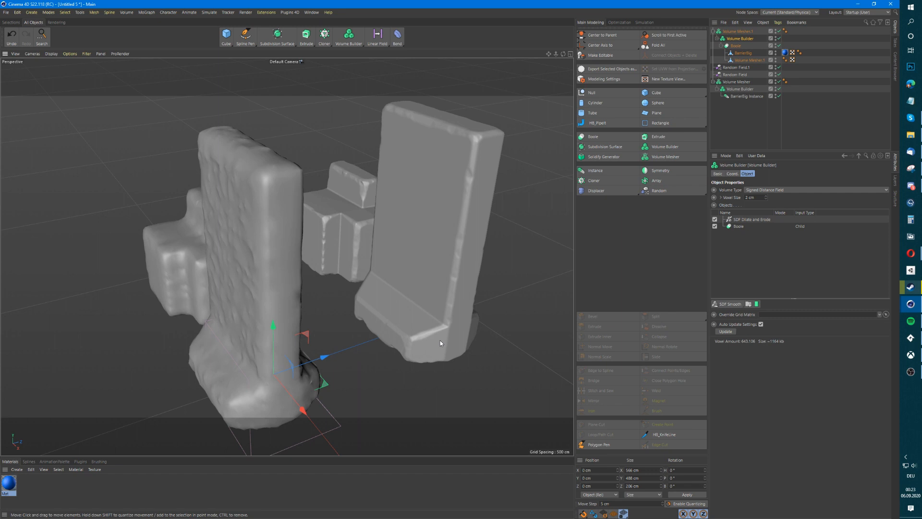
mouse_move(449, 337)
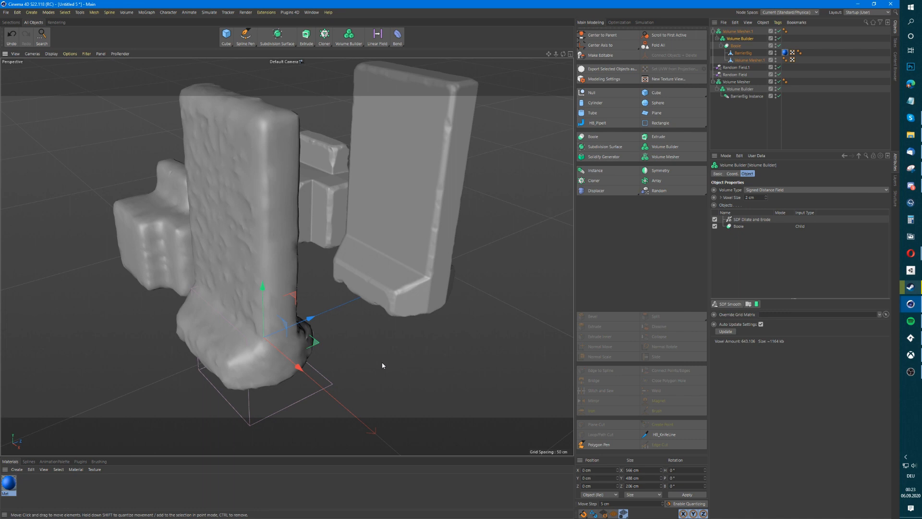
mouse_move(726, 250)
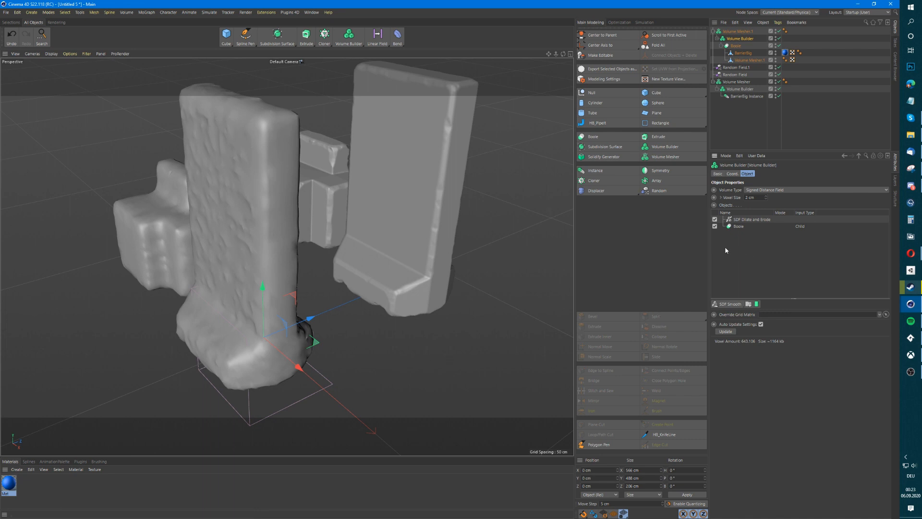
mouse_move(739, 236)
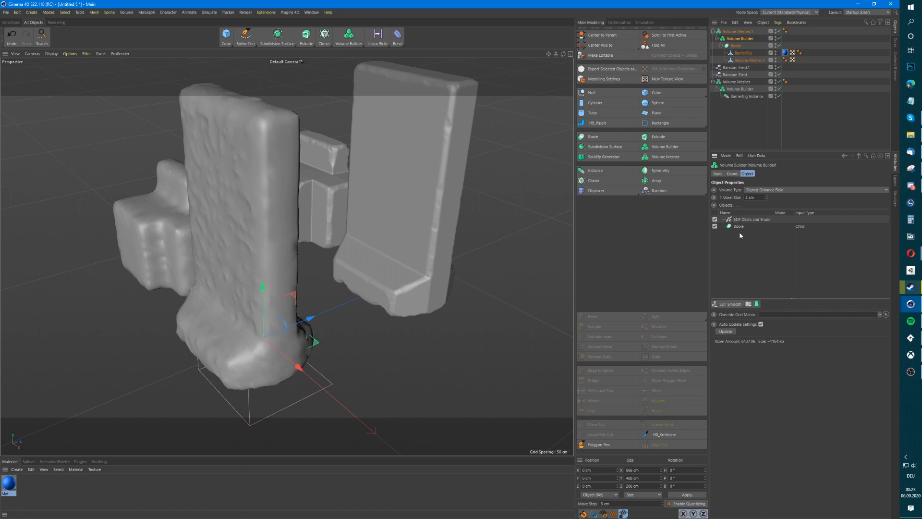
mouse_move(740, 230)
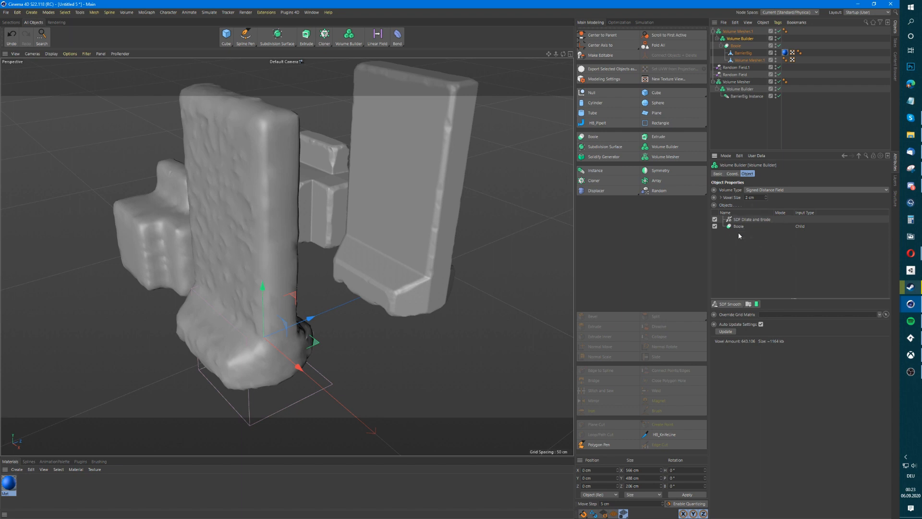
mouse_move(520, 282)
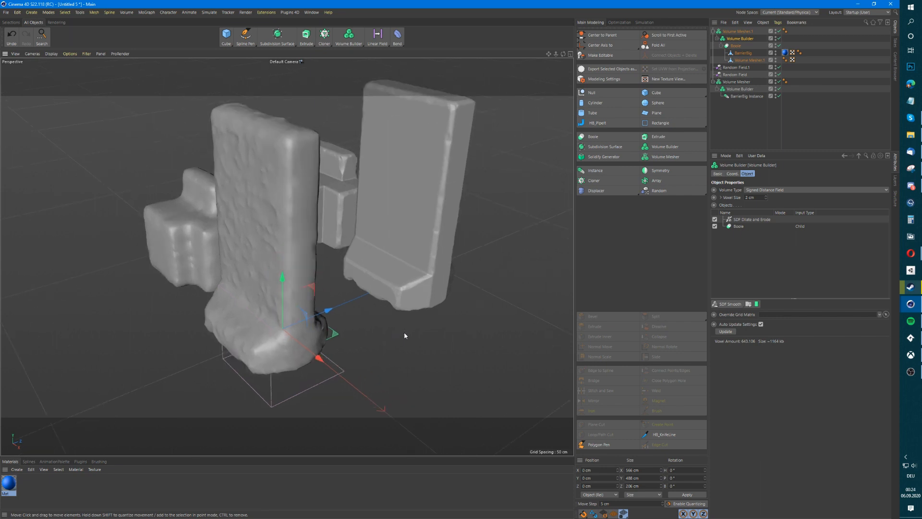
mouse_move(397, 322)
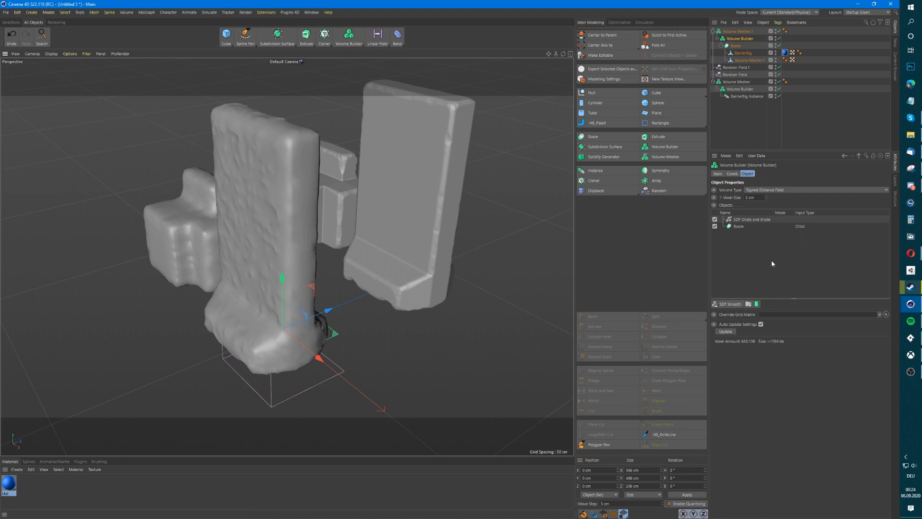
mouse_move(738, 261)
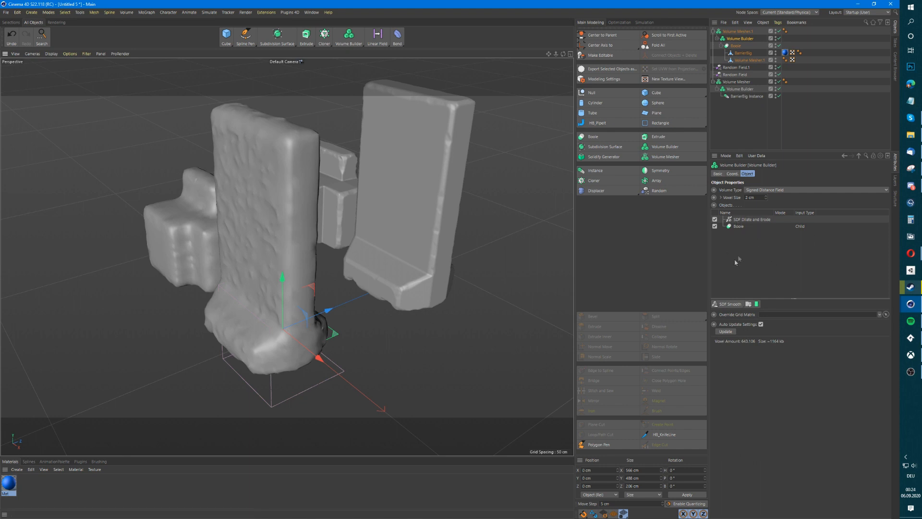
mouse_move(742, 239)
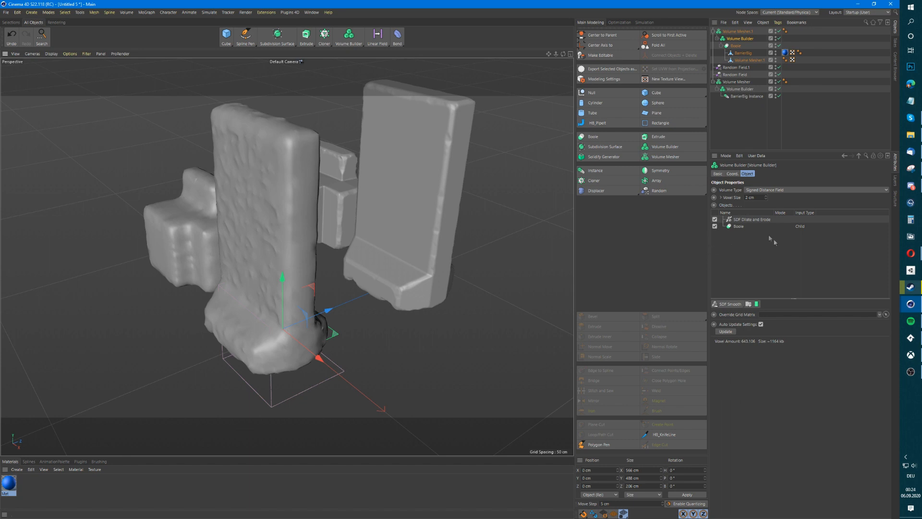
mouse_move(733, 266)
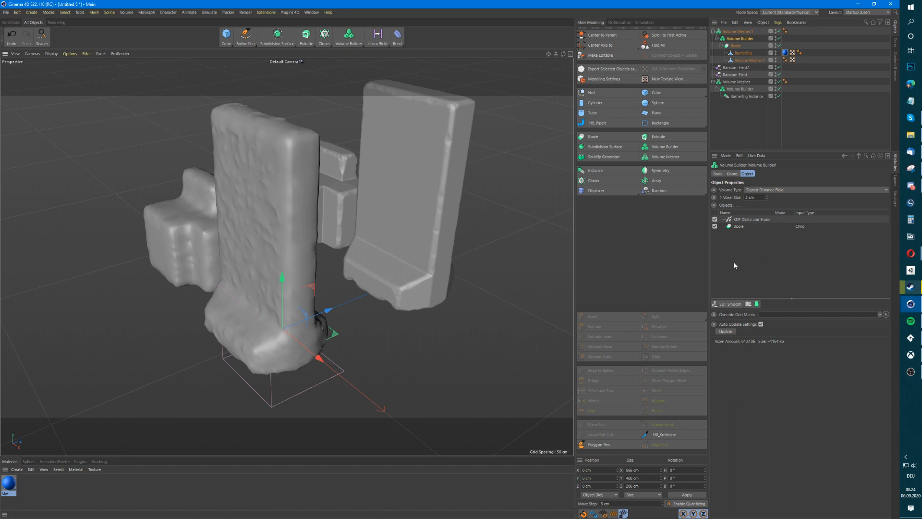
mouse_move(733, 263)
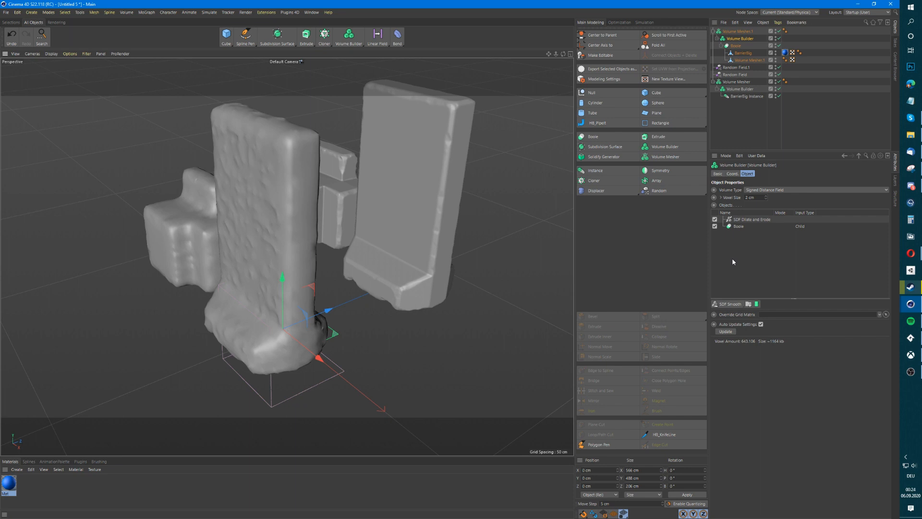
mouse_move(713, 250)
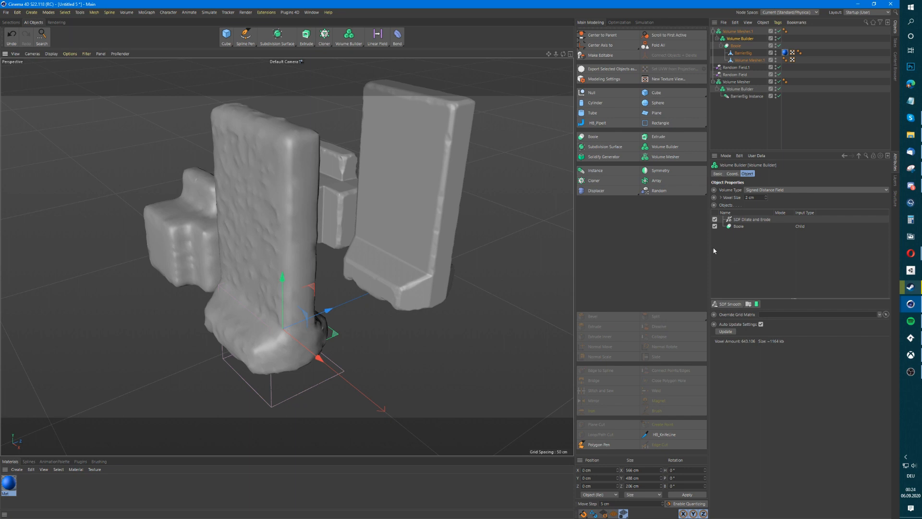
mouse_move(766, 246)
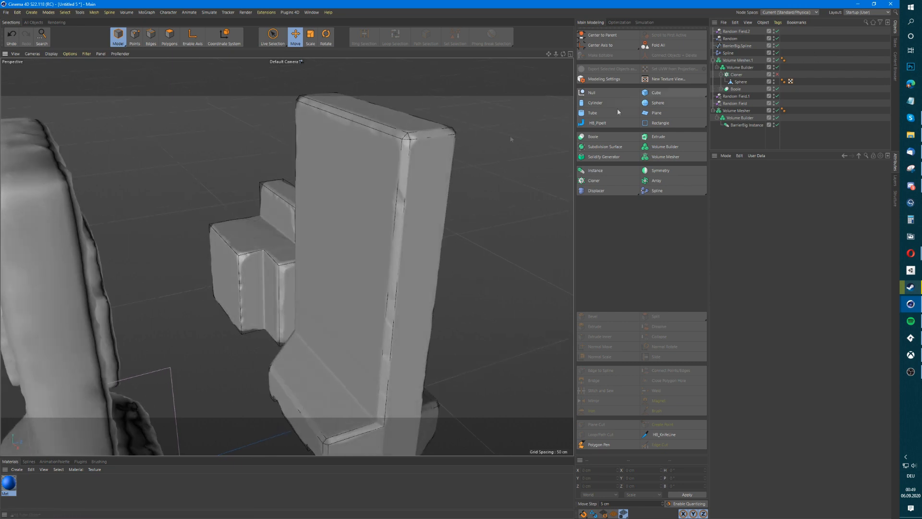
Review the edge-distributed chip Cloner, pull the Sphere out and delete the Cloner.
left_click(735, 74)
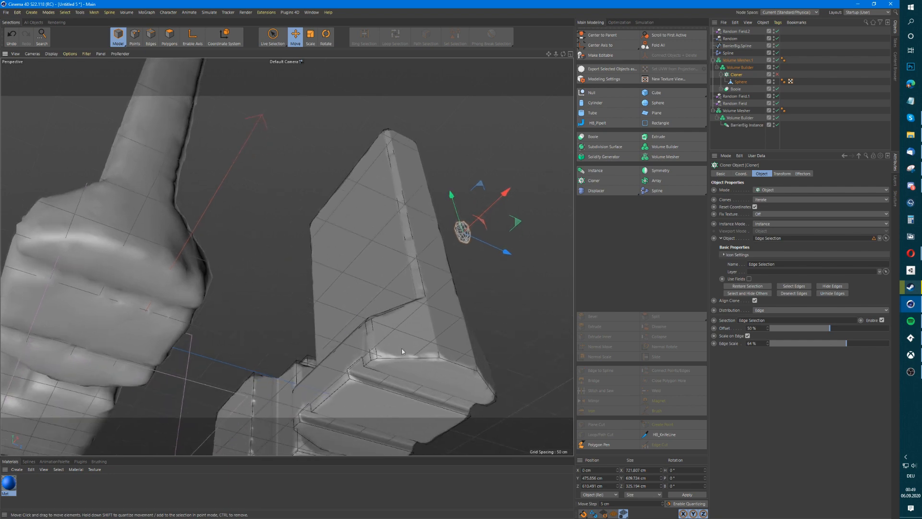
left_click(735, 80)
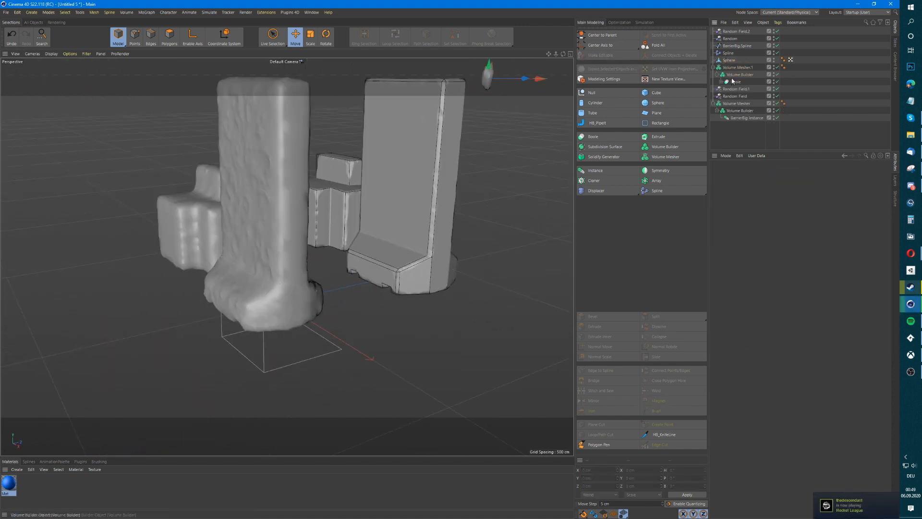
Put the chip piece in a new Cloner in Object mode targeting BarrierBig.Spline.
left_click(729, 60)
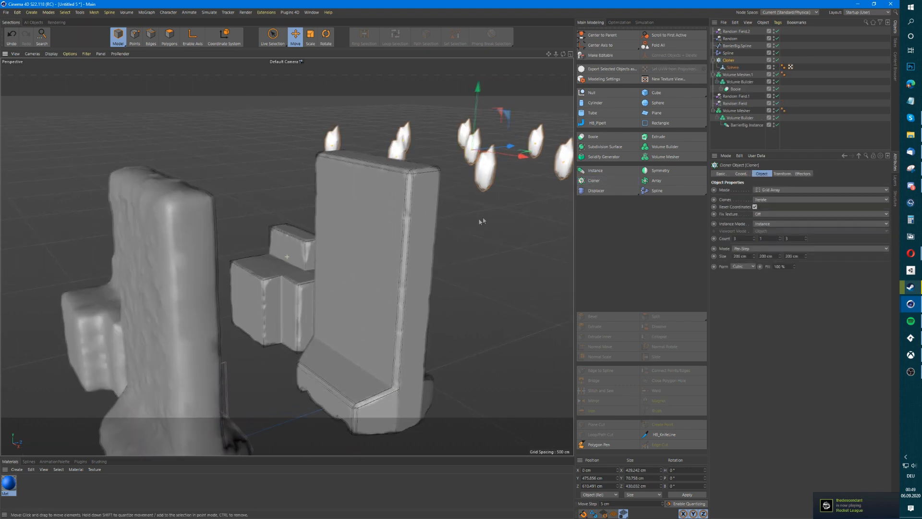
left_click(823, 190)
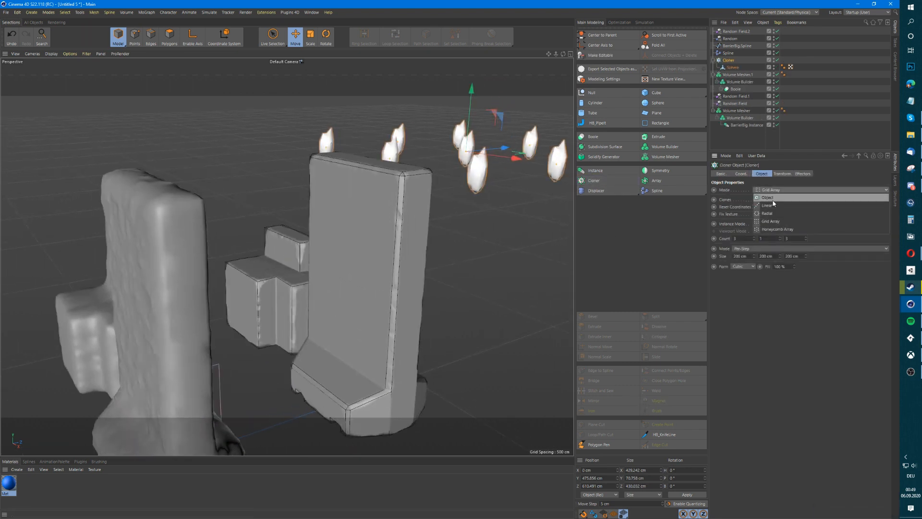
left_click(767, 197)
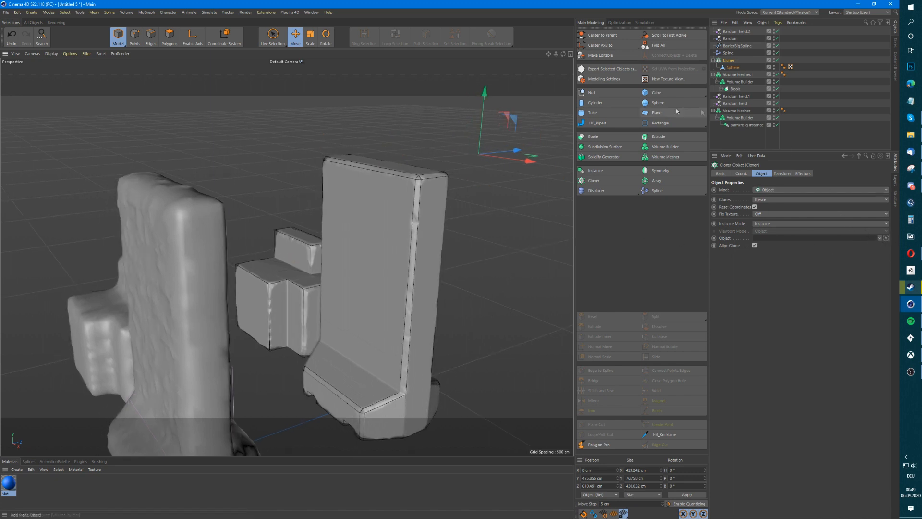
left_click(738, 46)
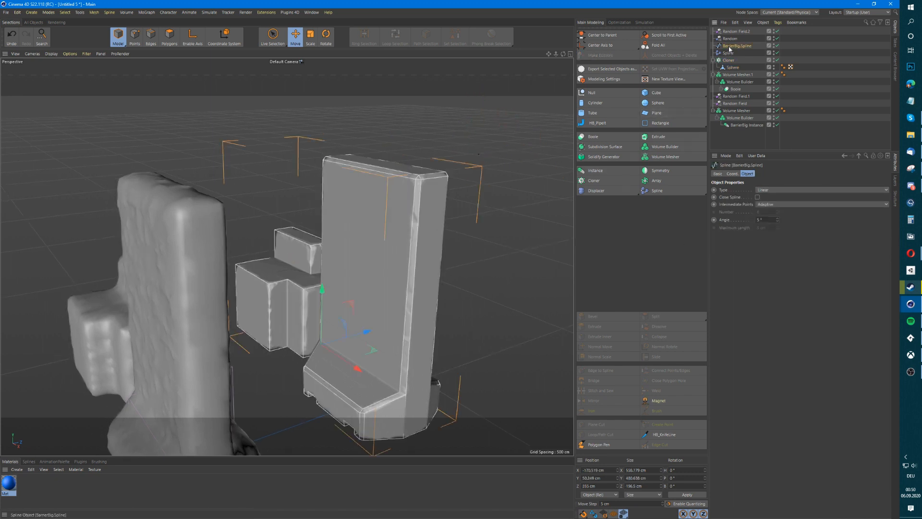
left_click(729, 60)
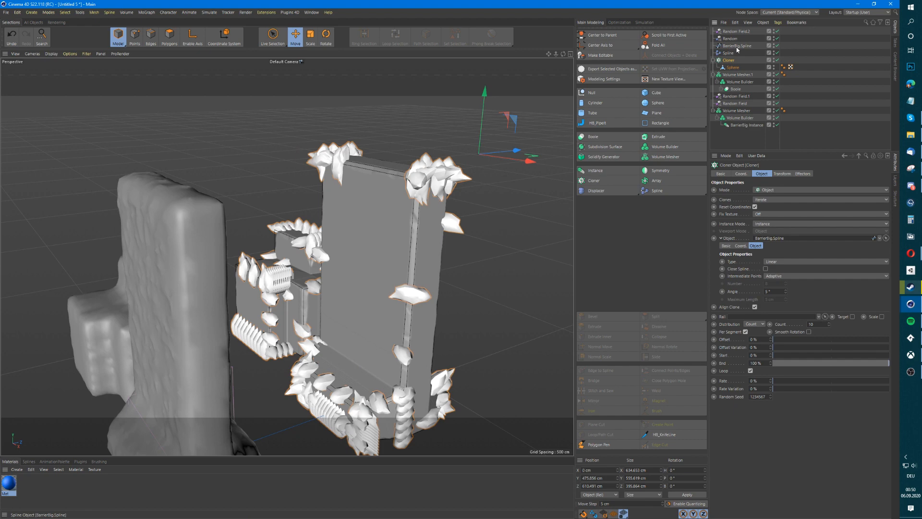
Inspect the BarrierBig spline's settings and return to the chip Cloner.
left_click(737, 45)
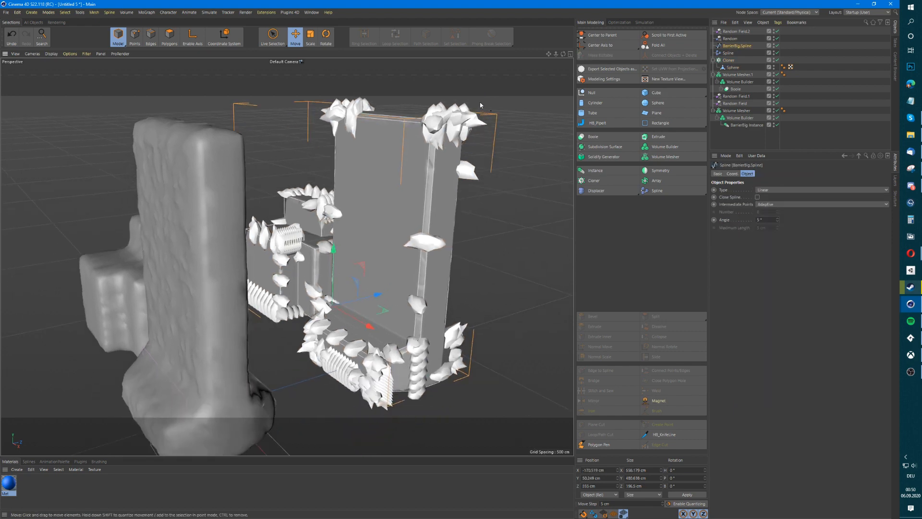
left_click(730, 59)
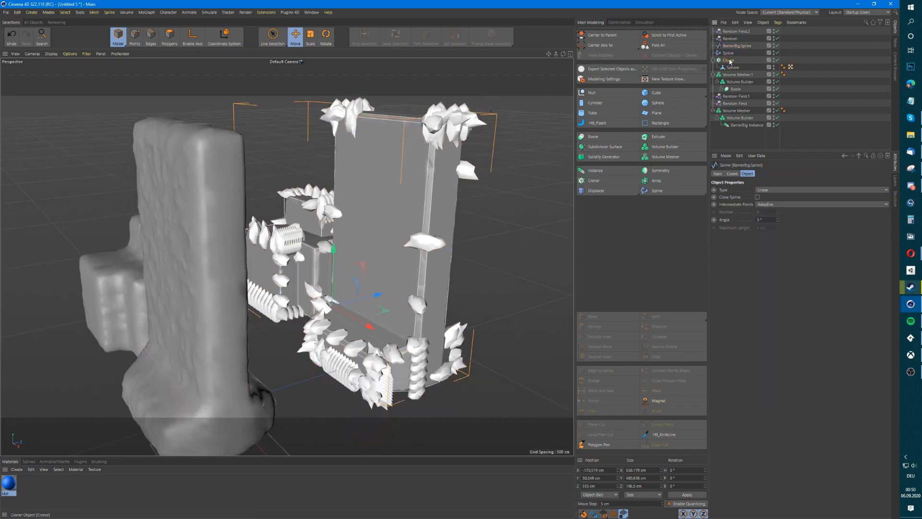
left_click(729, 59)
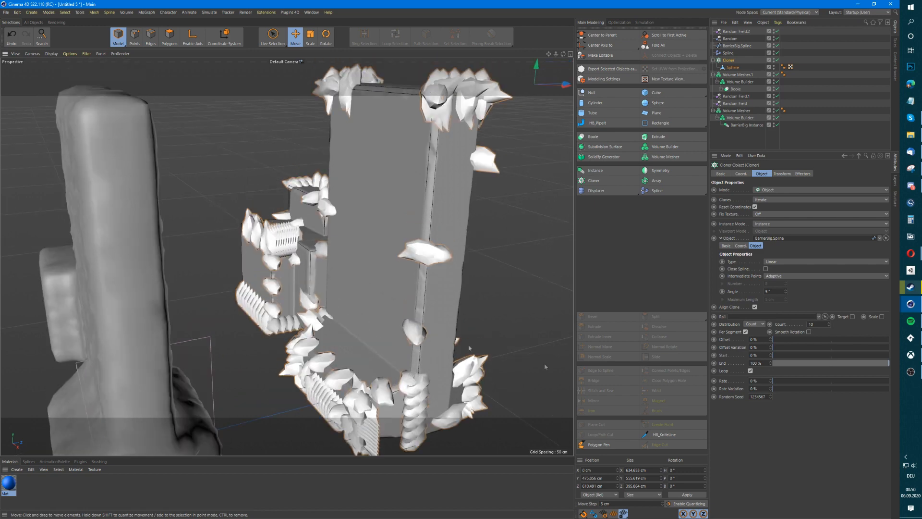
Change the Cloner's Distribution from Count to Step at 100 cm.
left_click(756, 324)
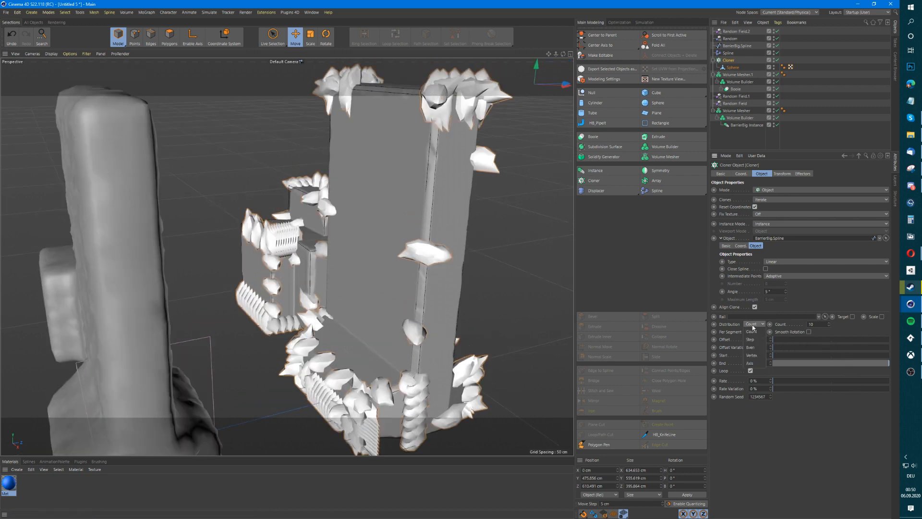
left_click(755, 324)
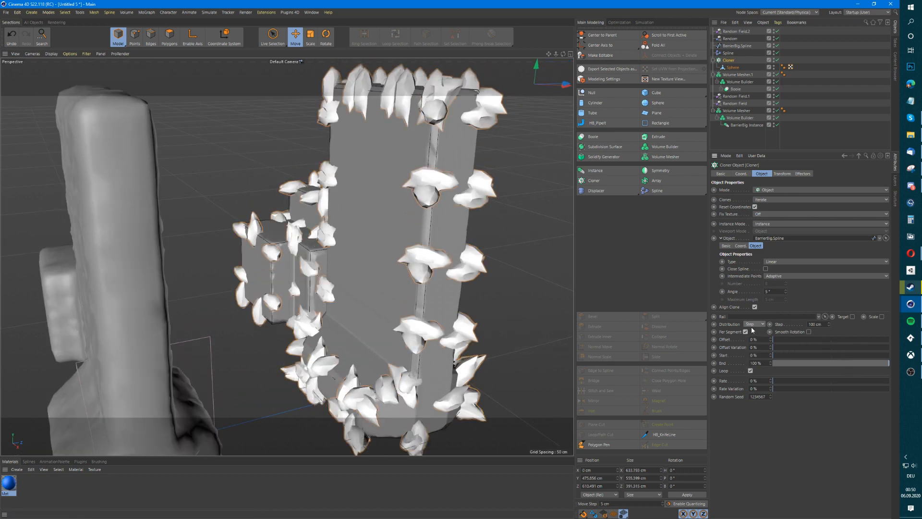
left_click(755, 324)
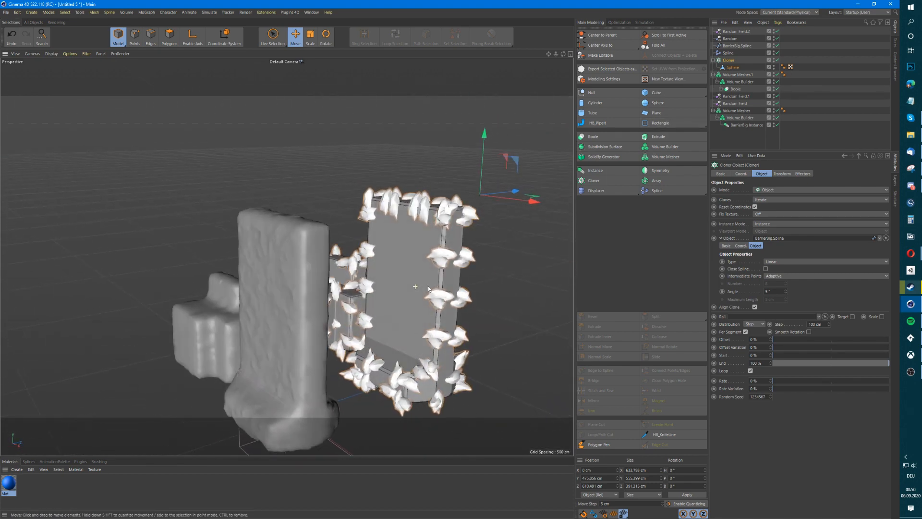
left_click(728, 53)
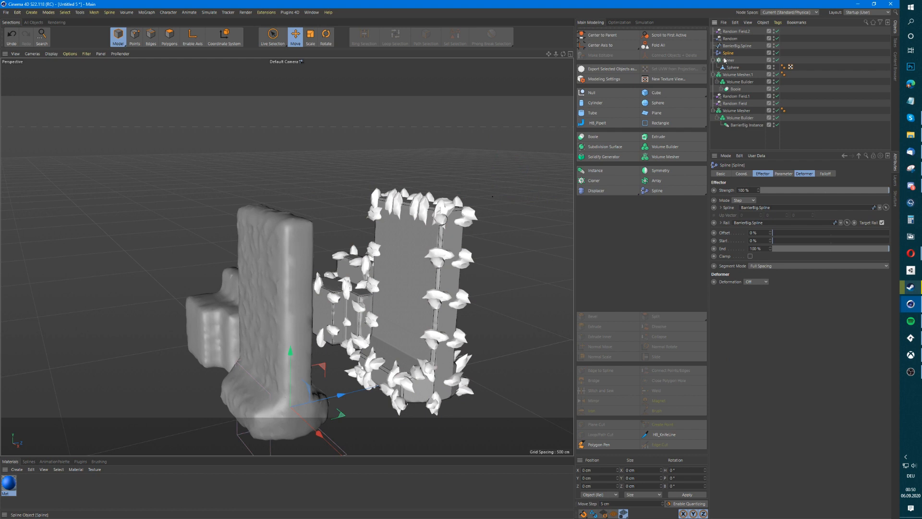
Add the Spline effector to the chip Cloner's Effectors list.
left_click(729, 60)
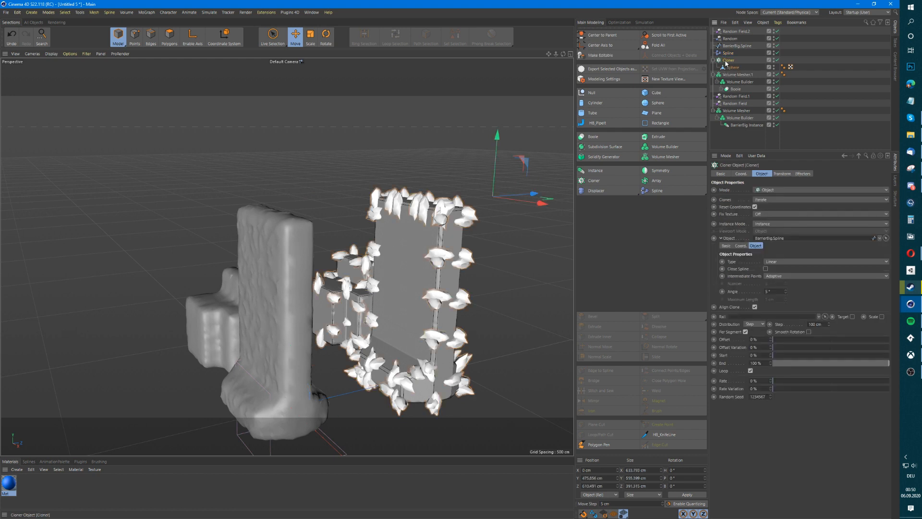
left_click(803, 174)
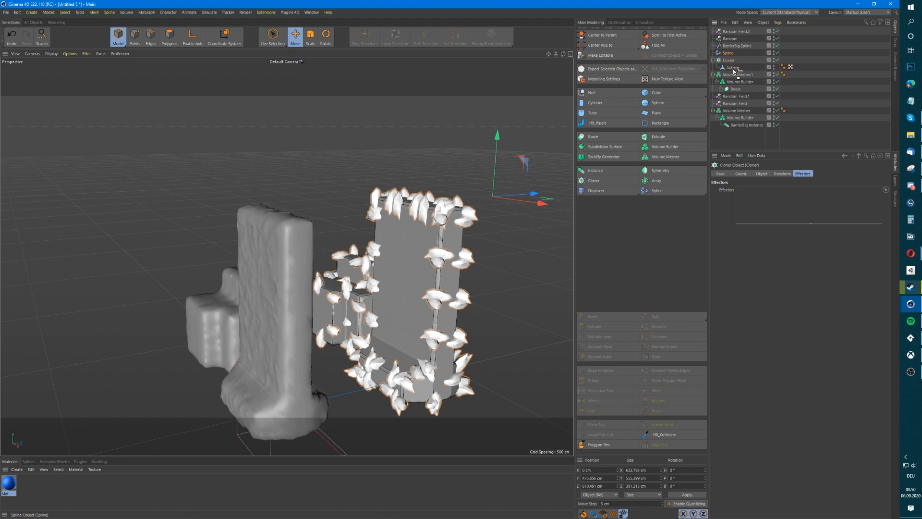
left_click(728, 53)
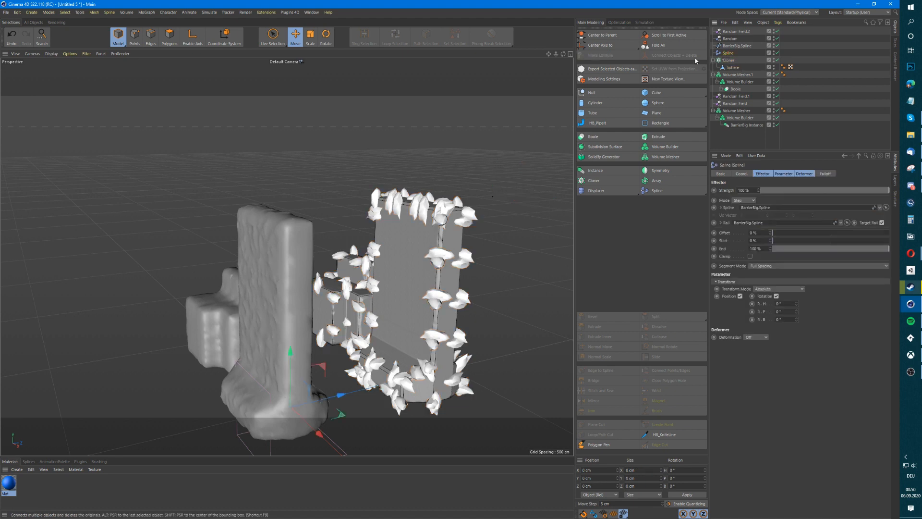
left_click(729, 60)
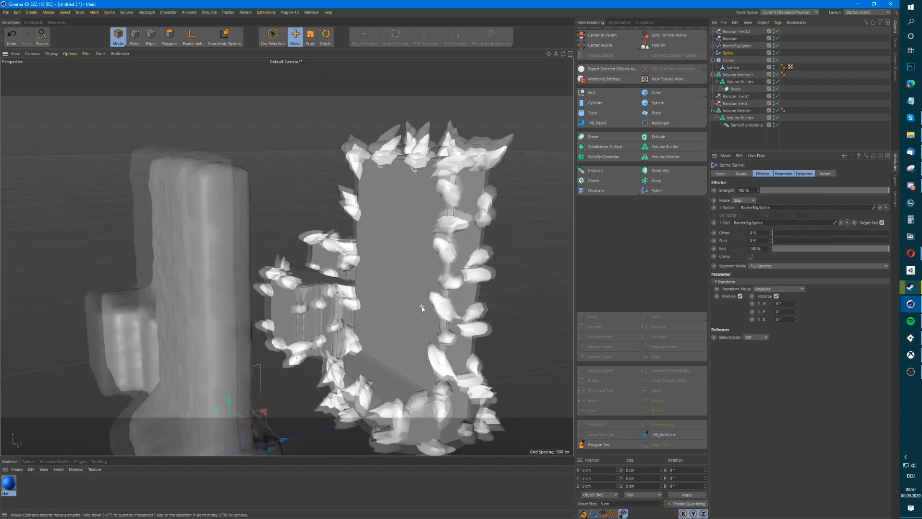
Set the effector to Absolute transform, Rotation on and Full Spacing segment mode.
left_click(782, 289)
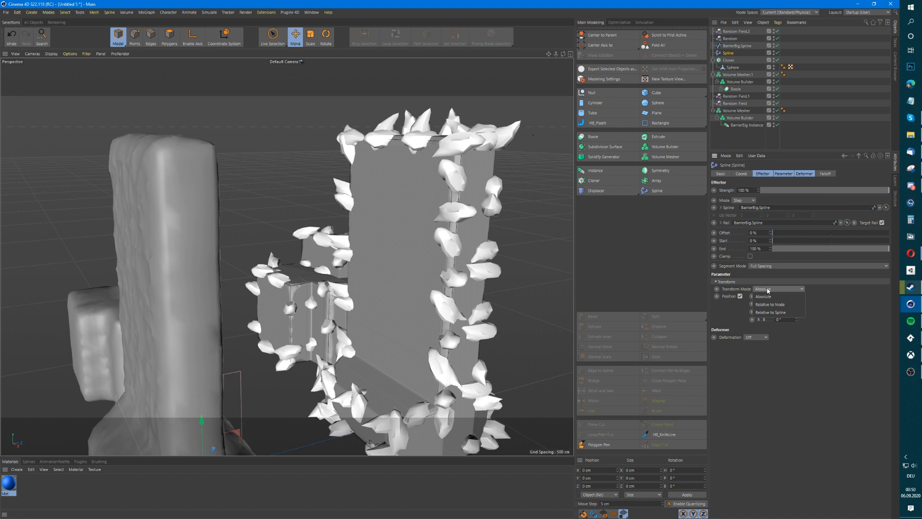
left_click(763, 296)
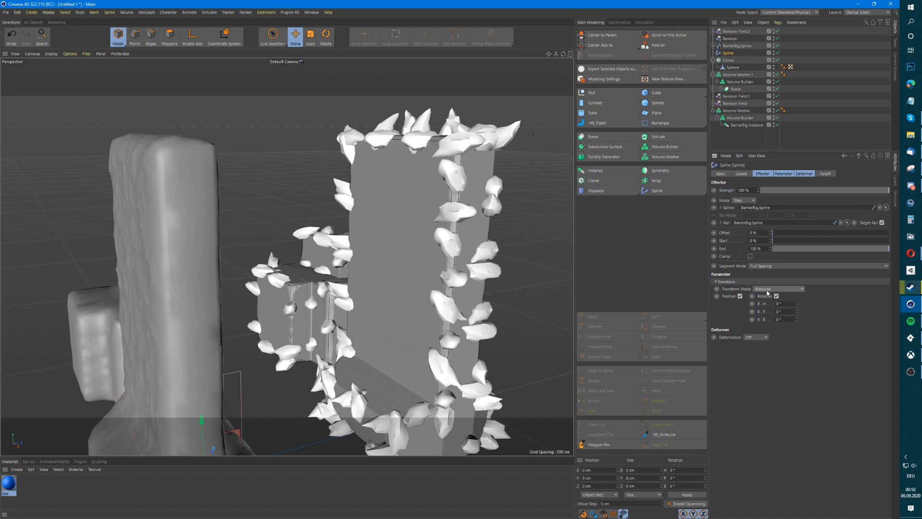
left_click(818, 266)
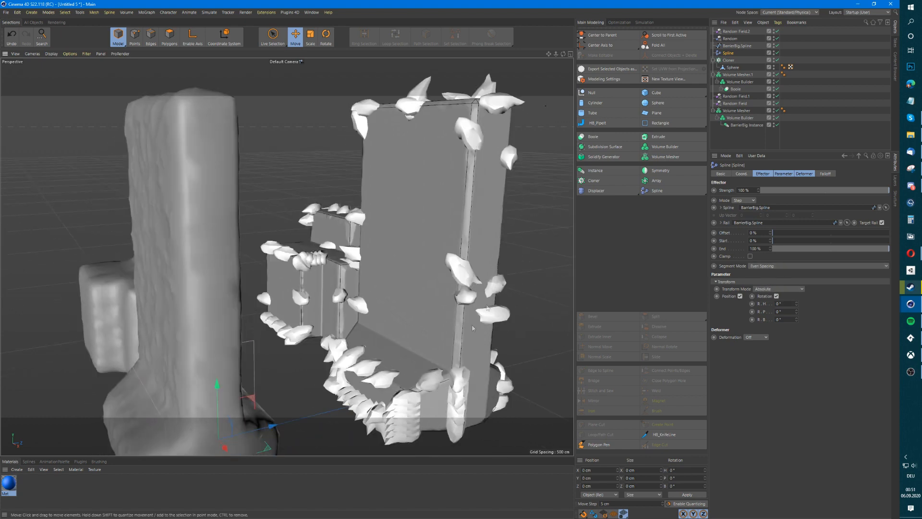
left_click(818, 266)
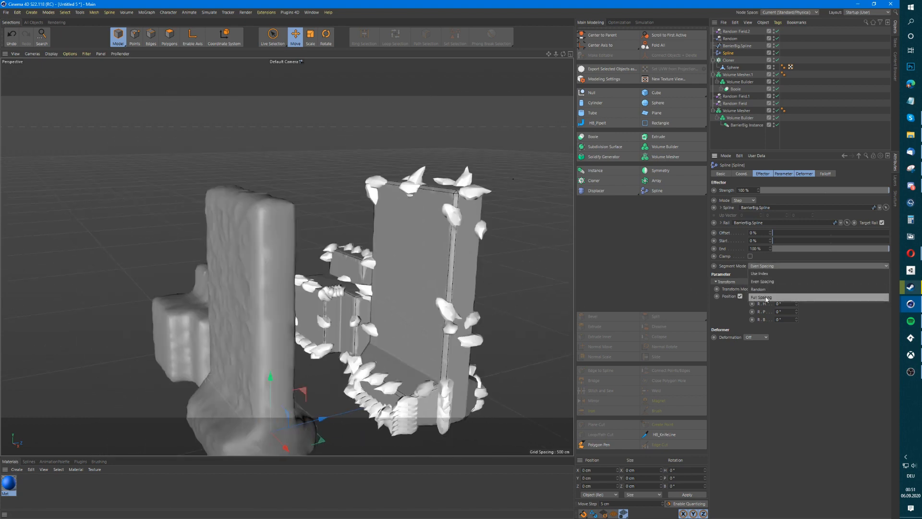
left_click(761, 289)
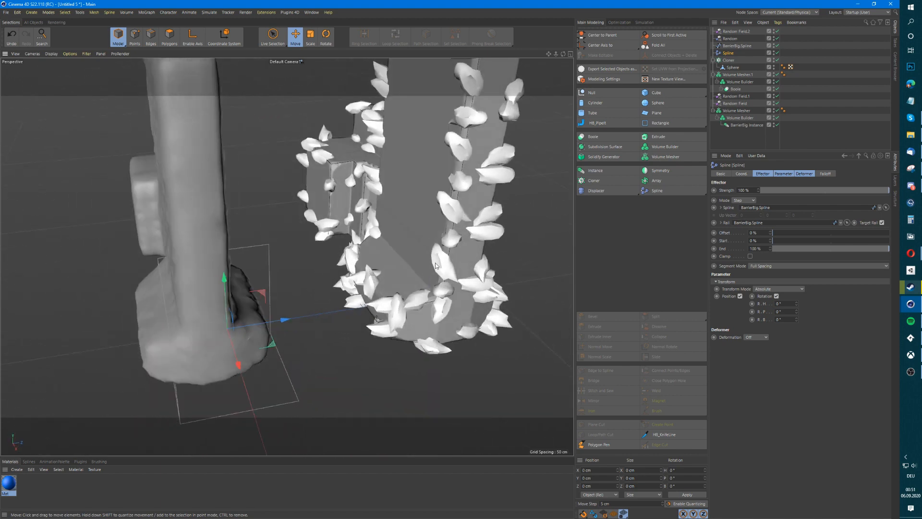
left_click(729, 59)
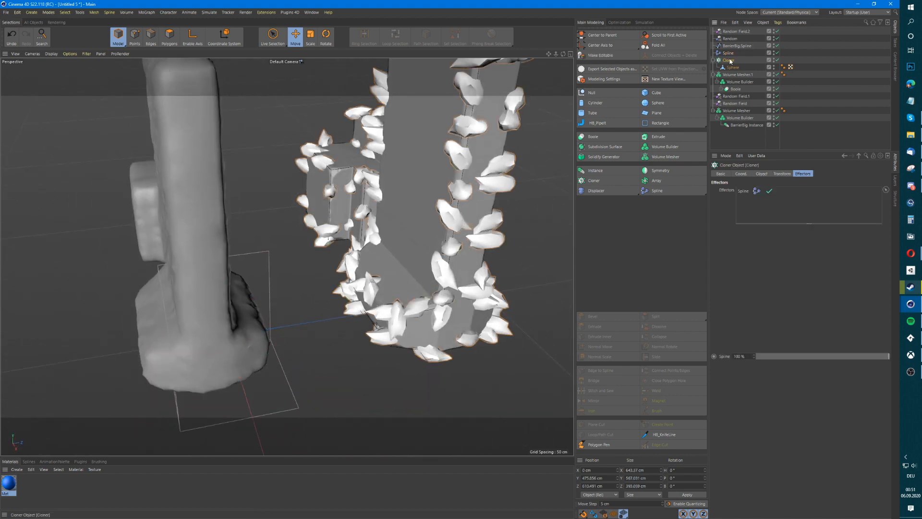
Drop a Random effector into the chip Cloner's effector list next to the Spline effector.
left_click(734, 59)
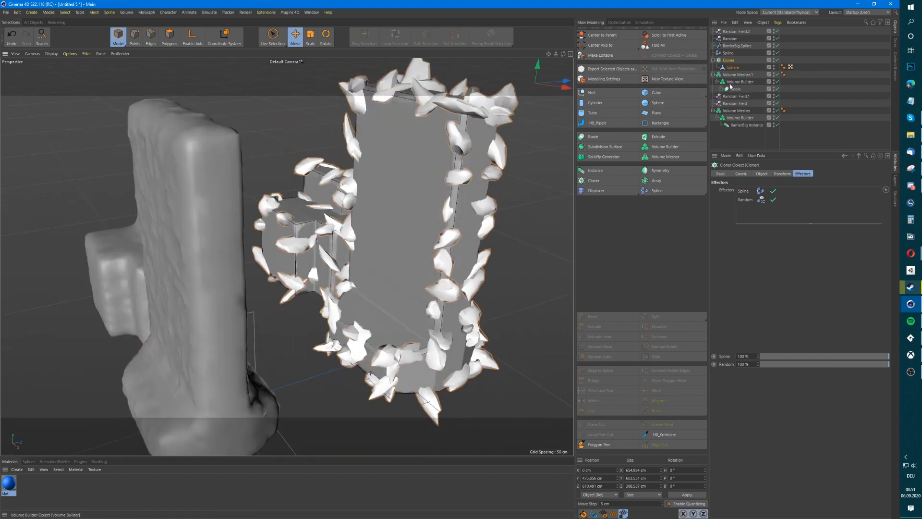
left_click(737, 75)
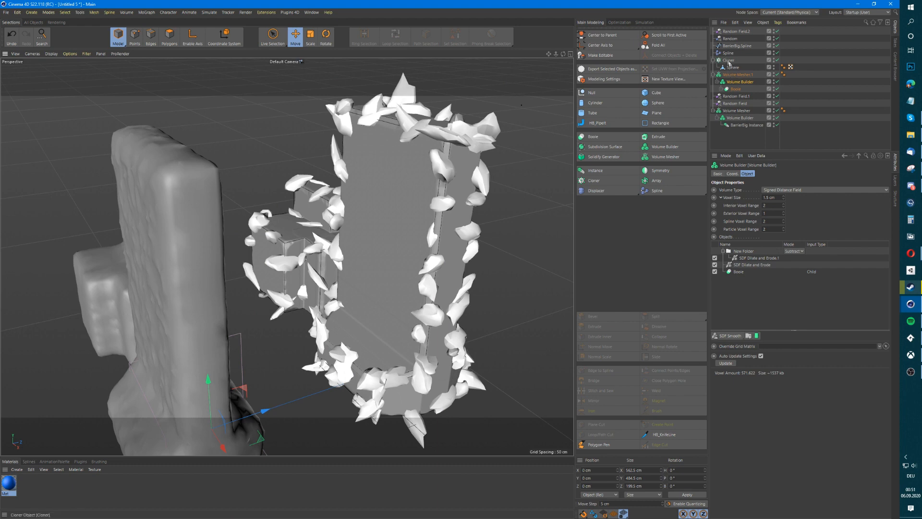
Move the chip Cloner into the Volume Builder's Subtract folder so the chips carve dents into the barrier.
left_click(729, 60)
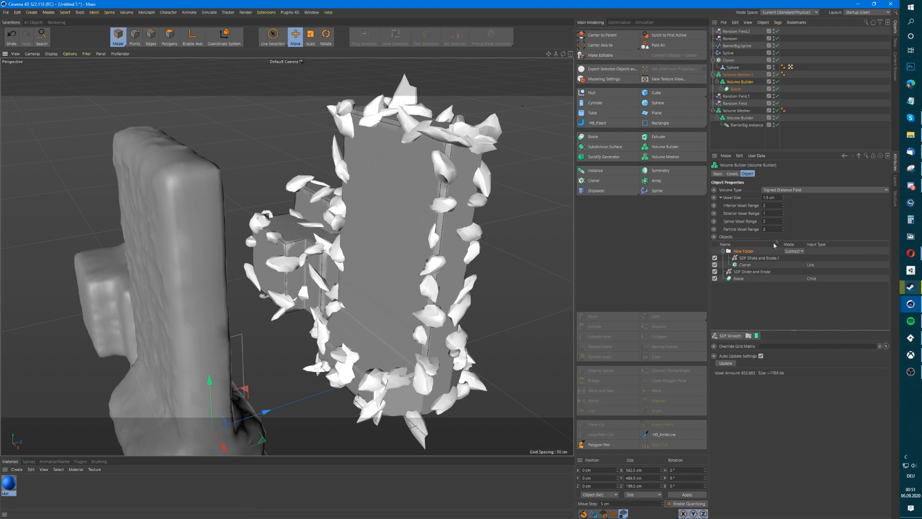
mouse_move(440, 200)
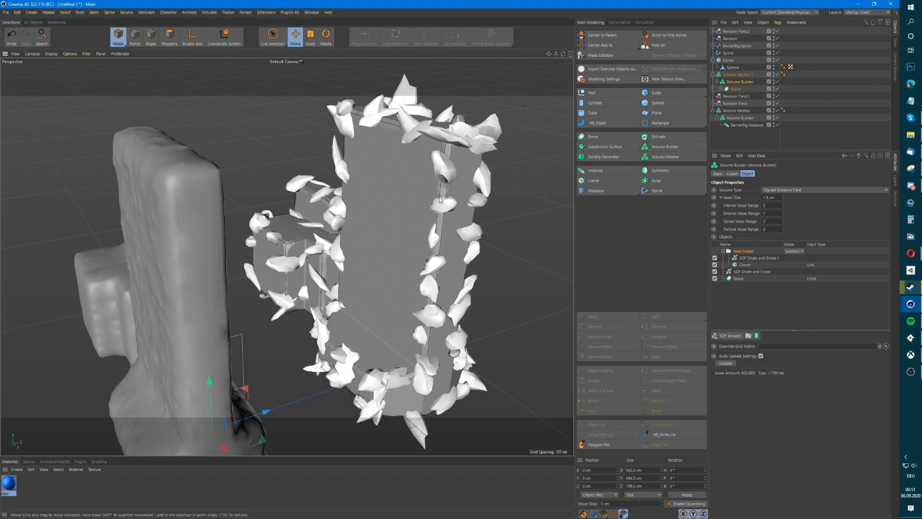
mouse_move(491, 248)
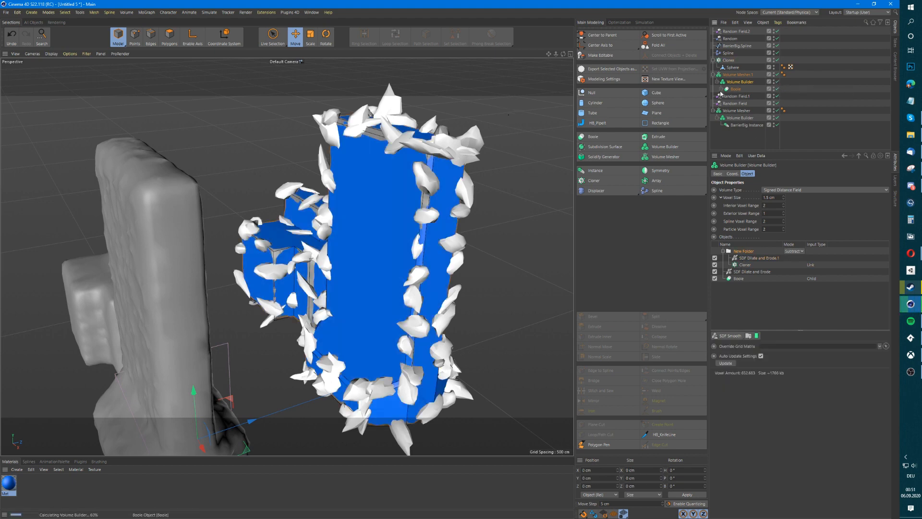
left_click(737, 74)
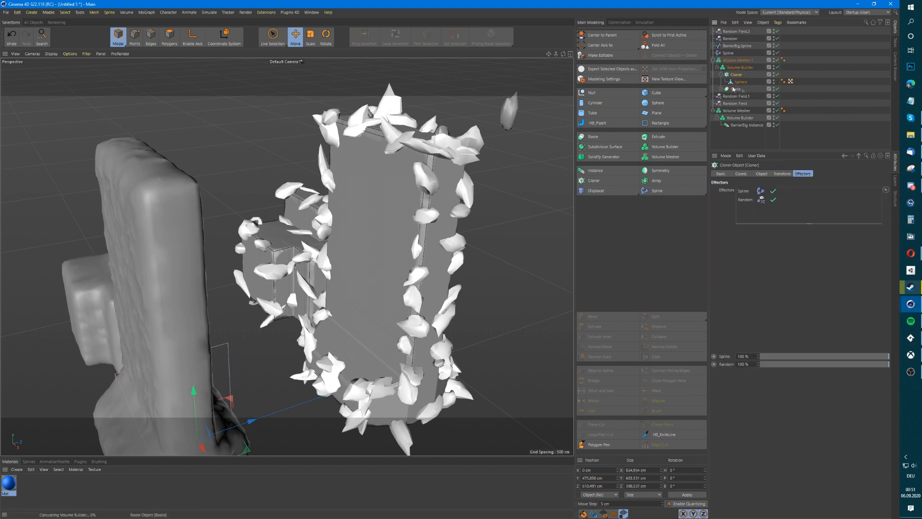
left_click(739, 67)
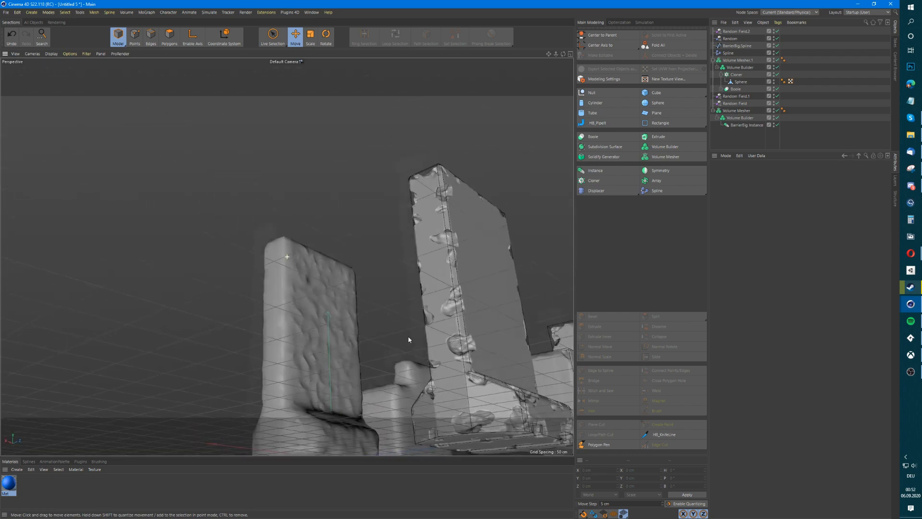
scroll("down", 3)
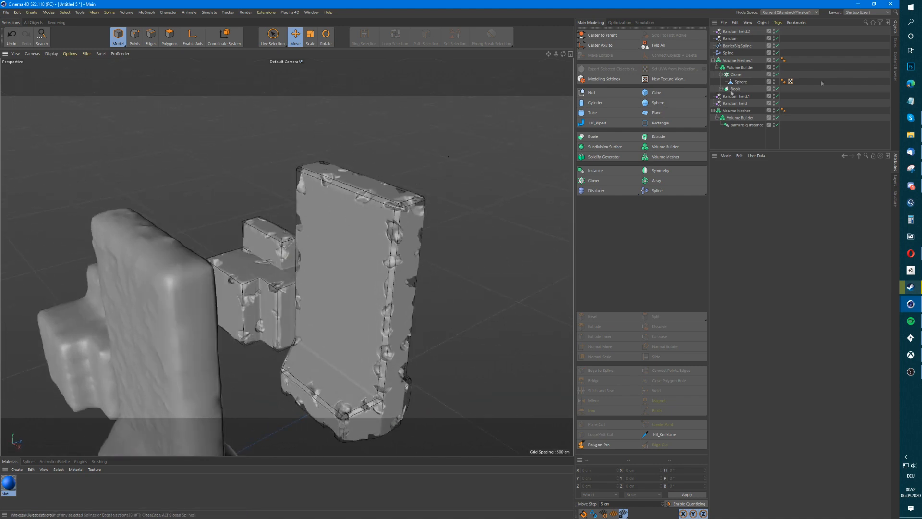
left_click(727, 52)
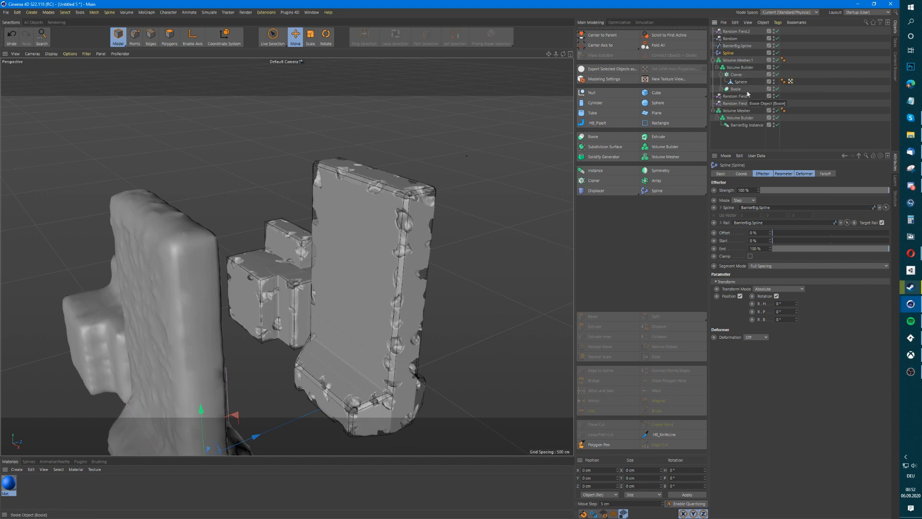
left_click(735, 74)
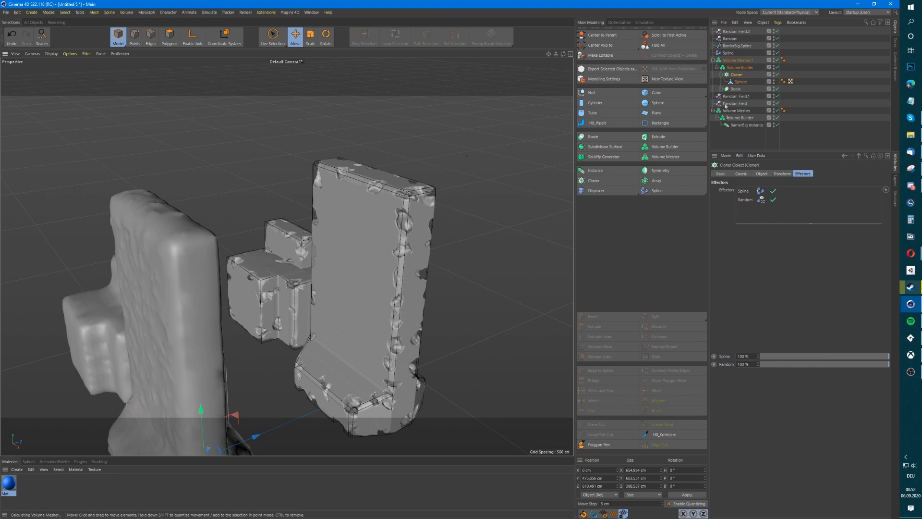
left_click(740, 117)
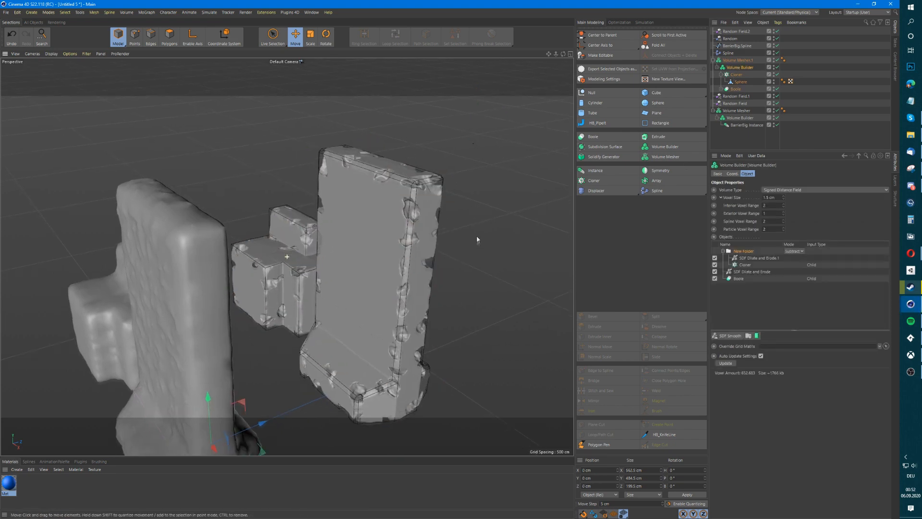